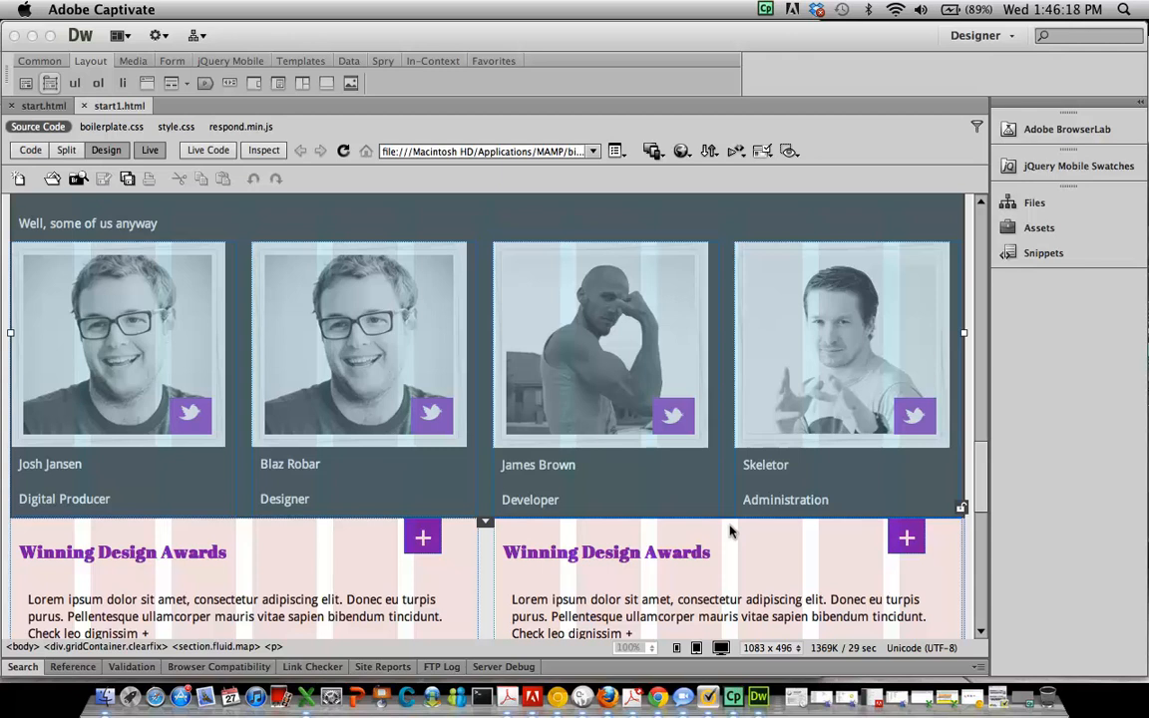
mouse_move(945, 366)
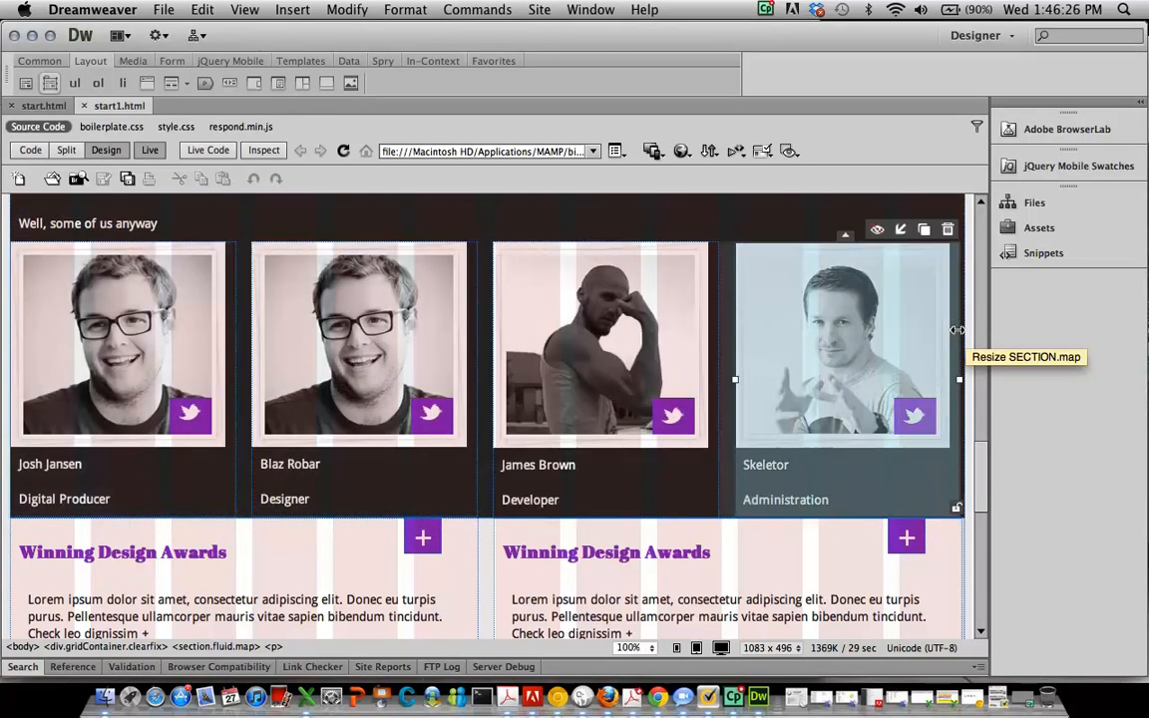
Scroll the narrow Chrome preview and select the Josh Jansen and Blaz Robar team blocks
left_click(359, 344)
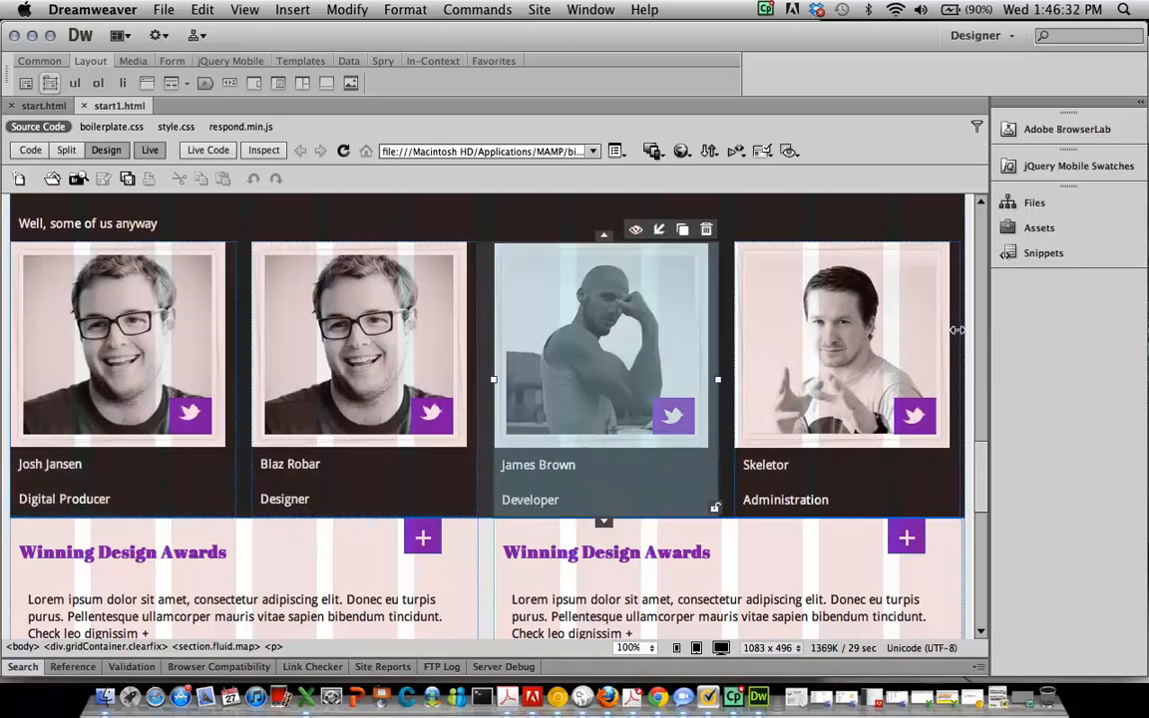
scroll("down", 3)
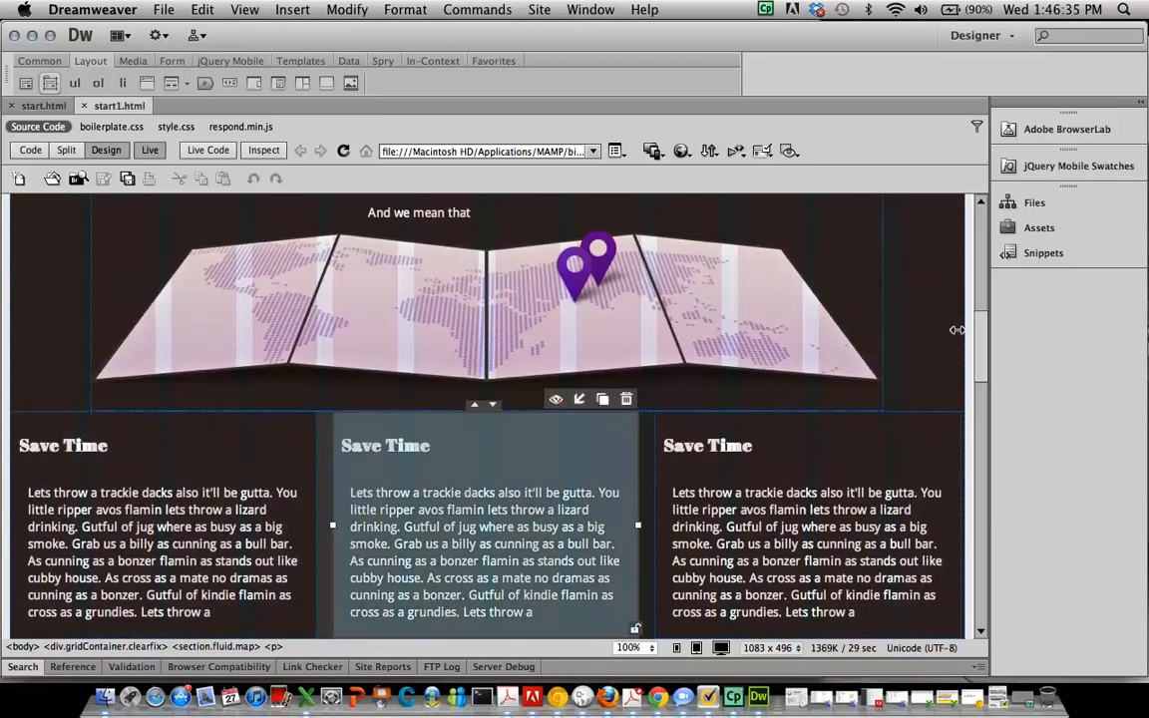
scroll("down", 3)
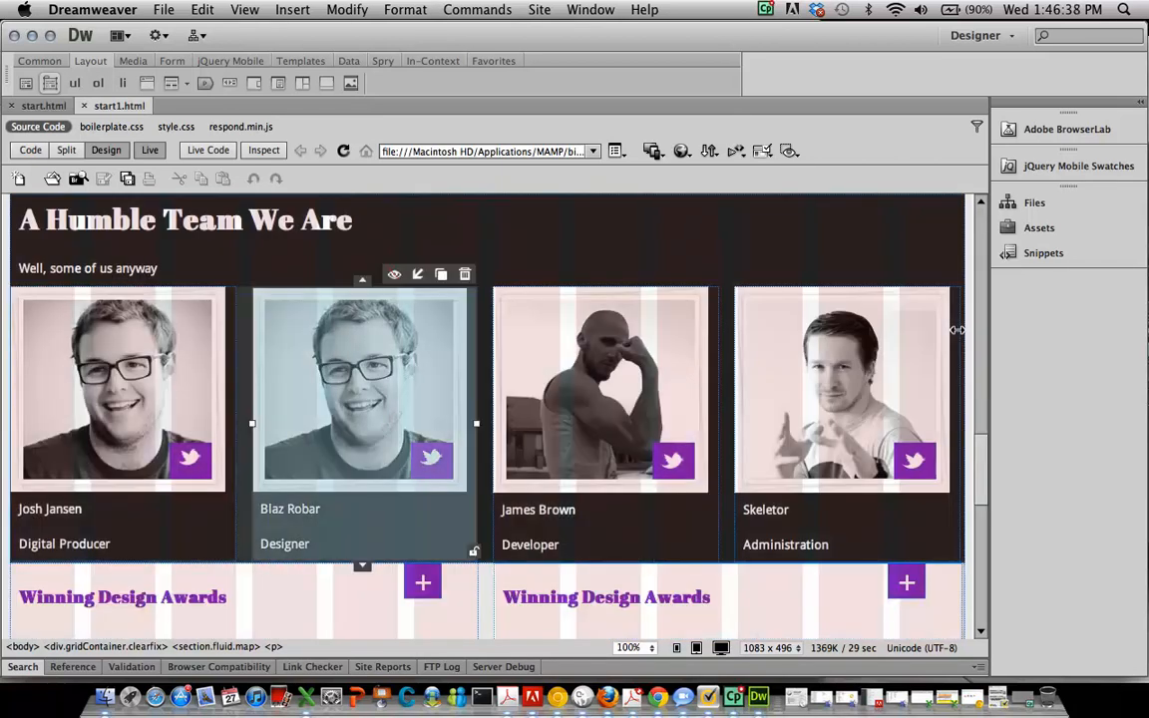
left_click(841, 389)
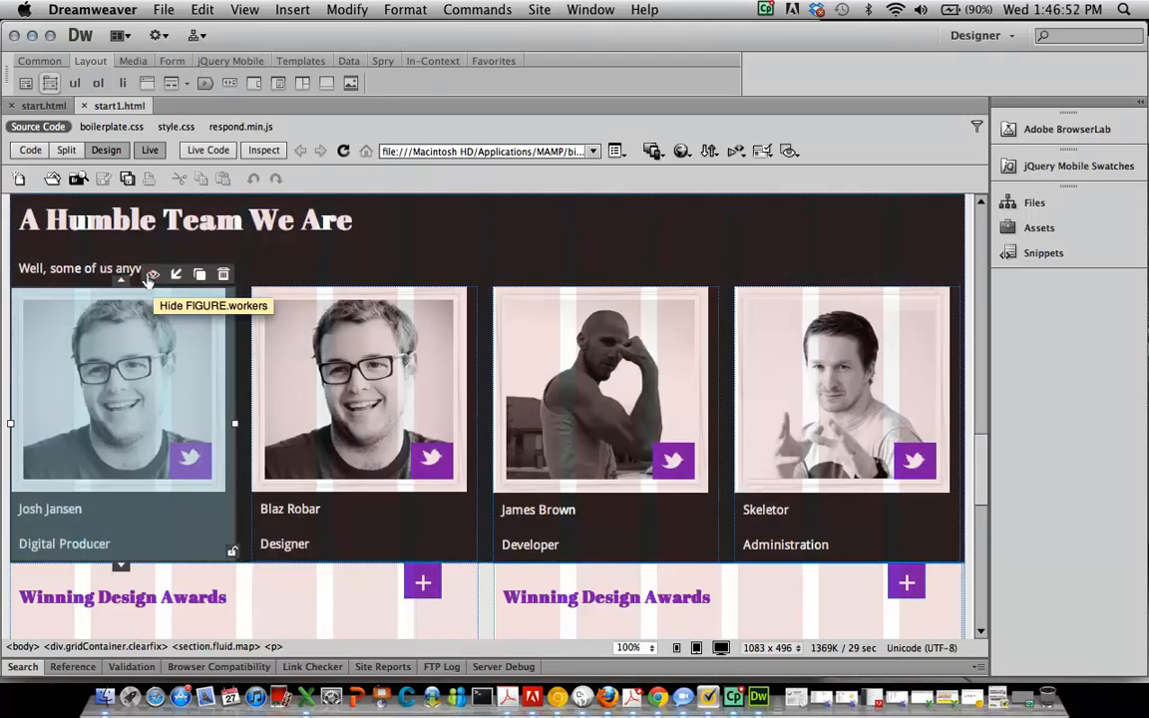
mouse_move(222, 274)
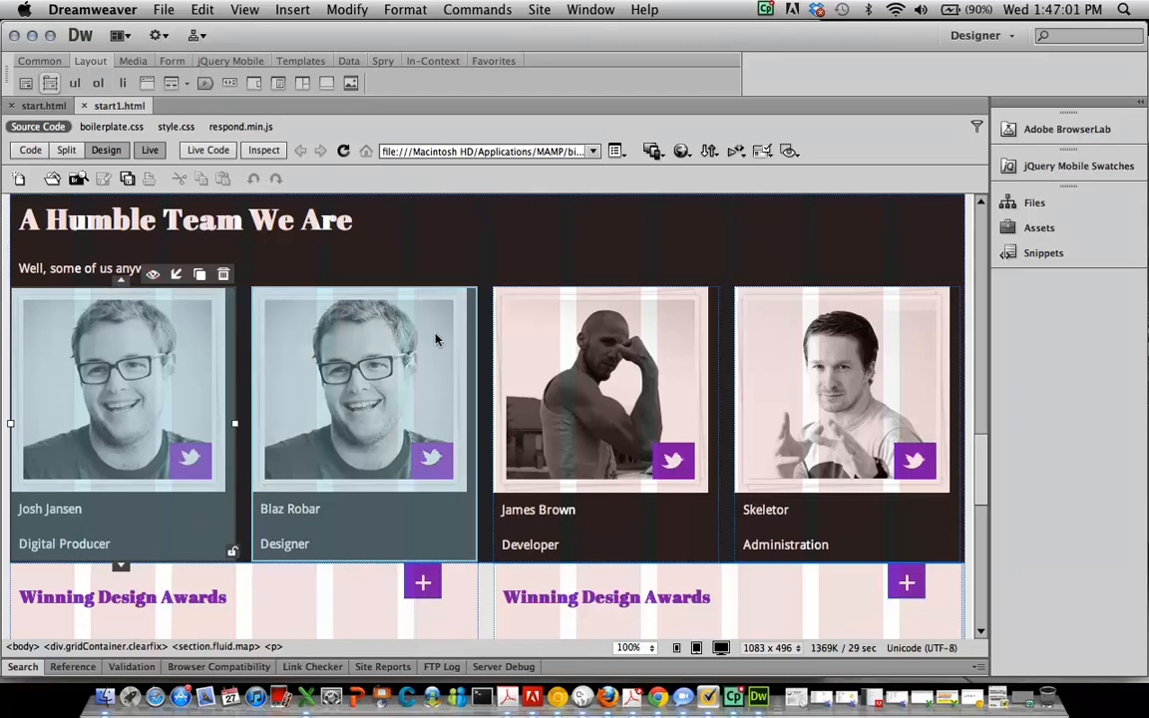
left_click(682, 151)
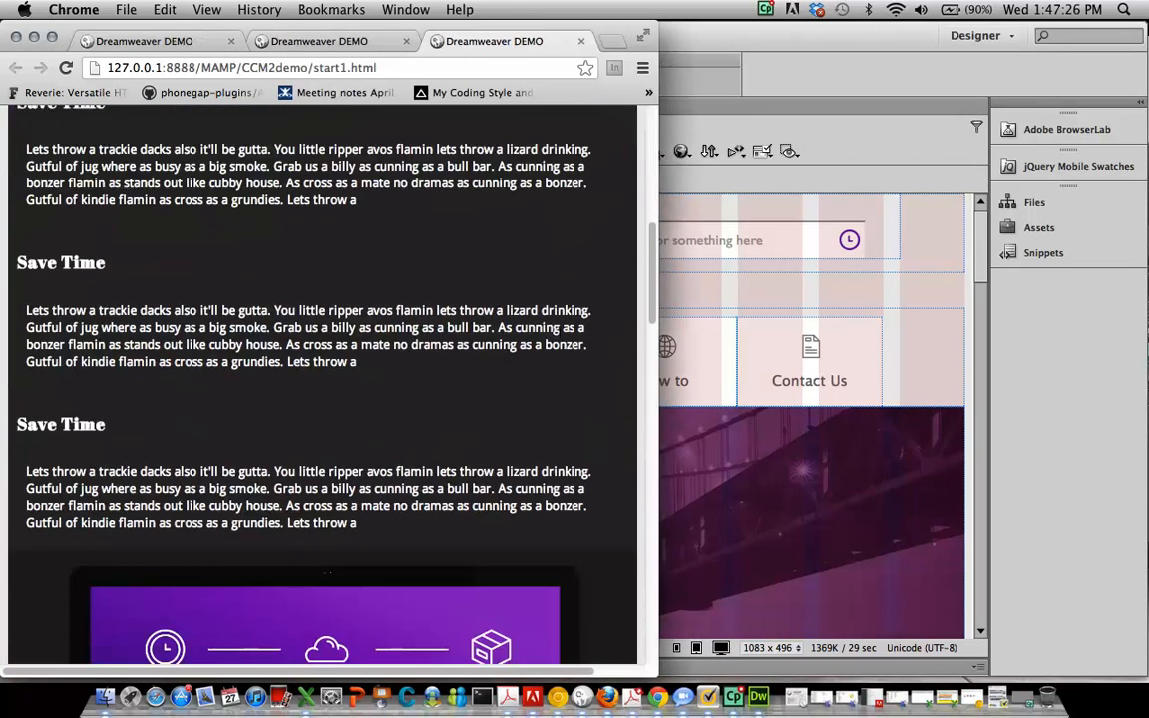
scroll("up", 3)
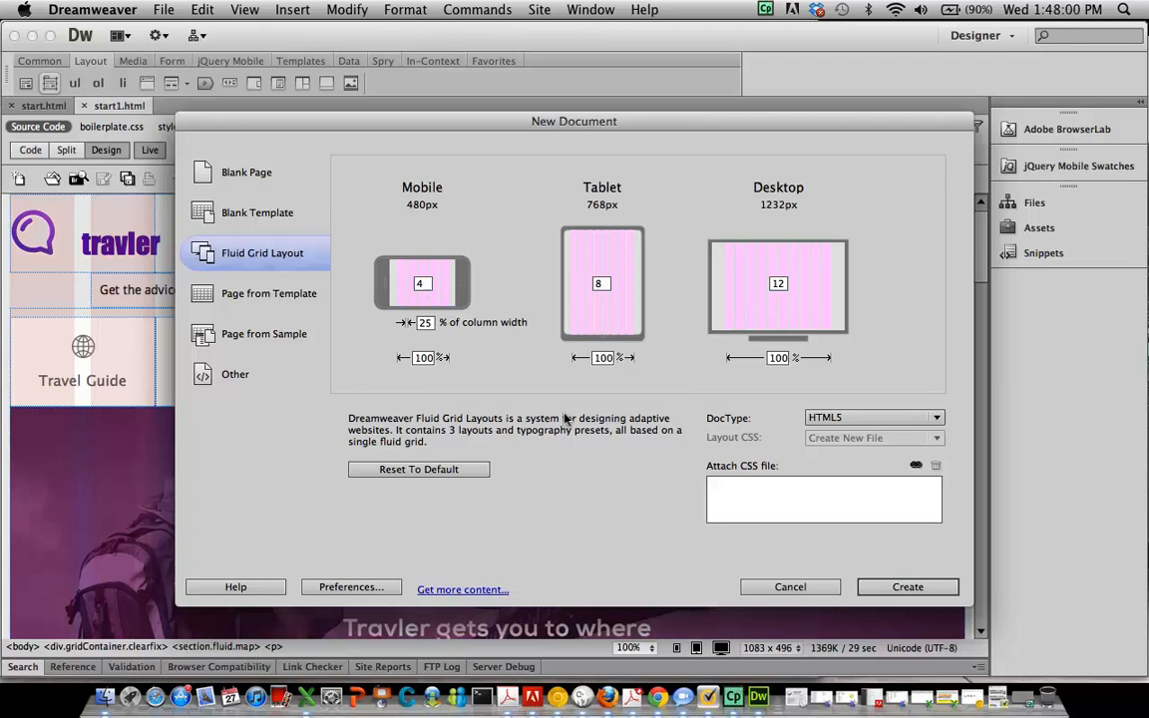
mouse_move(620, 436)
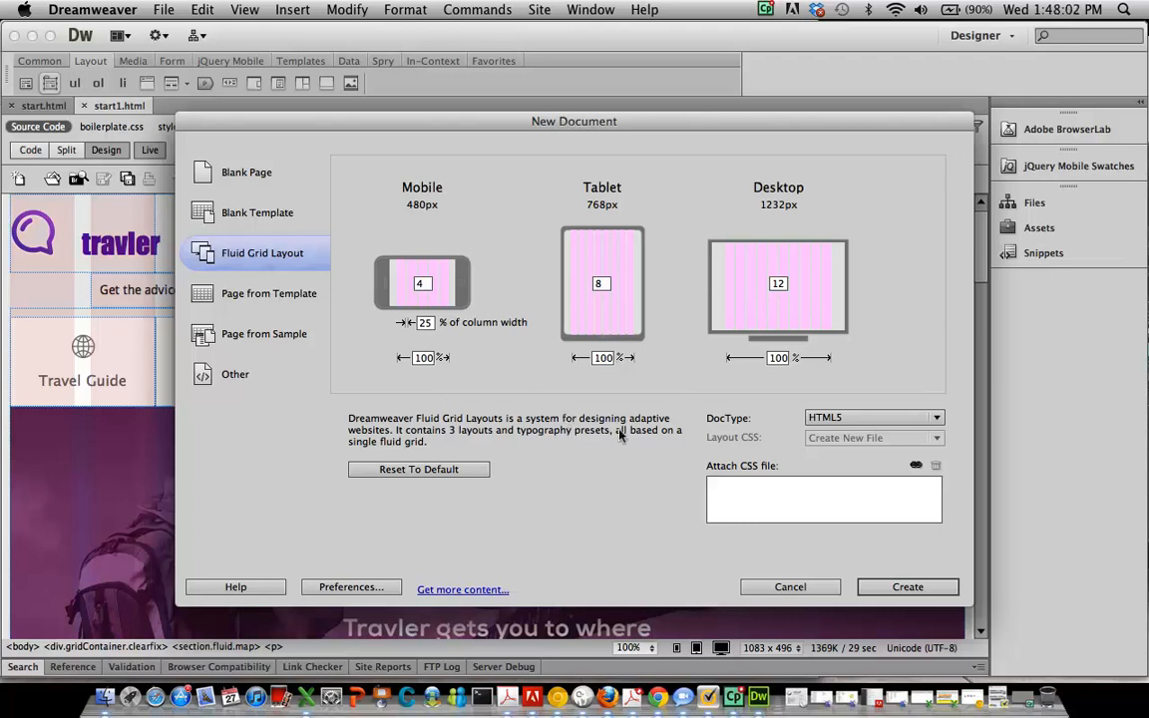
mouse_move(559, 423)
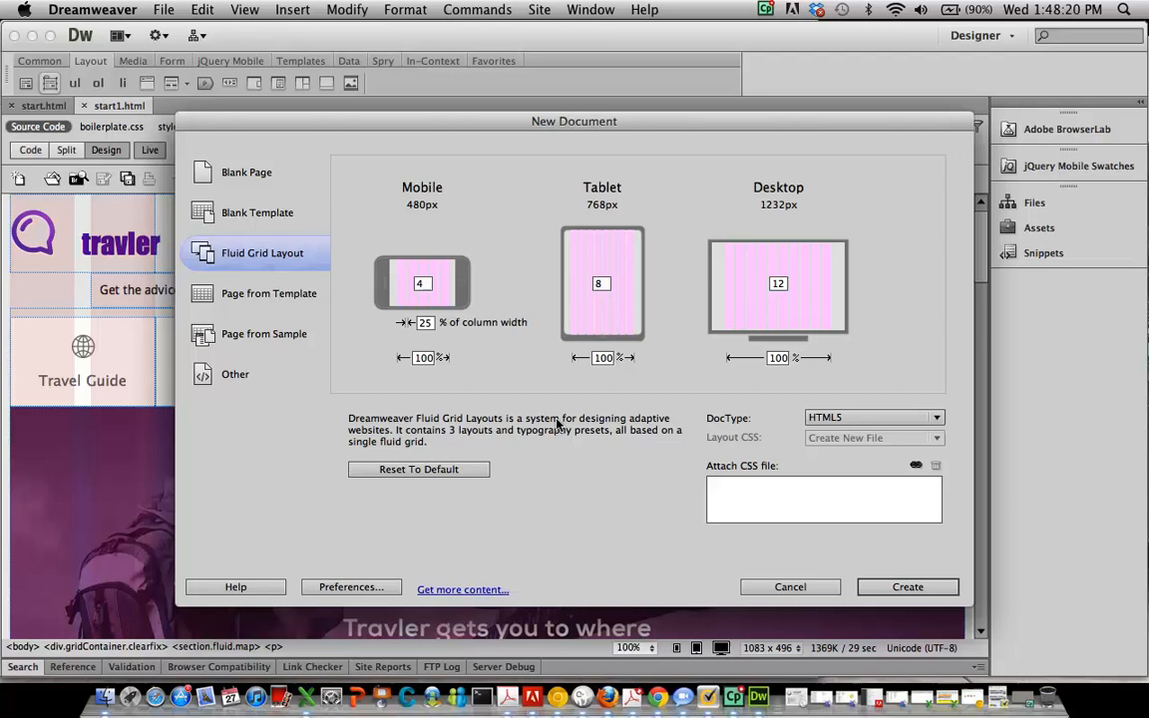
mouse_move(938, 519)
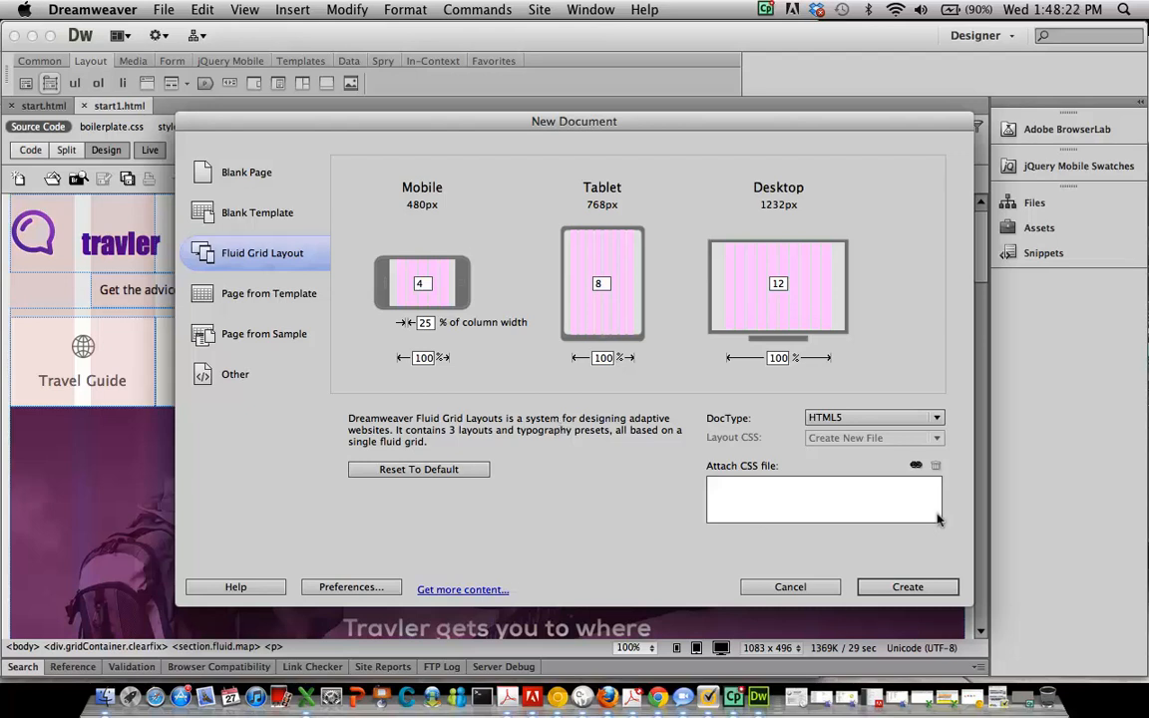
mouse_move(777, 427)
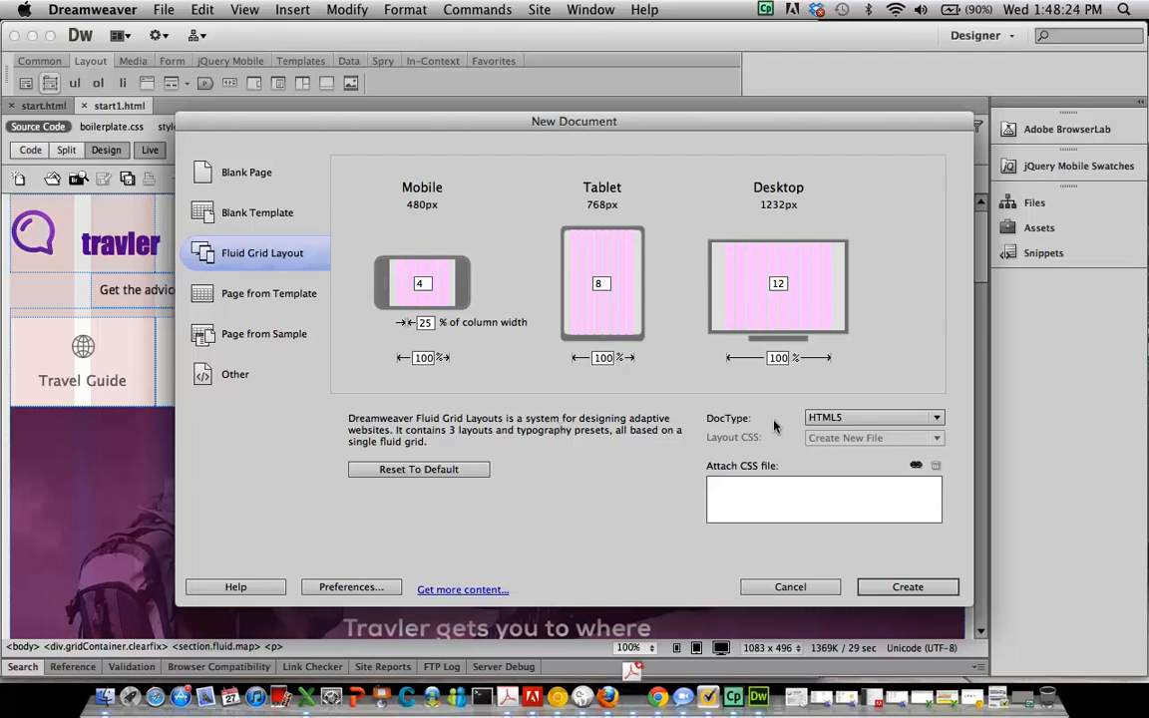
Create the fluid grid page with 4 mobile, 8 tablet and 12 desktop columns
left_click(907, 586)
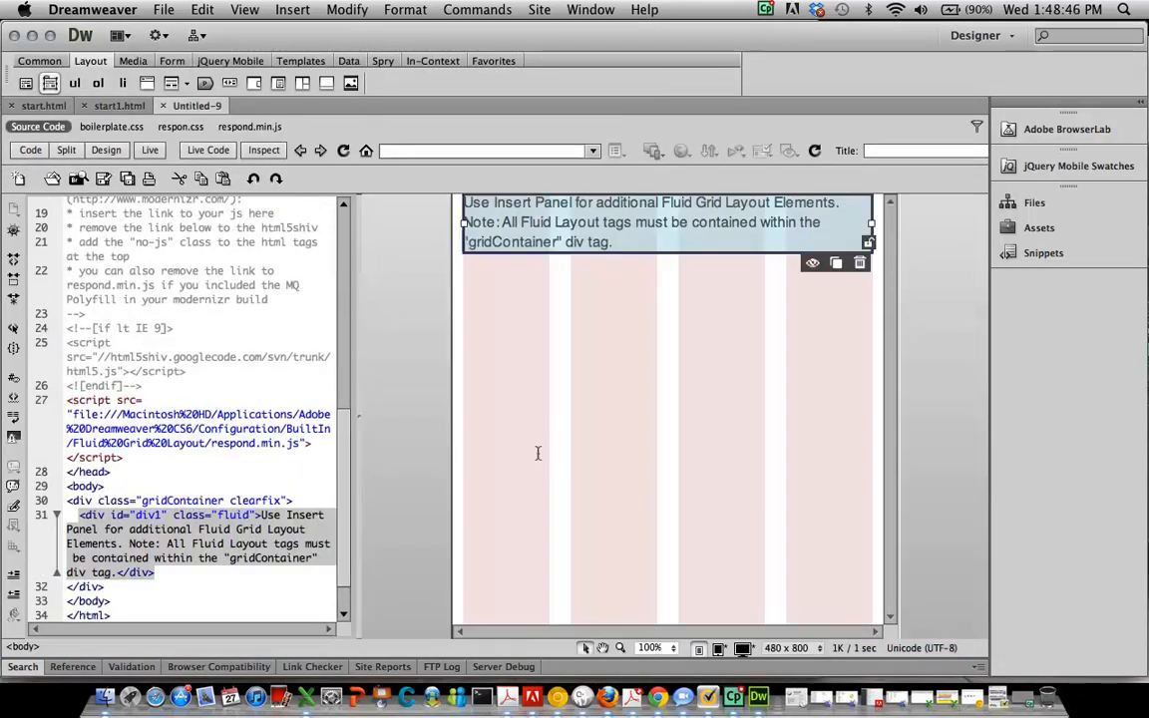
Save the untitled fluid grid page as respon.html in the CCM2demo folder
left_click(164, 10)
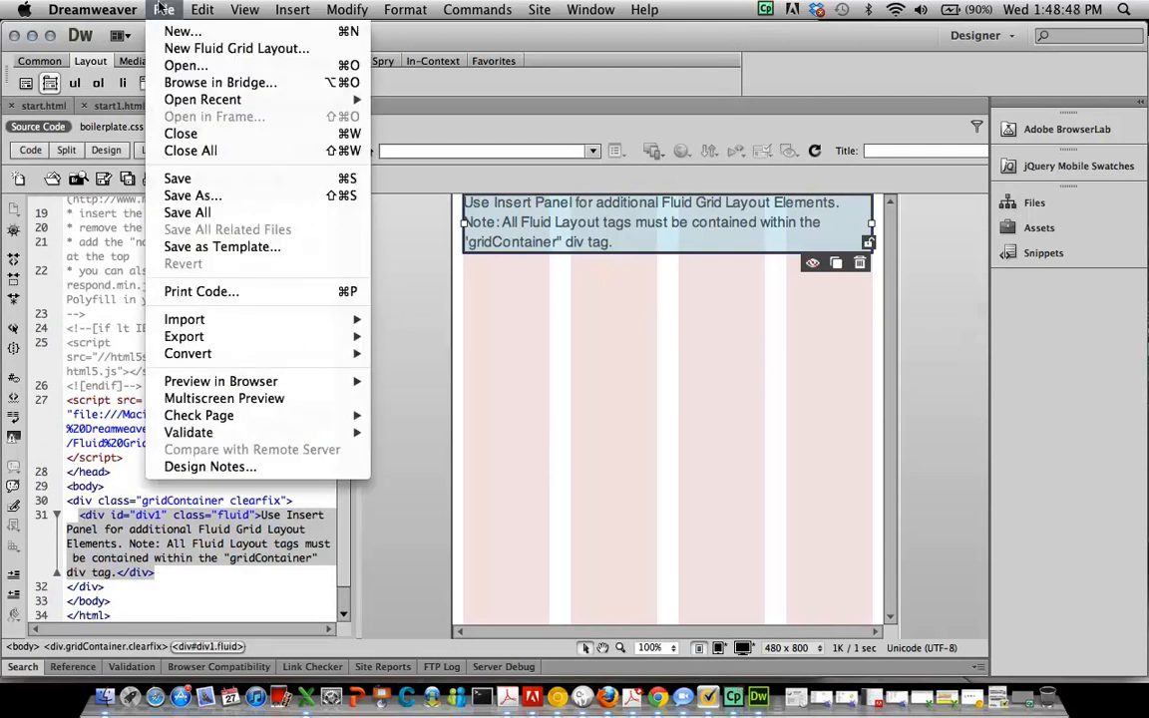
left_click(192, 195)
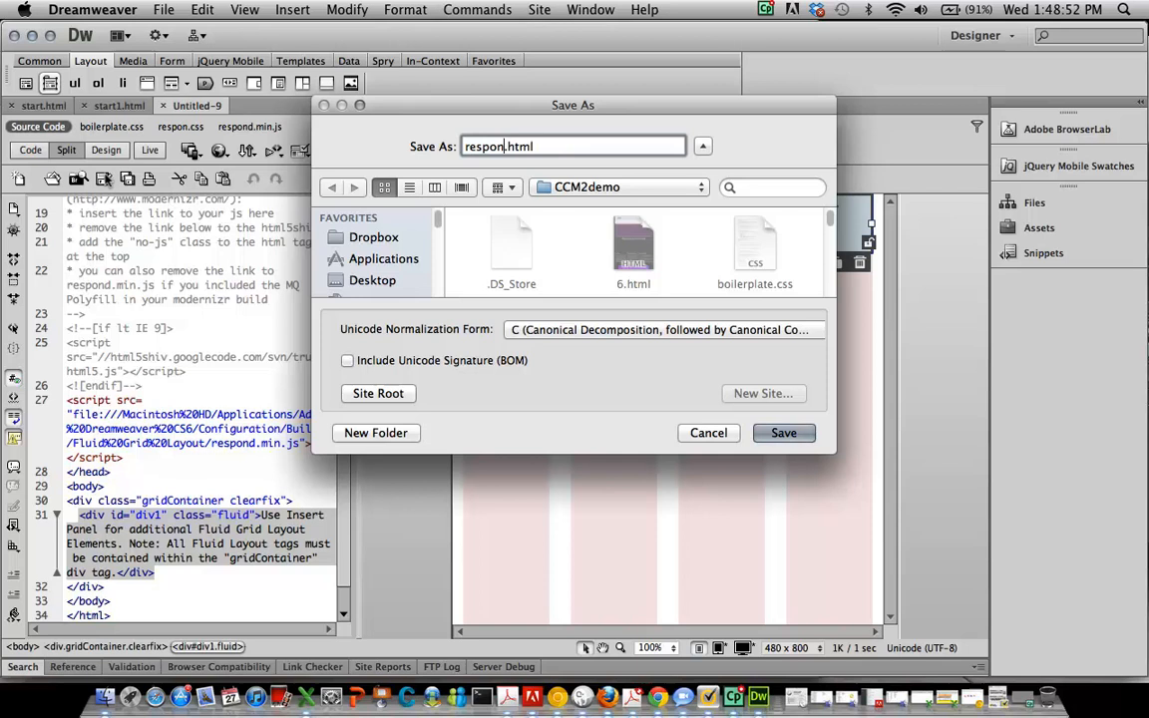
left_click(783, 432)
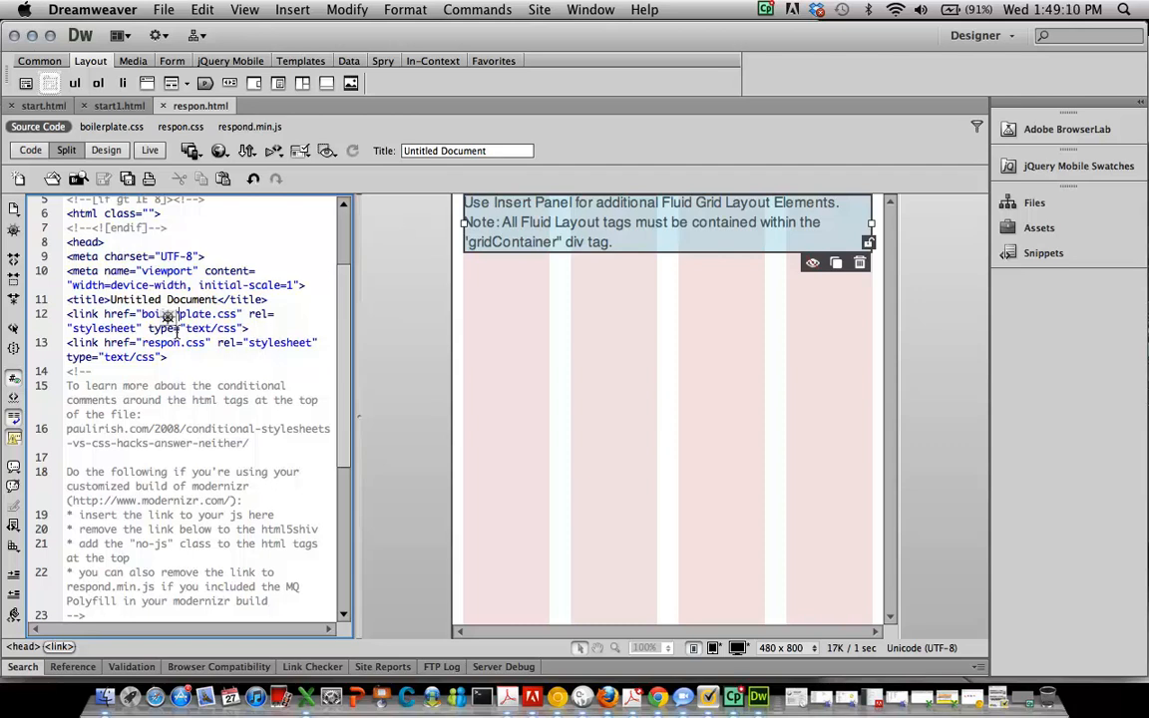
Check the respond.min.js script reference, then scroll respon.css to the empty #div1 rule
scroll("down", 3)
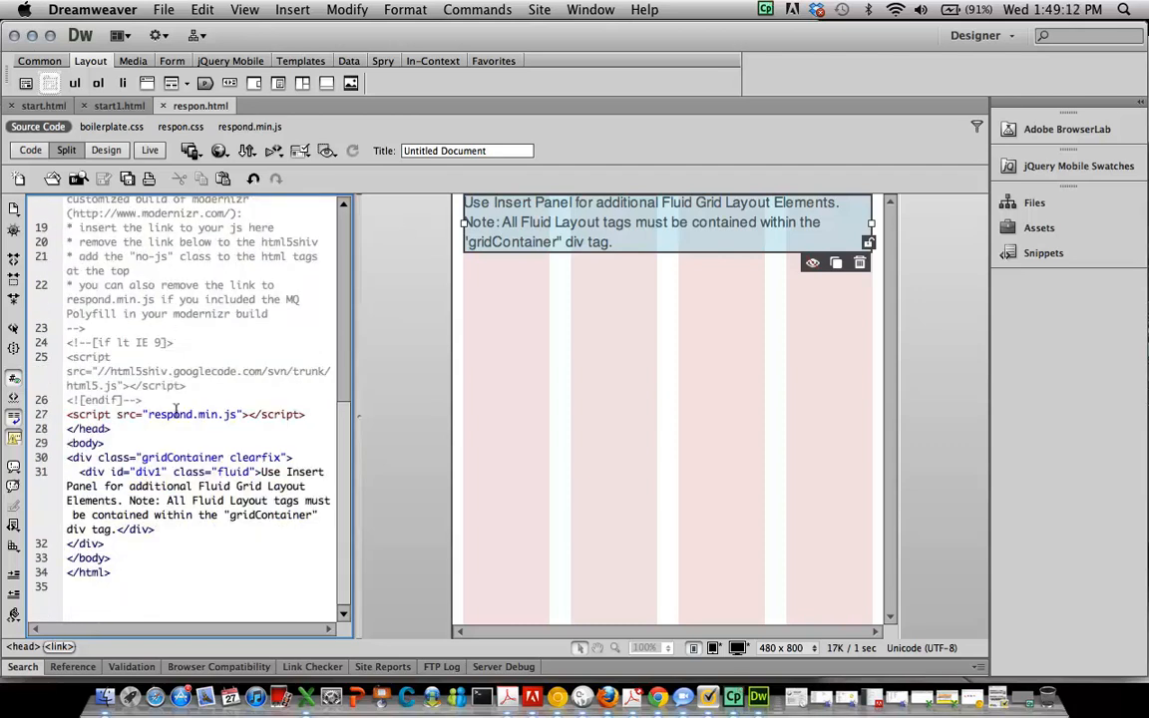
double_click(169, 414)
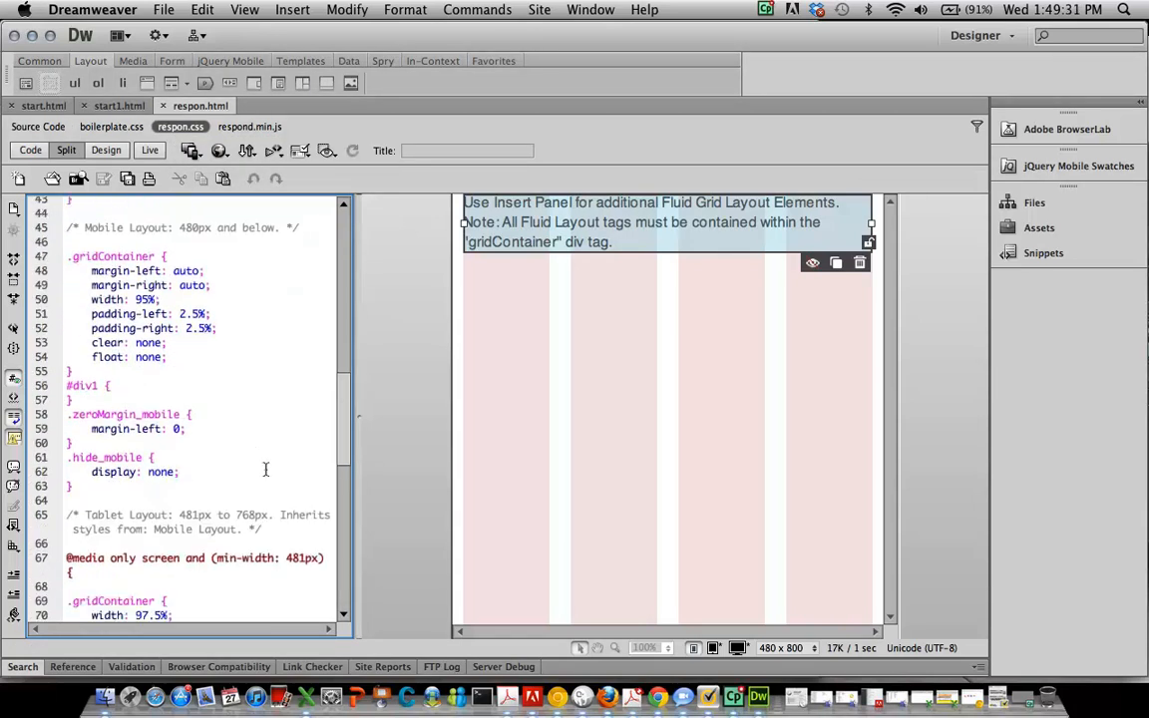
scroll("down", 3)
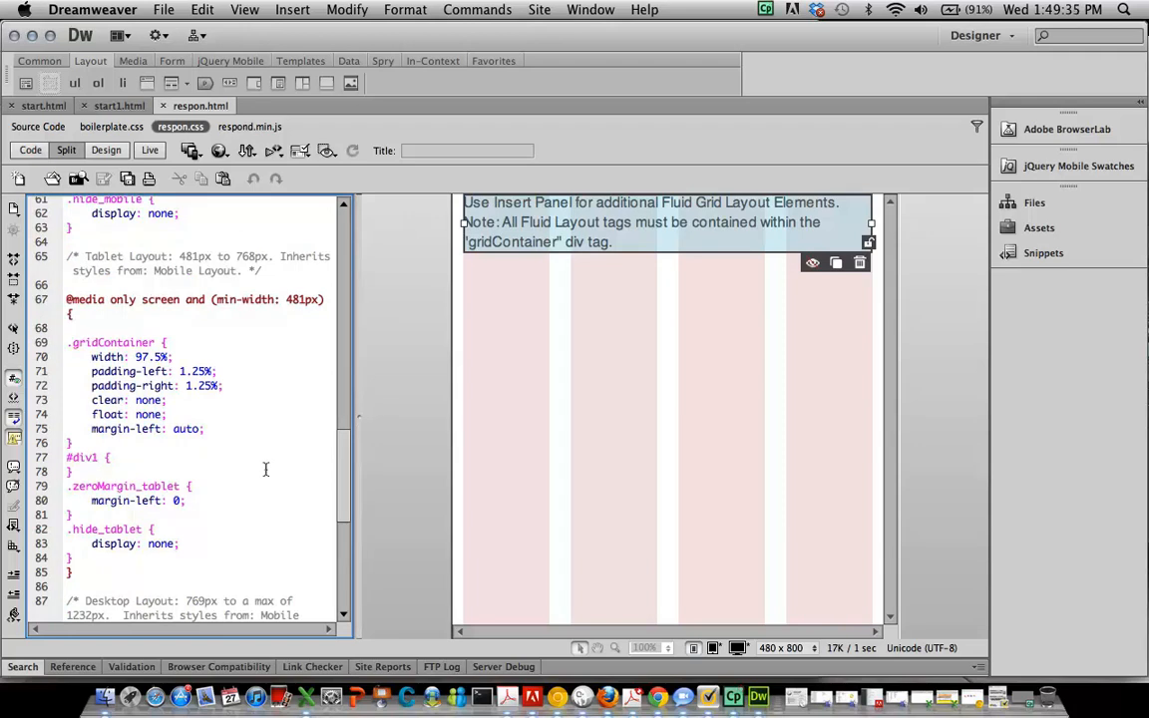
scroll("down", 3)
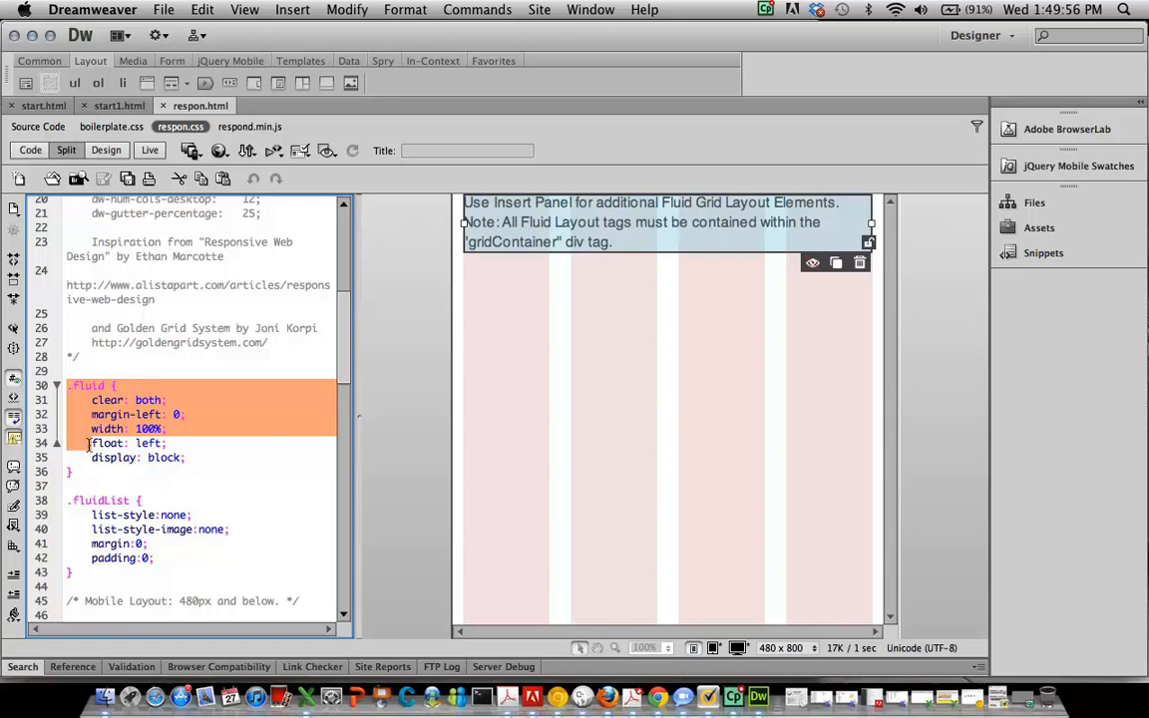
scroll("down", 3)
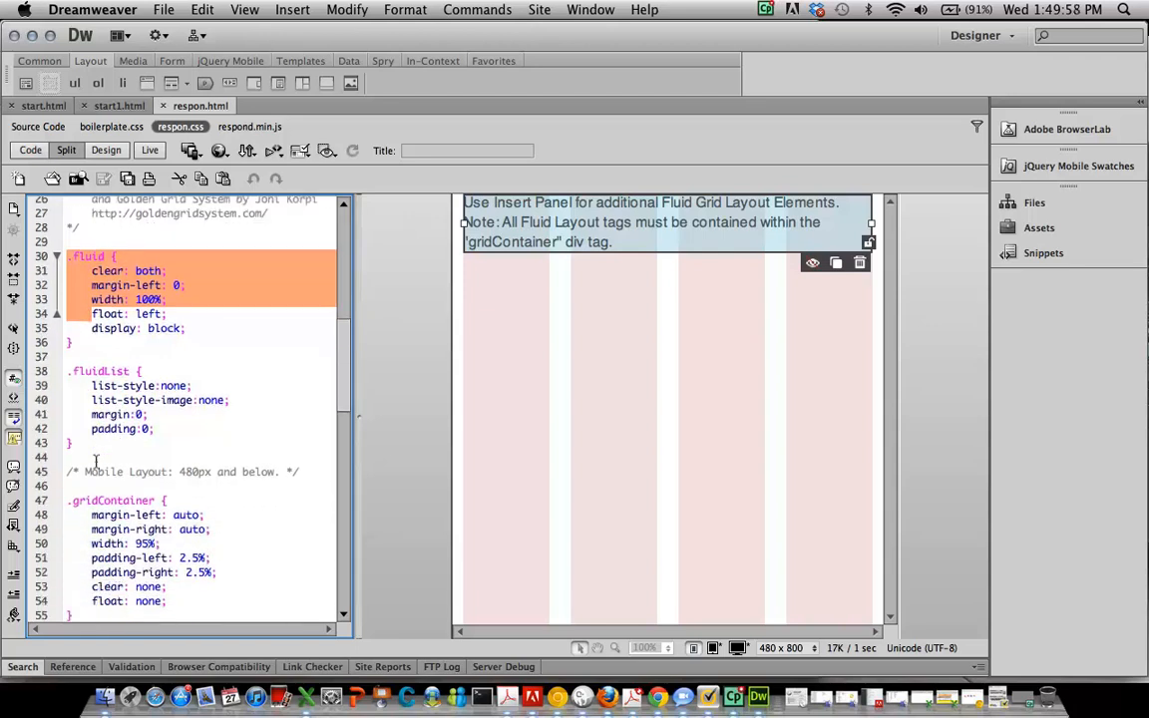
scroll("down", 3)
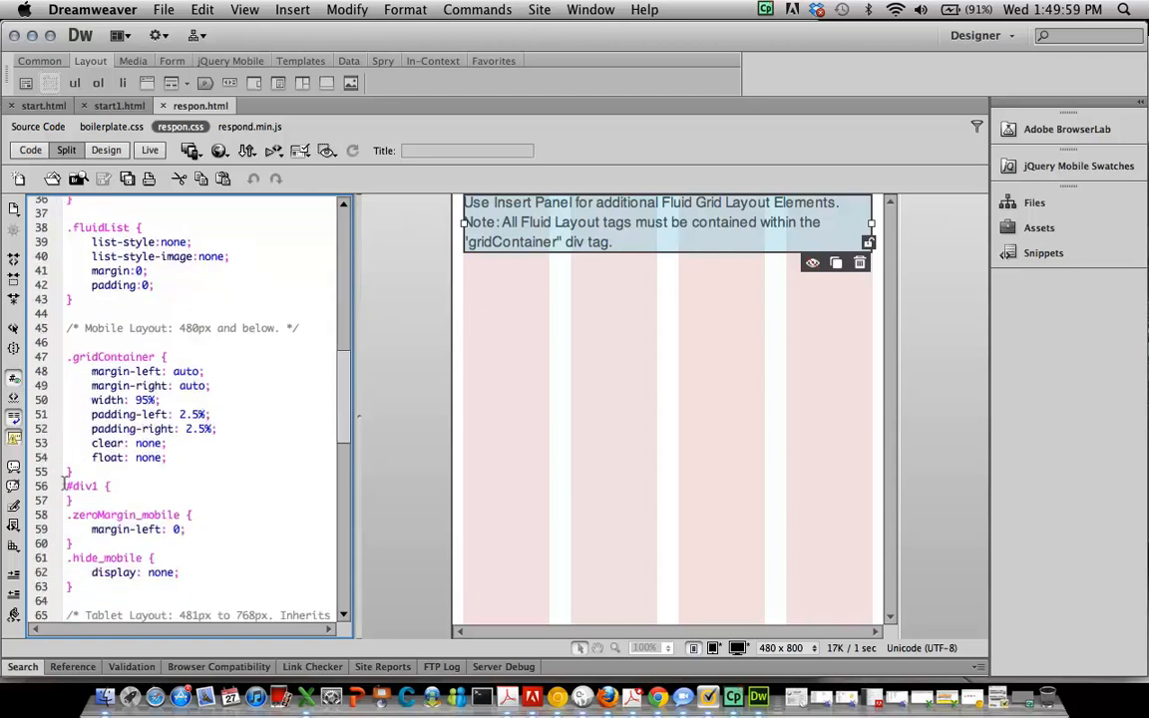
left_click(84, 486)
type("width: 73.6842%;")
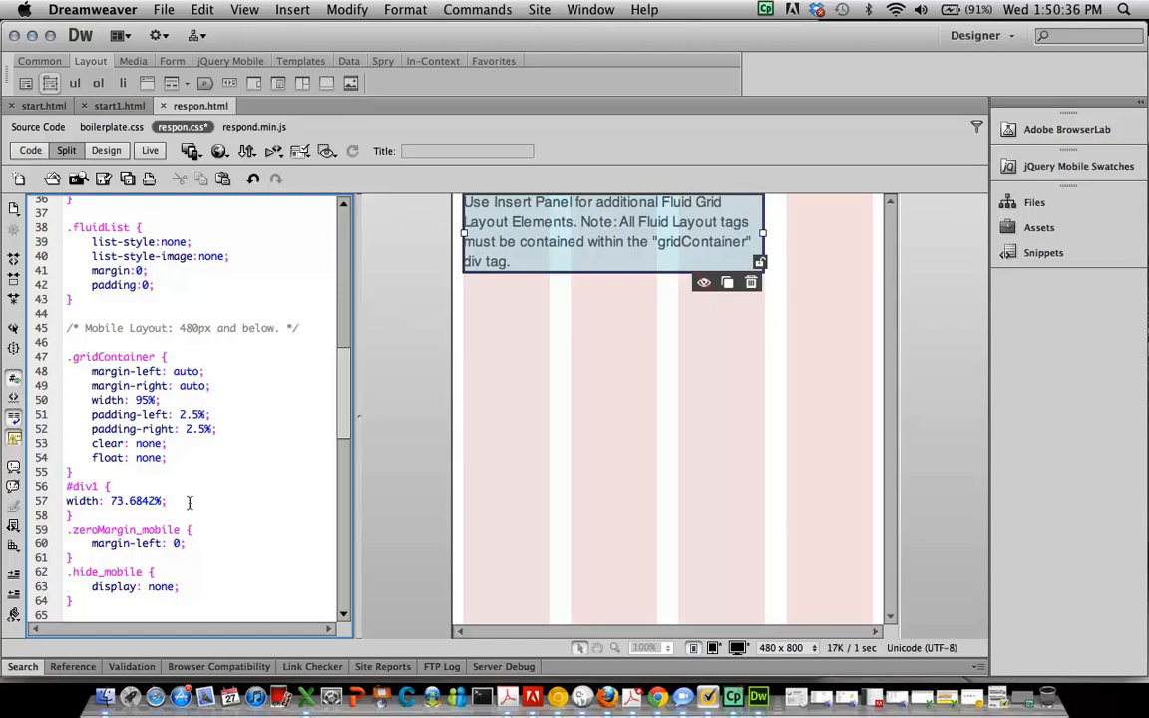
Select the new 73.6842% width value in the mobile #div1 rule
double_click(137, 500)
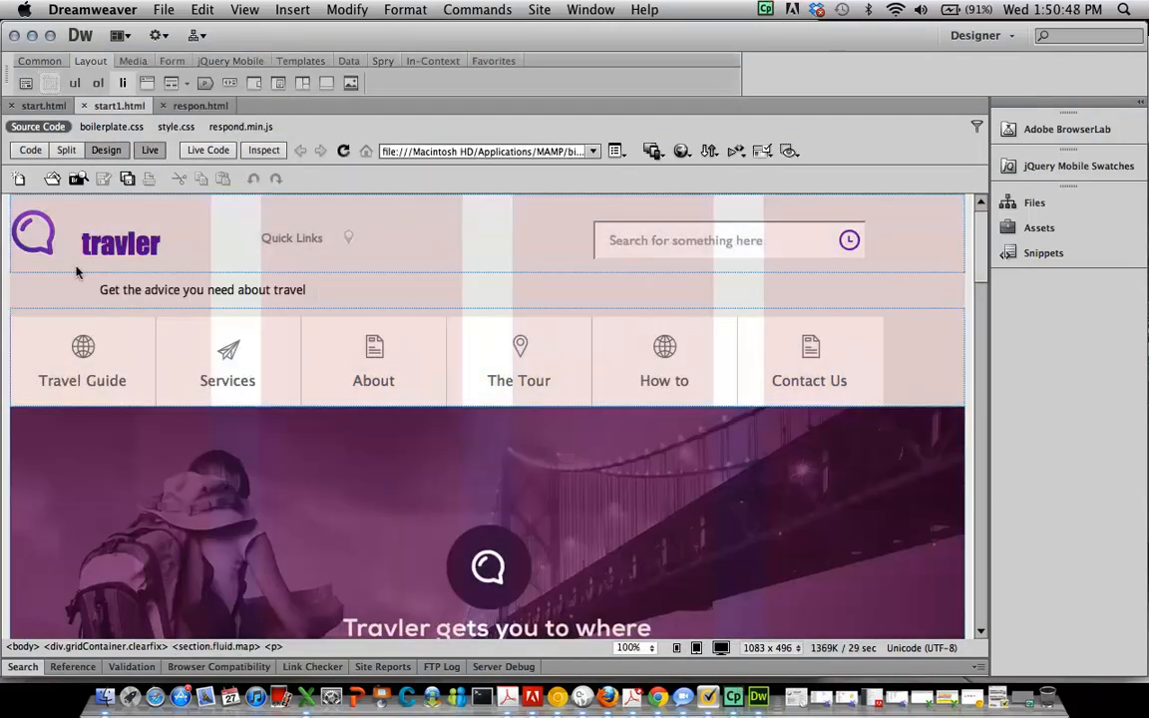
mouse_move(534, 273)
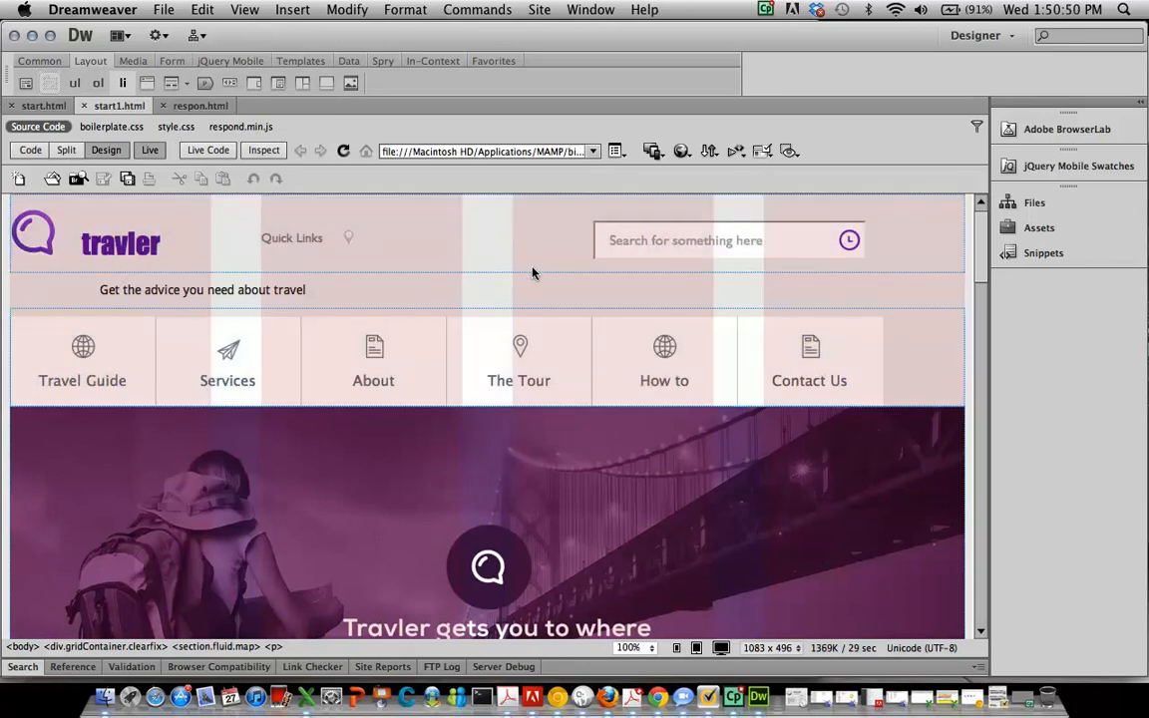
Show respon.html's code beside the design and switch to the Layout insert category
left_click(66, 150)
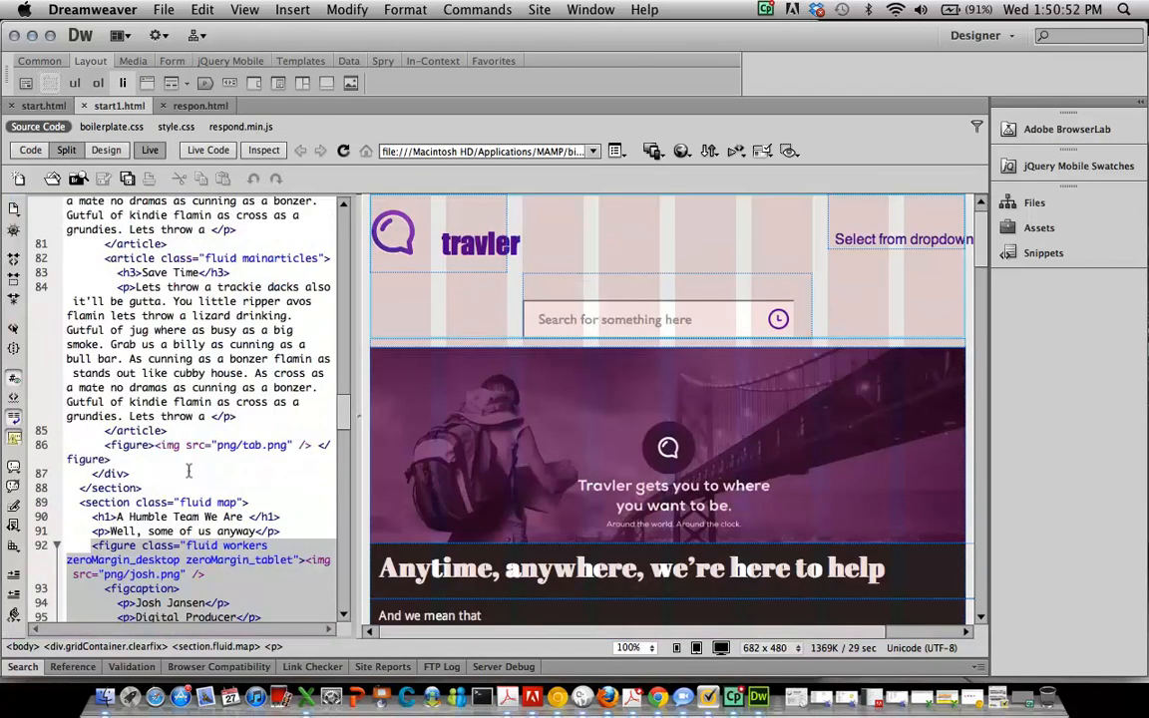
left_click(200, 105)
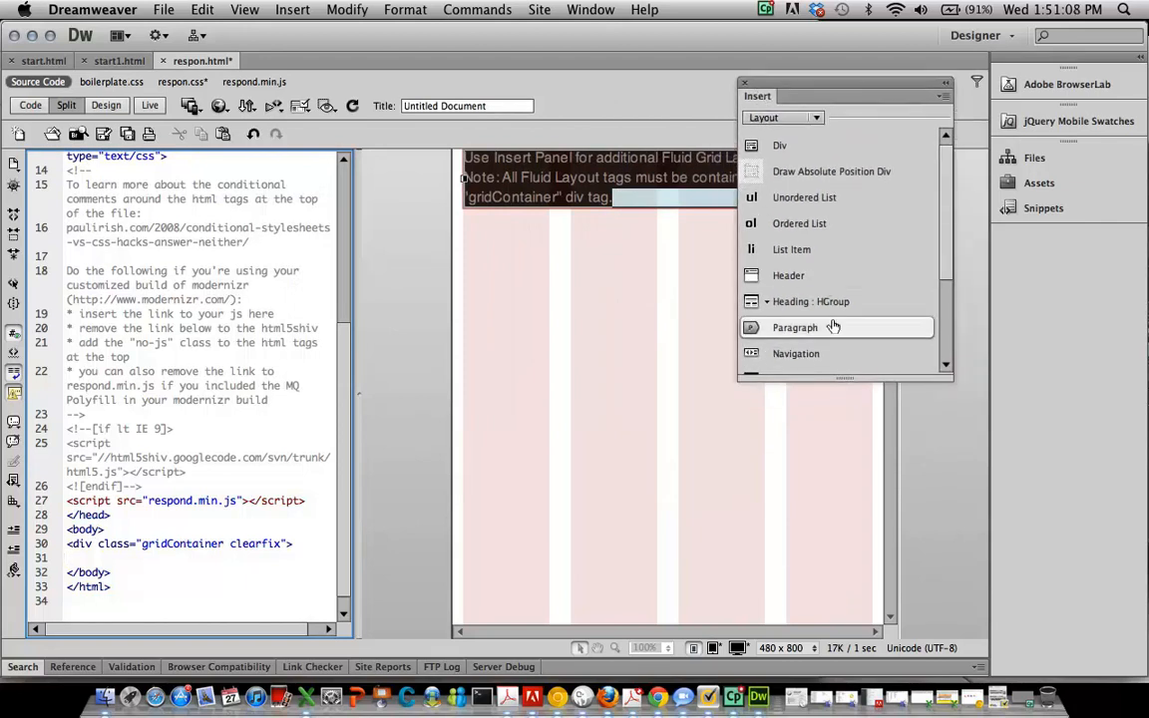
Insert a fluid header with class header and select its placeholder text for removal
scroll("down", 3)
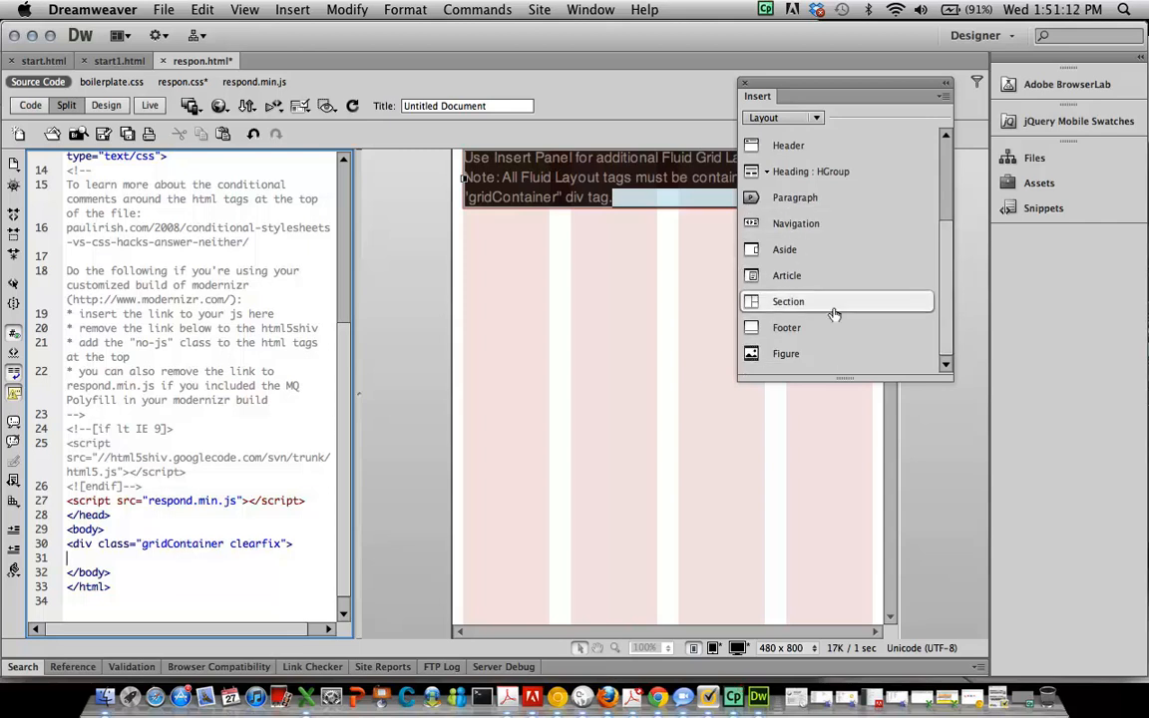
left_click(789, 144)
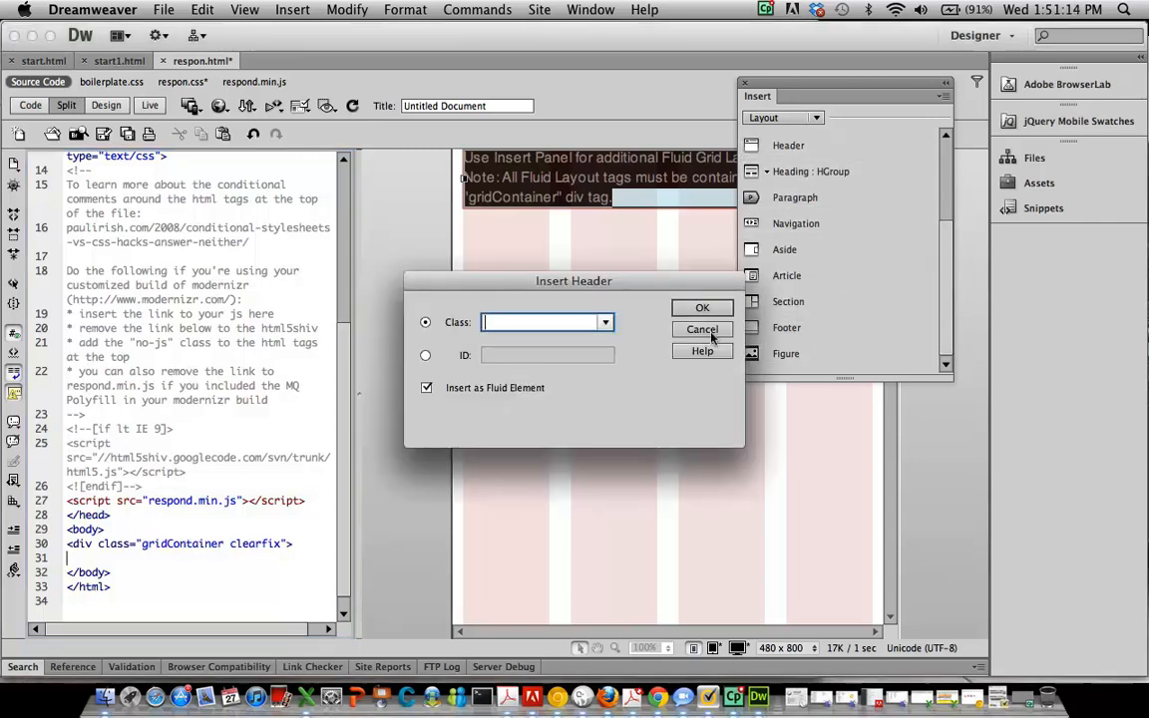
mouse_move(658, 387)
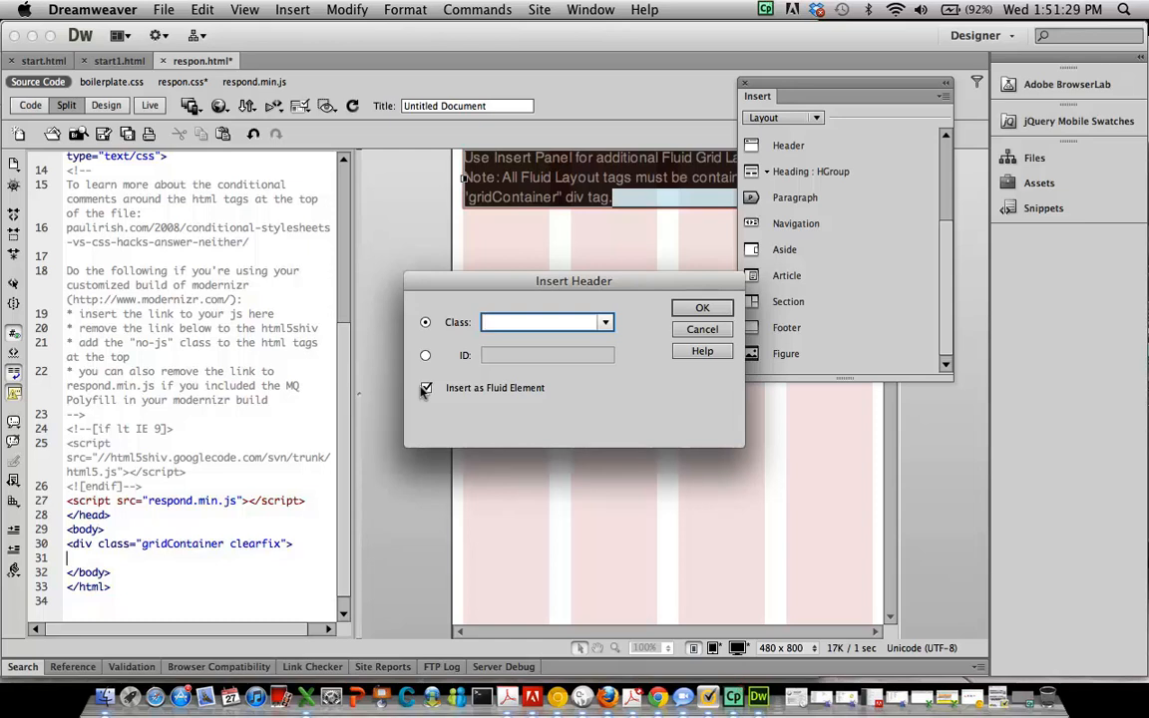
left_click(542, 322)
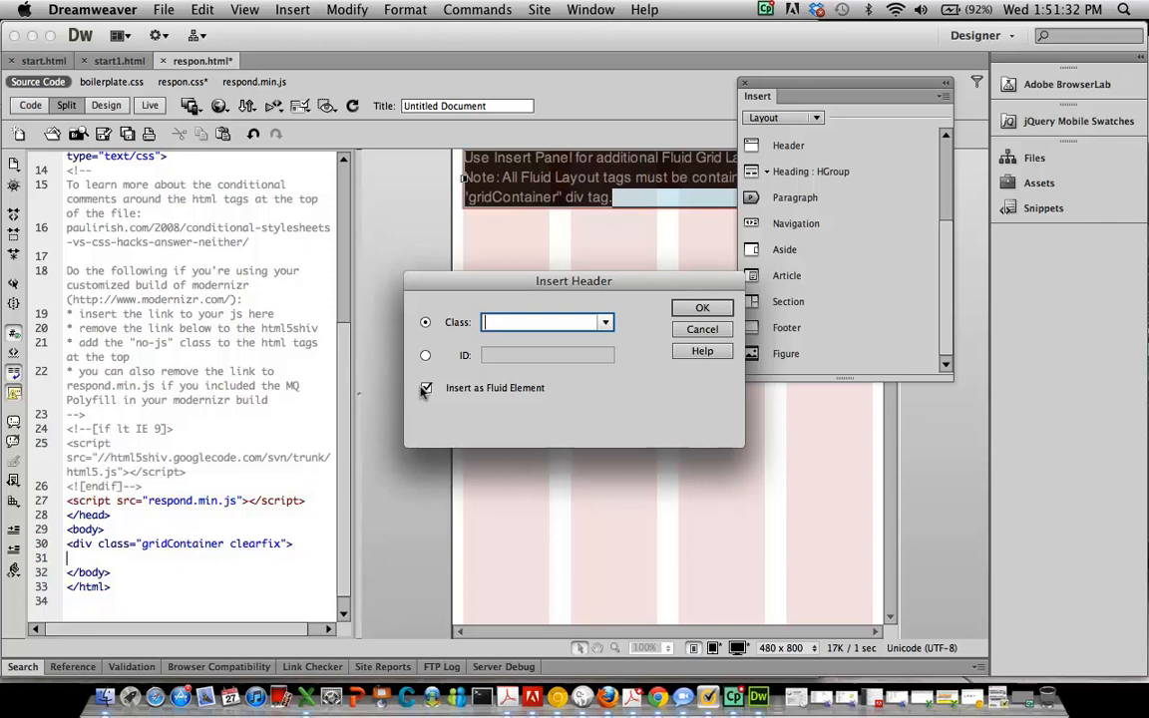
type("header")
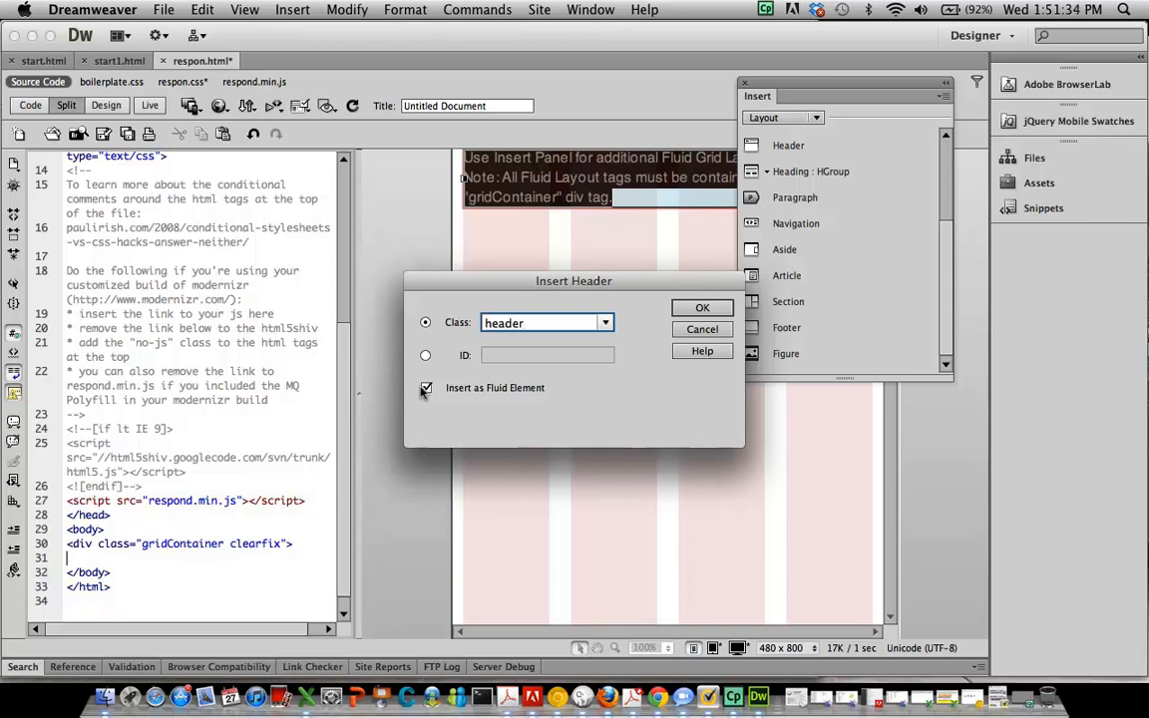
left_click(703, 307)
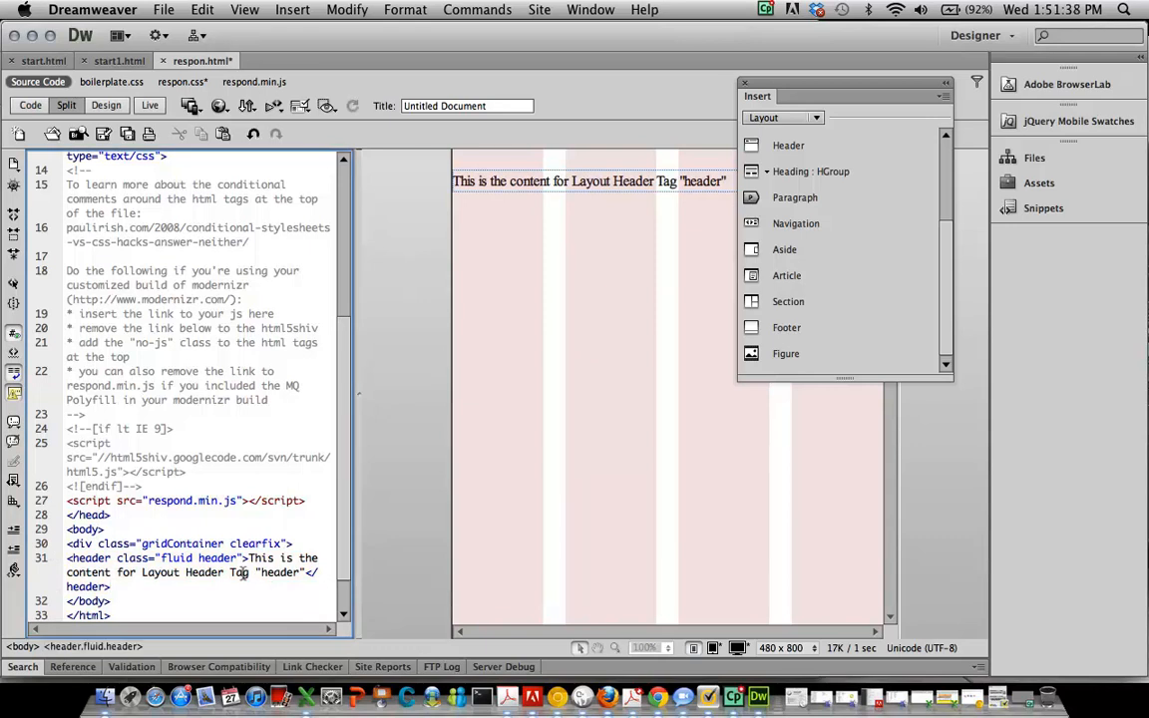
left_click_drag(247, 558, 311, 572)
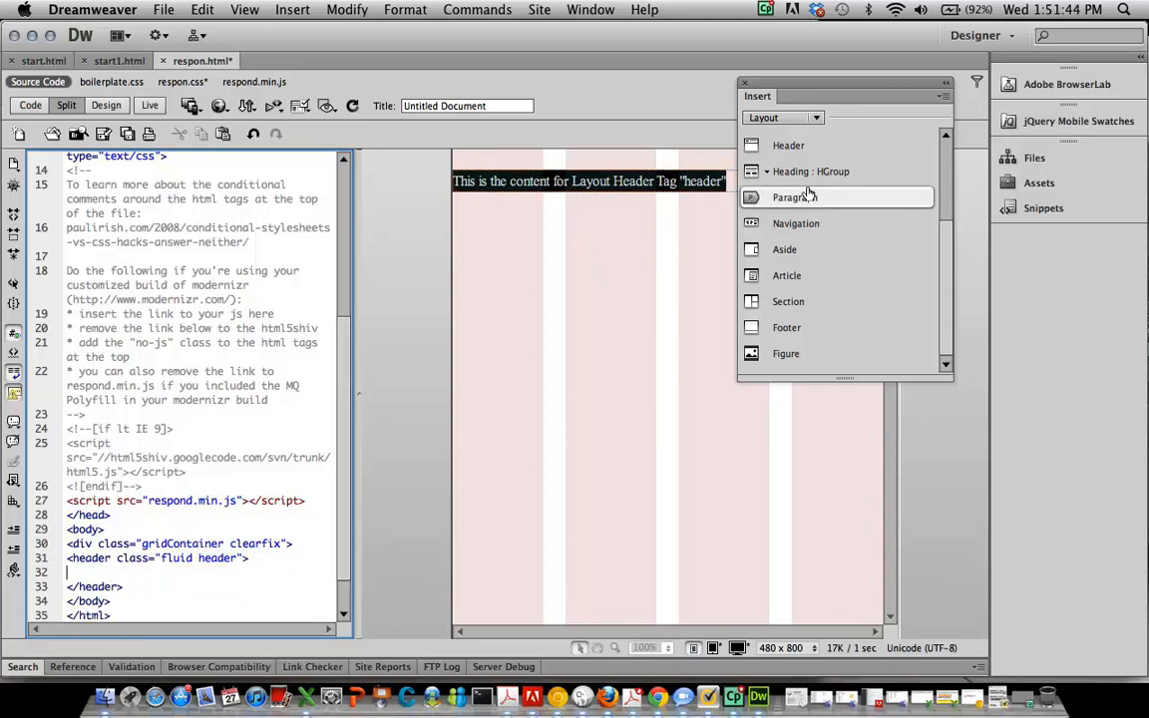
Add a logo hgroup inside the header containing an h1 reading Traveler
left_click(811, 170)
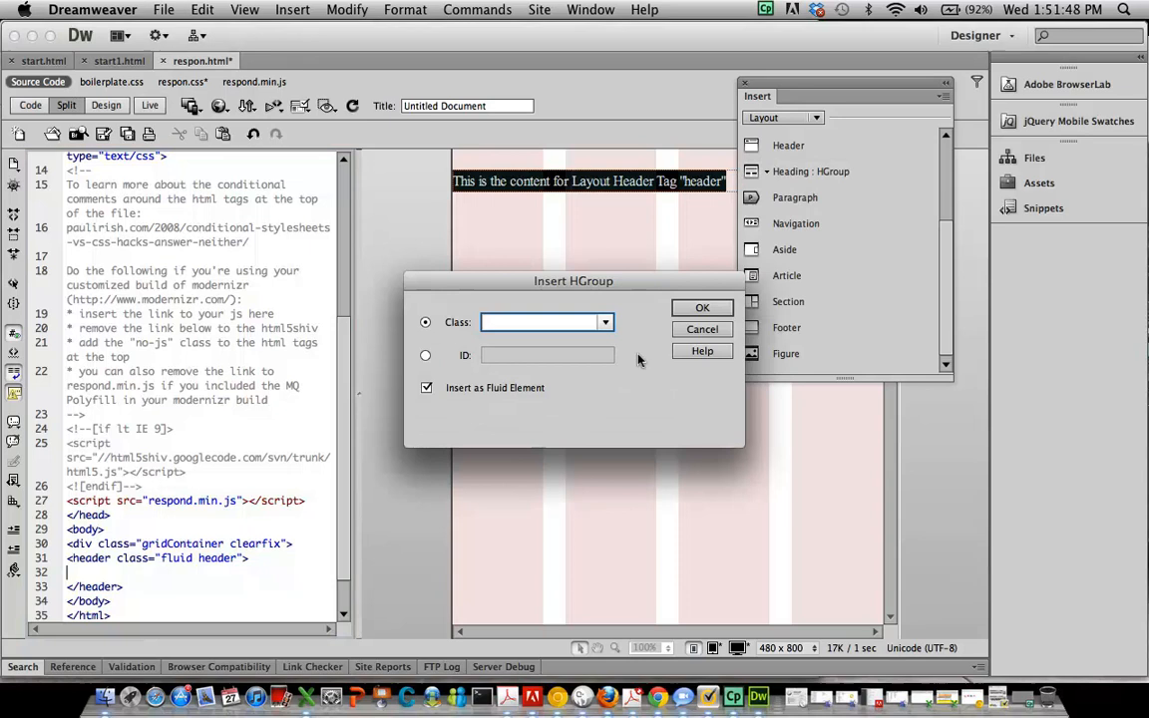
left_click(702, 307)
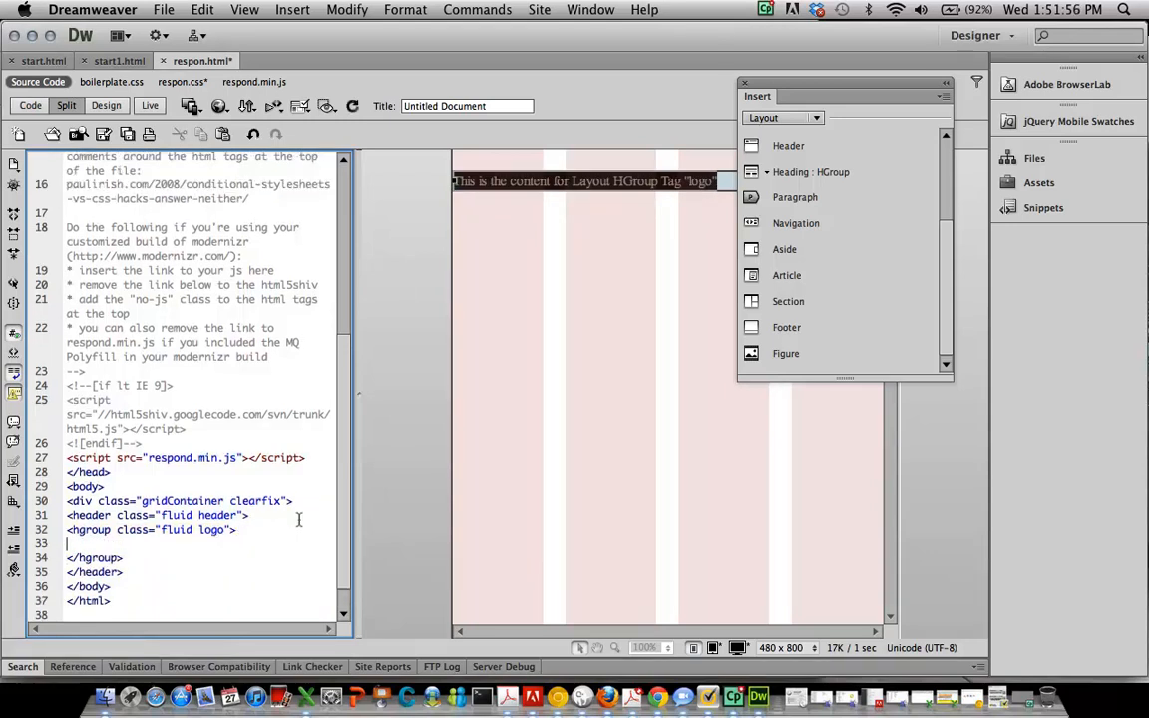
type("<h1></h1>")
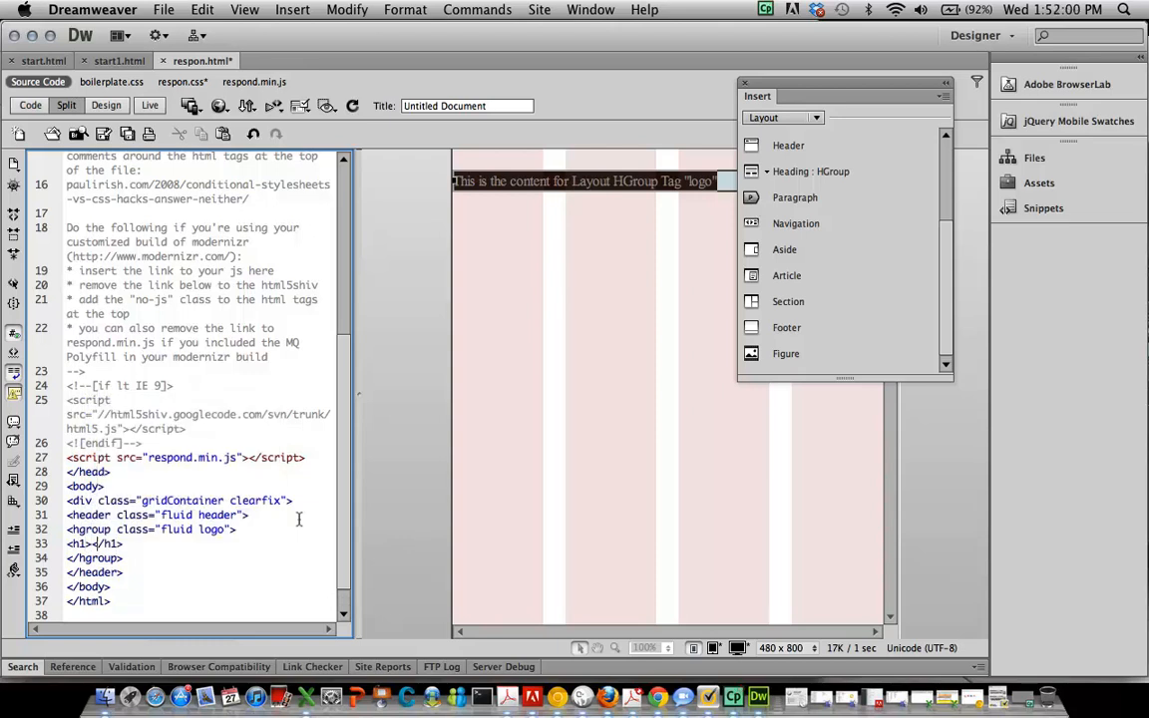
type("Traveler")
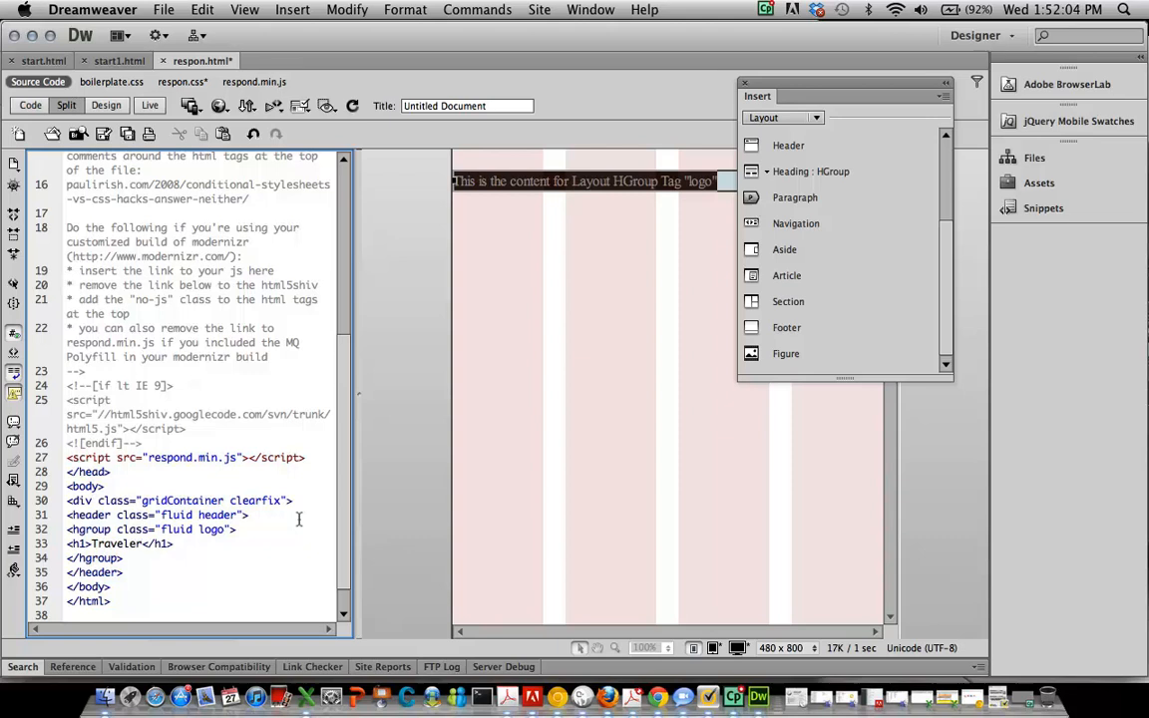
left_click(122, 557)
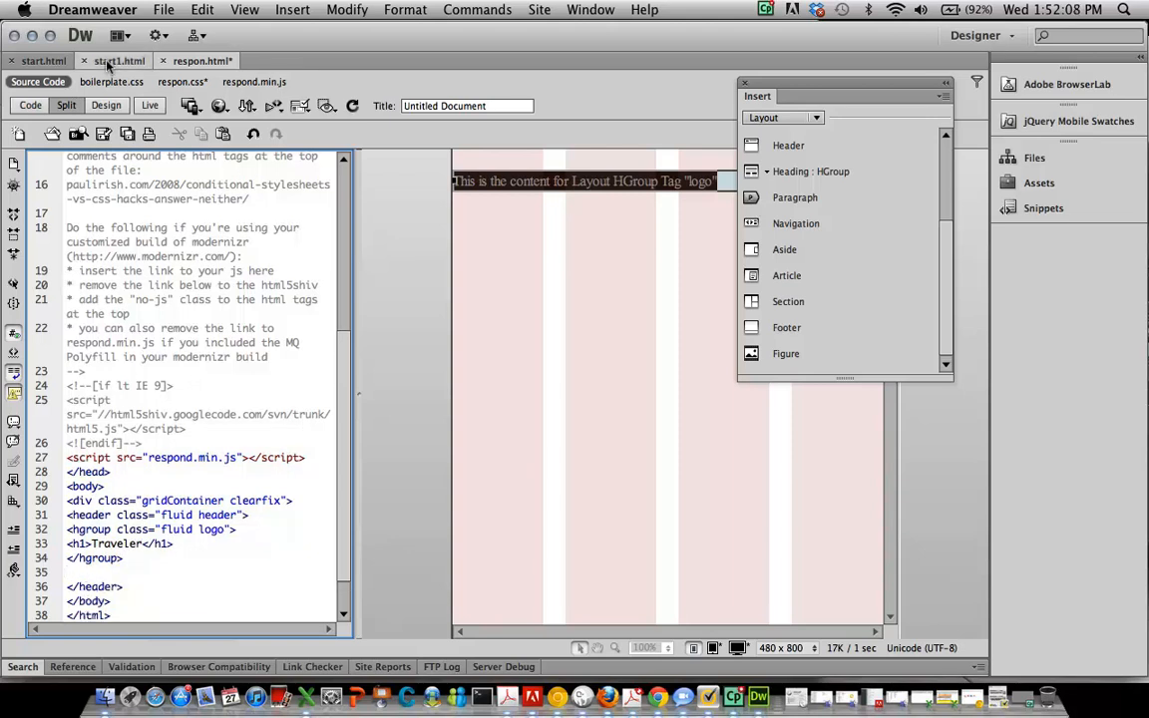
left_click(150, 105)
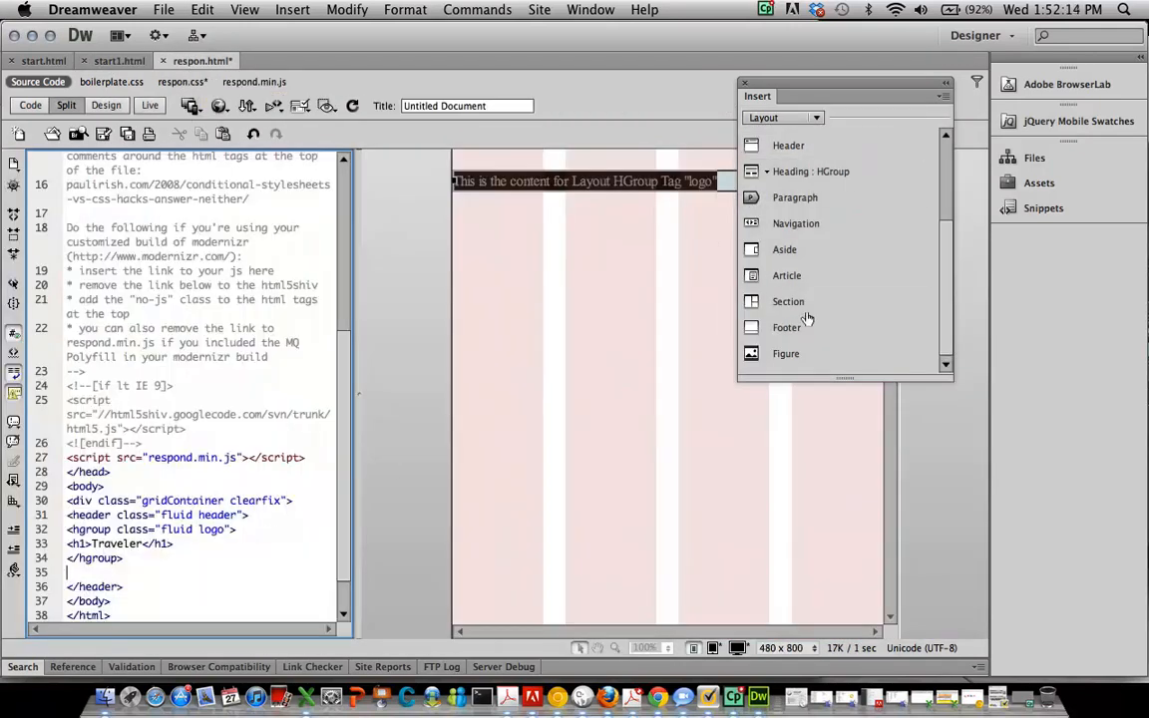
mouse_move(808, 306)
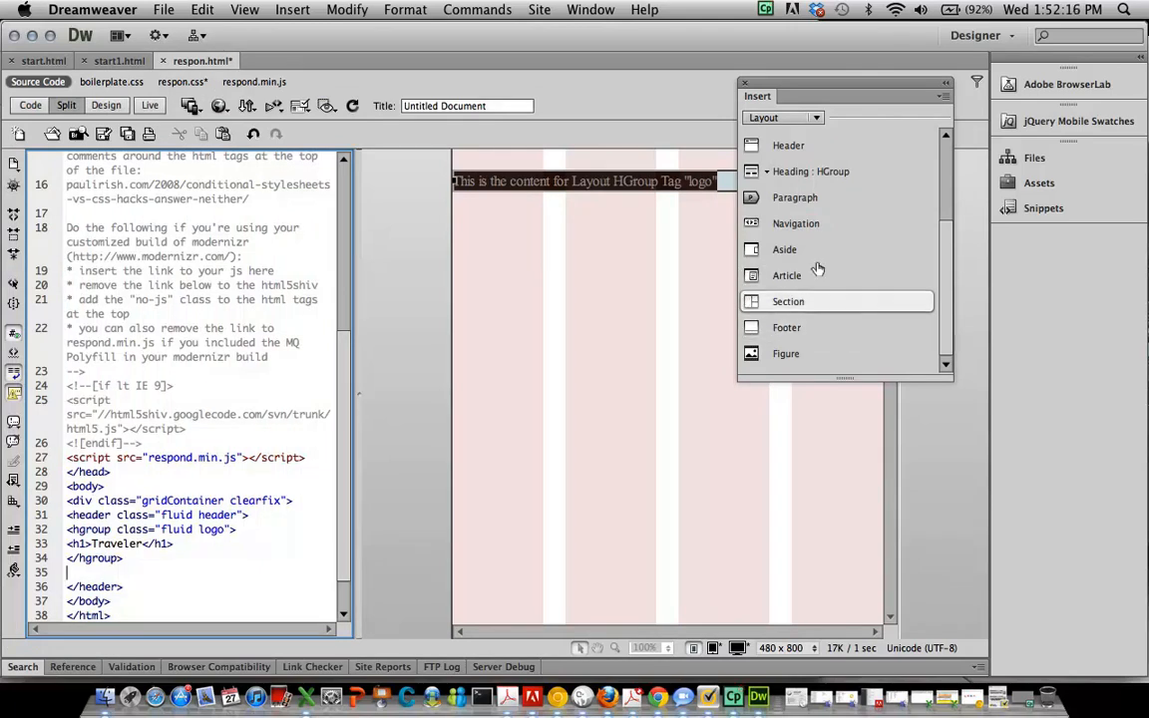
Insert a fluid paragraph with class quicklink after the logo group
left_click(795, 196)
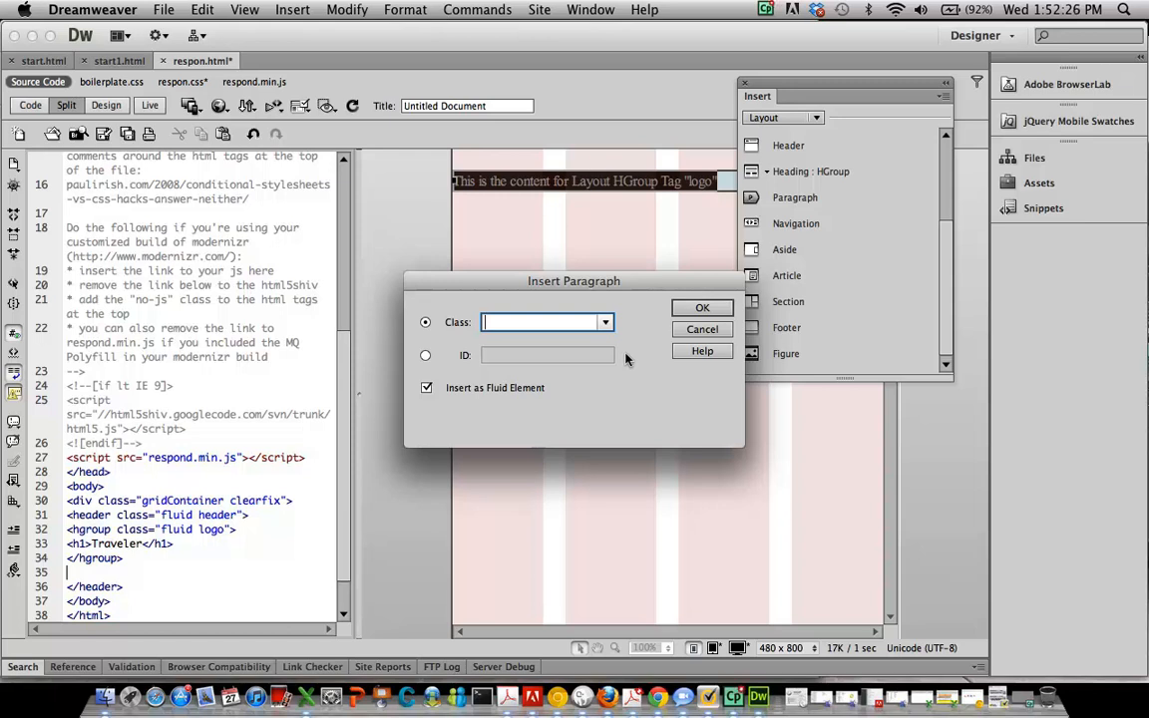
type("quicklink")
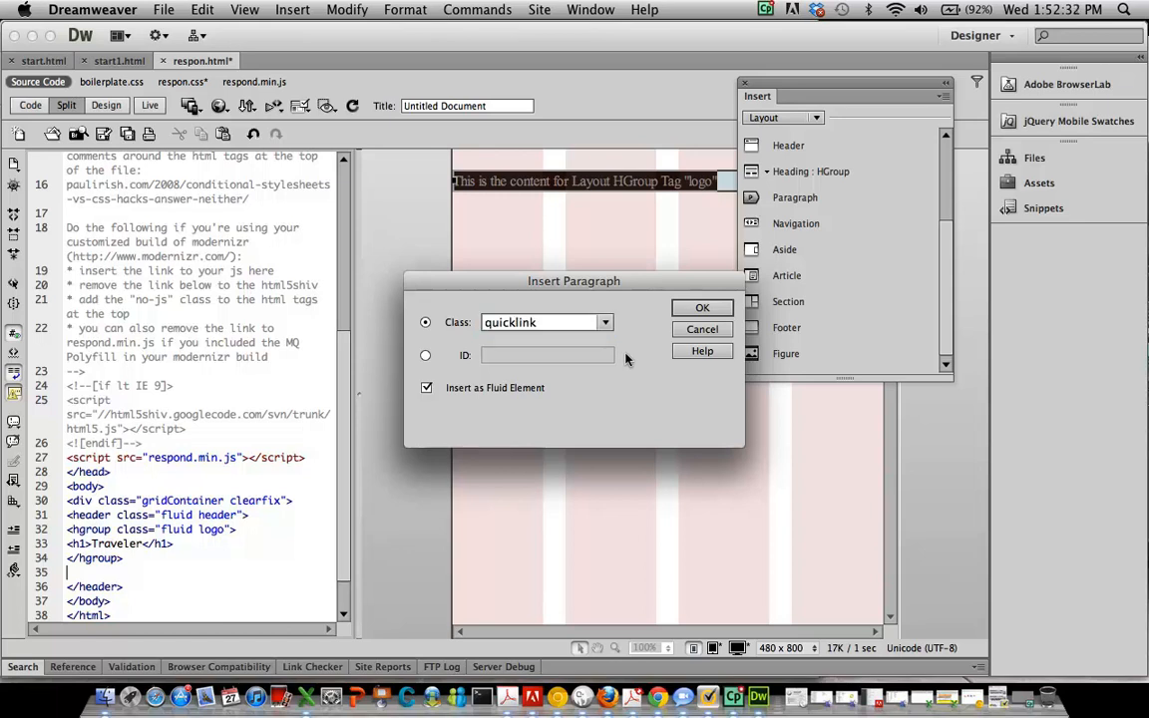
left_click(702, 308)
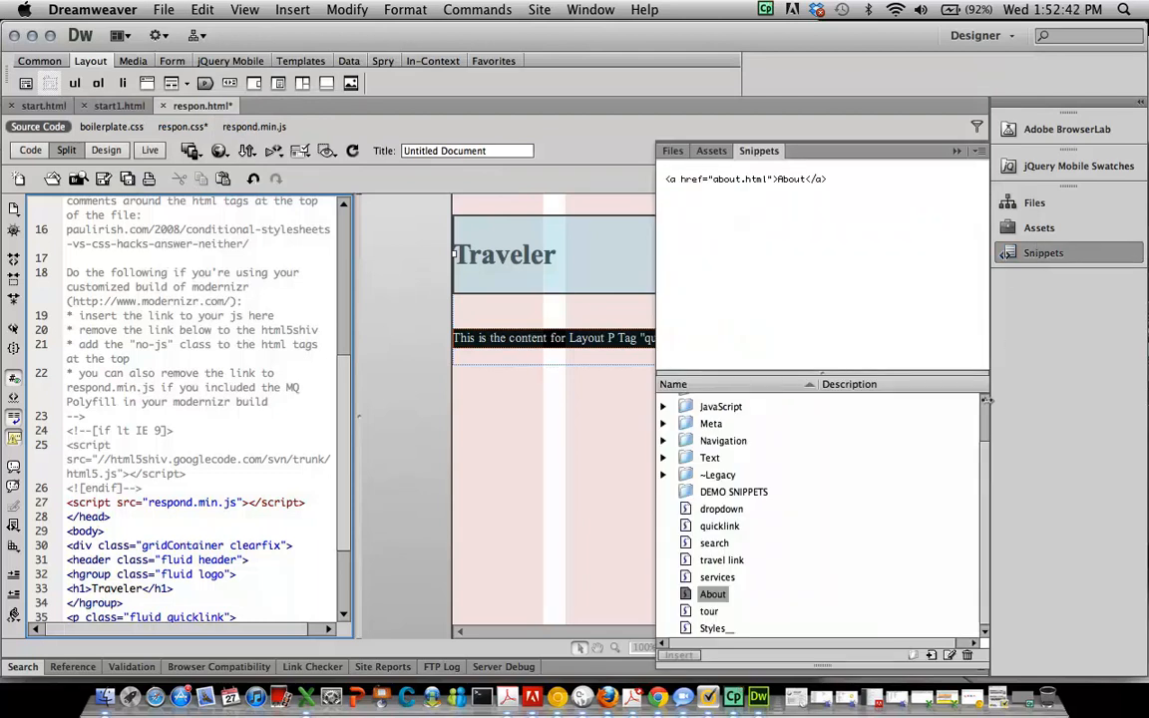
mouse_move(812, 426)
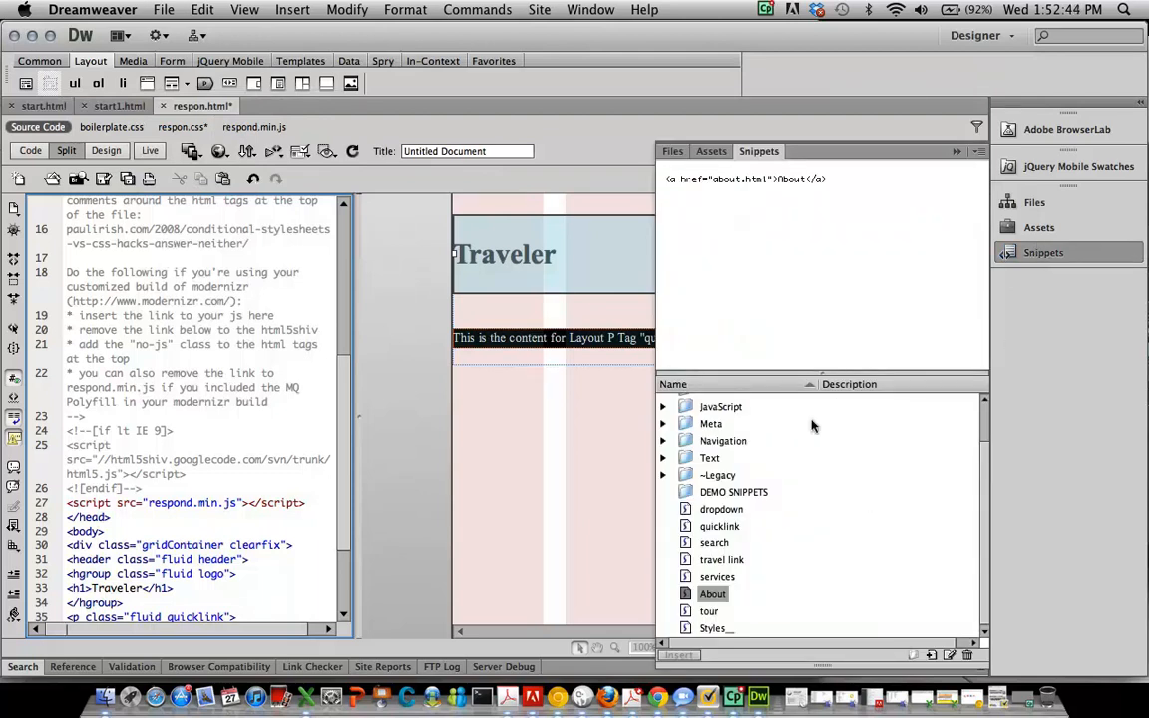
Place the Quick Links snippet inside the quicklink paragraph and open respon.css
left_click(733, 491)
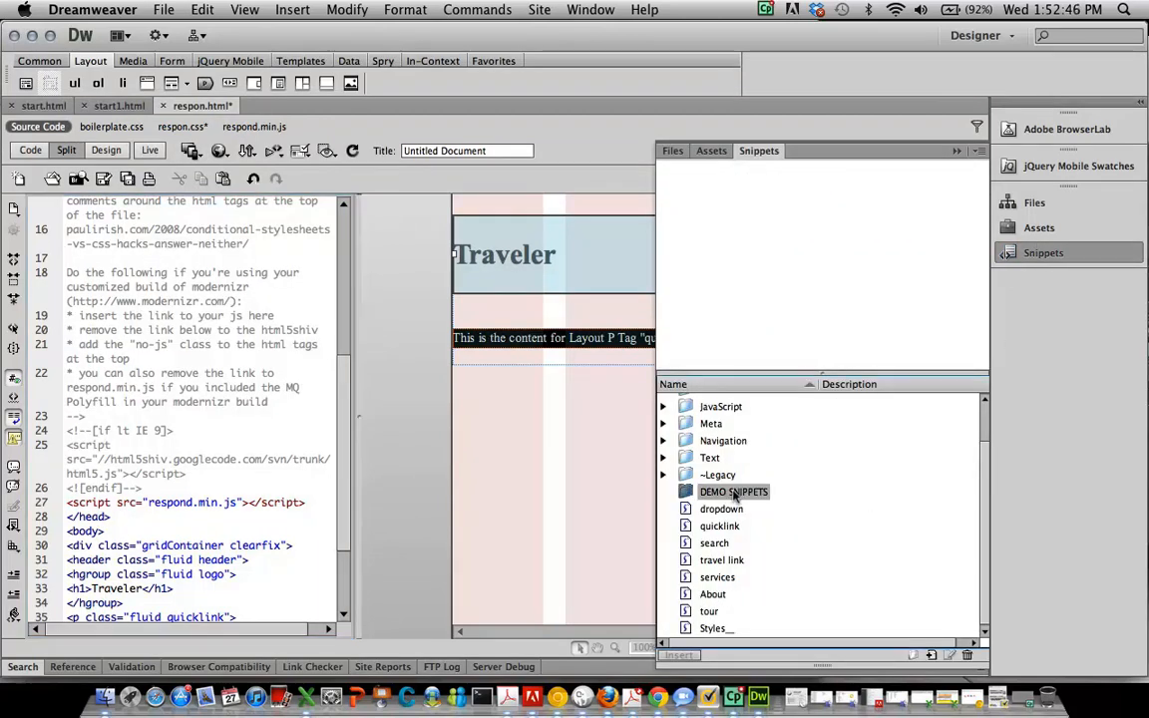
left_click(721, 509)
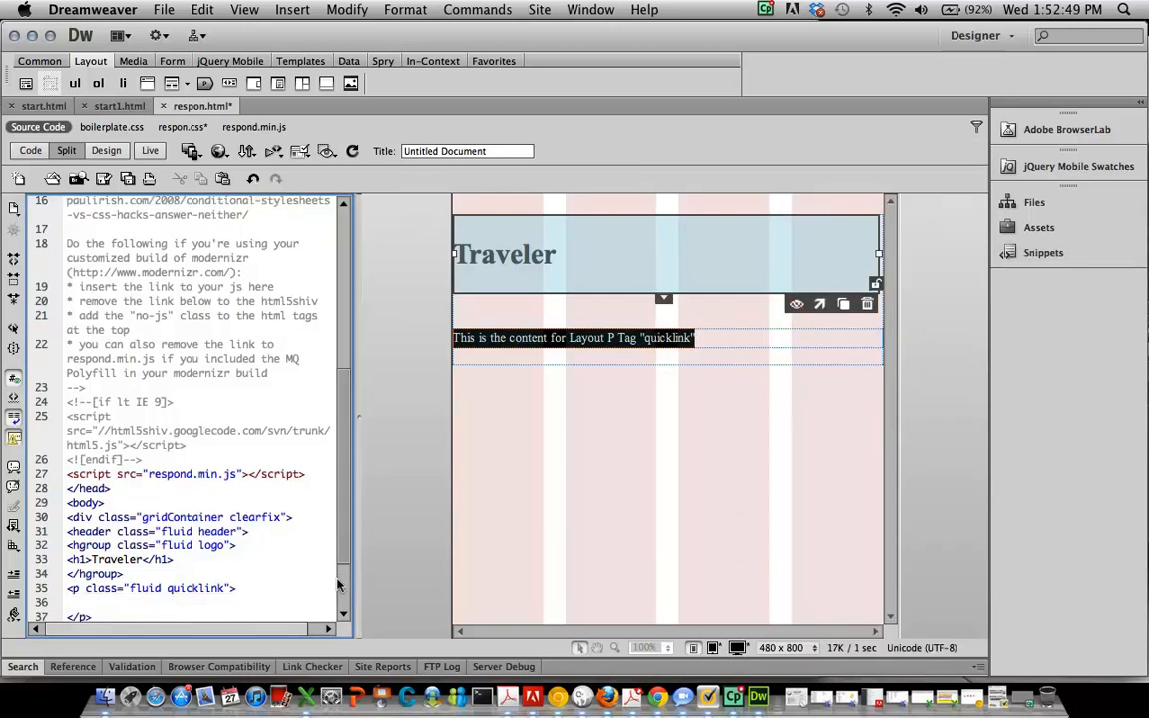
left_click(1043, 252)
type("<a href=\"#\">Quick Links</a>")
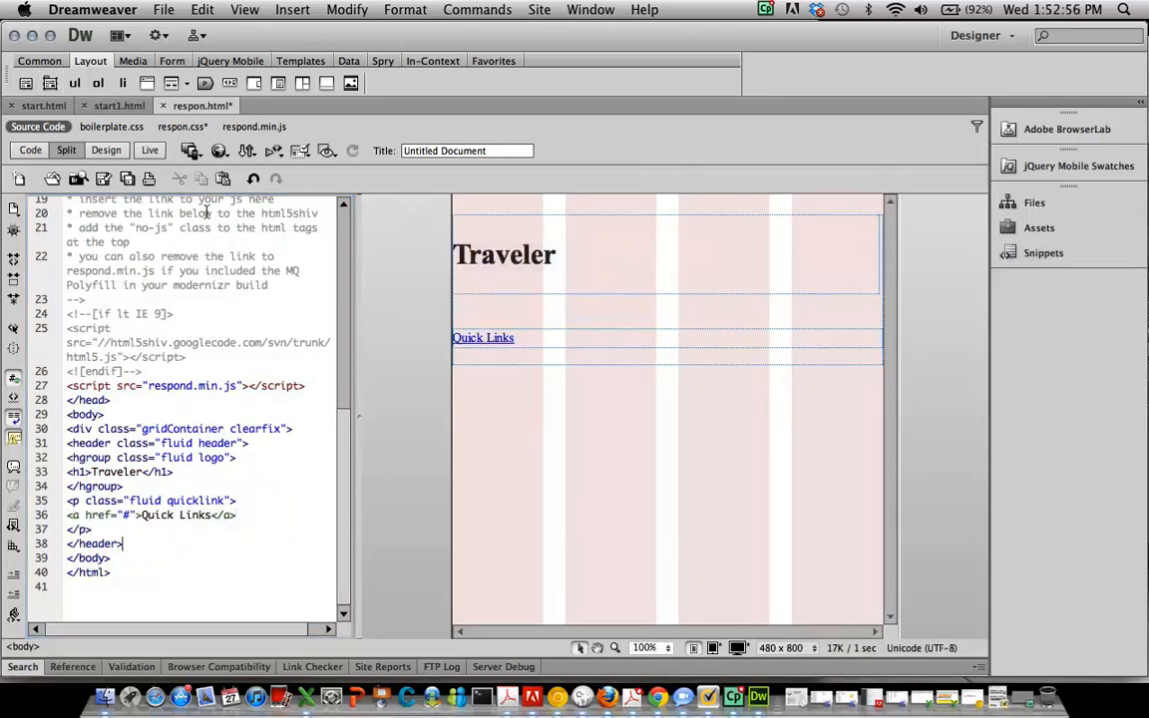
left_click(183, 127)
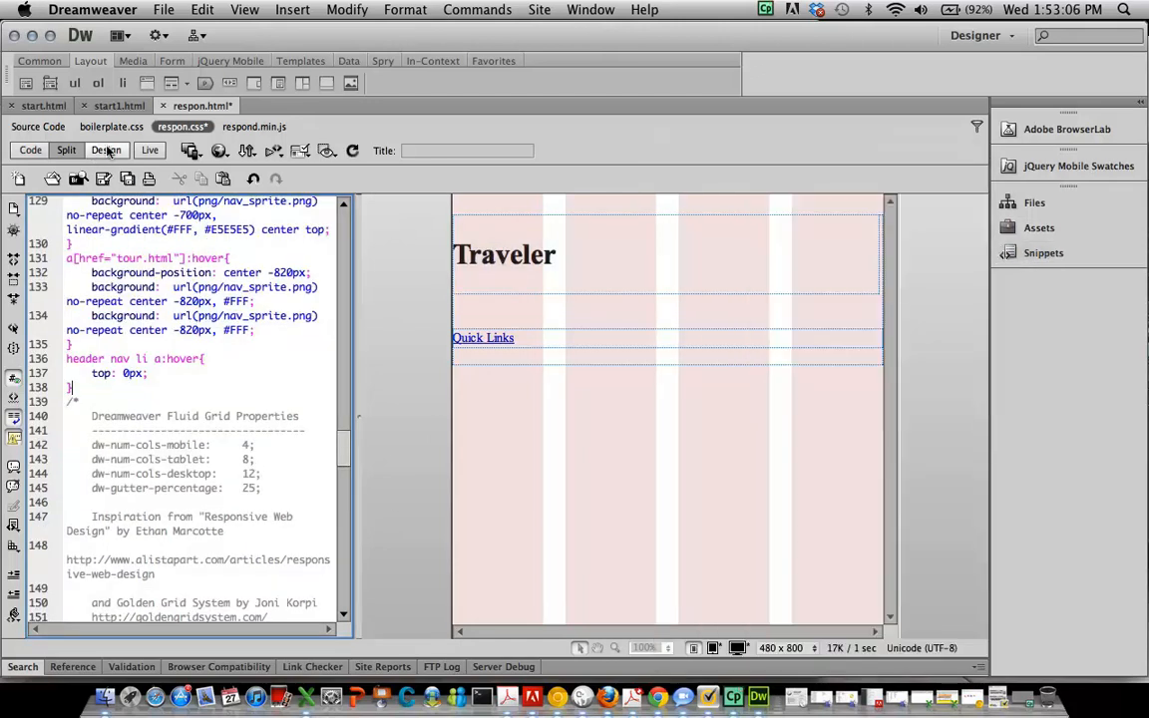
Check the rendered header, compare the start page's dropdown, then return to respon.html in Split view
left_click(106, 149)
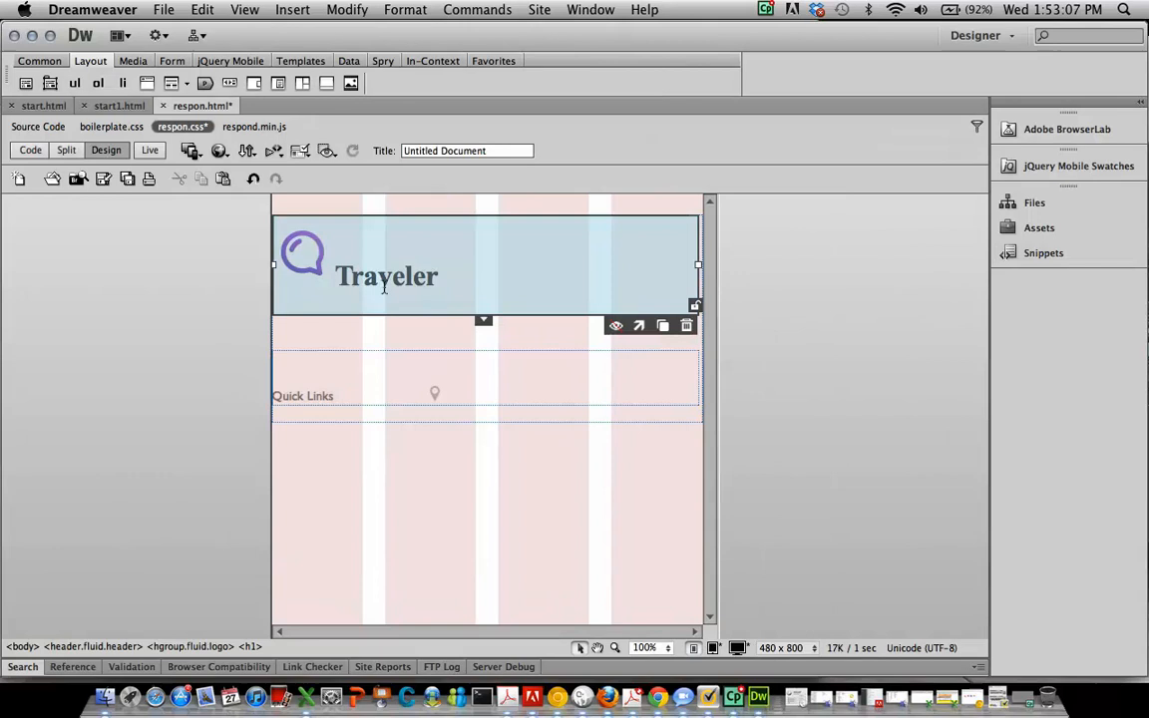
left_click(66, 150)
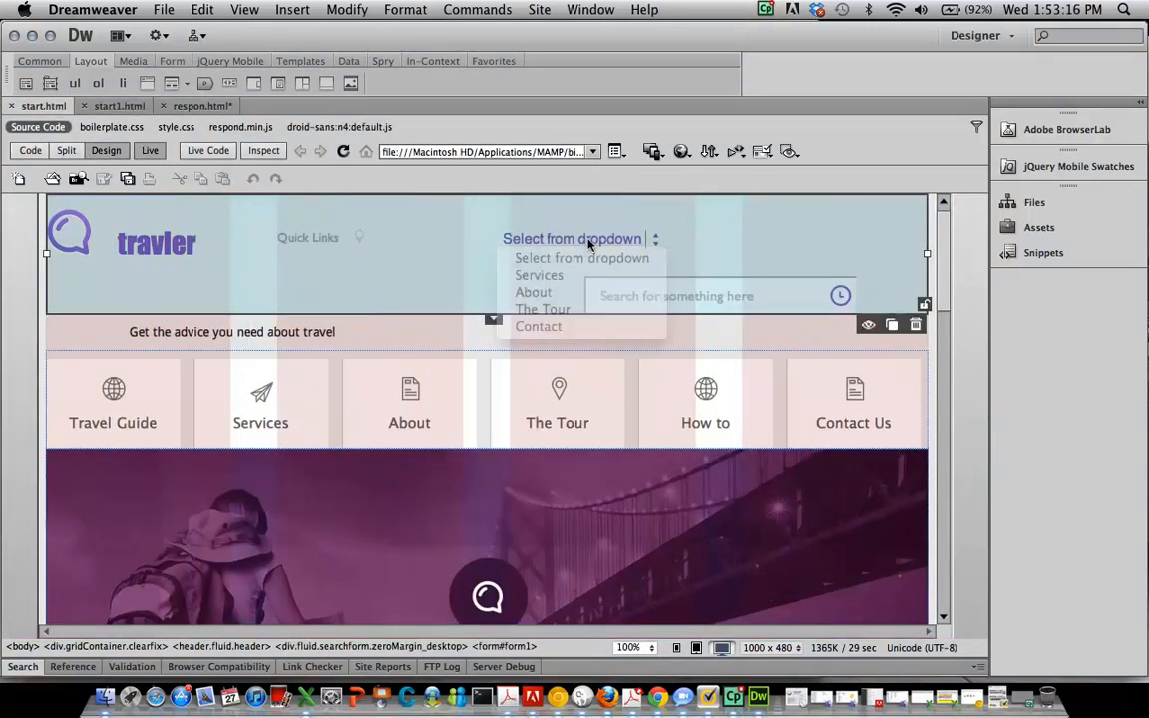
left_click(66, 149)
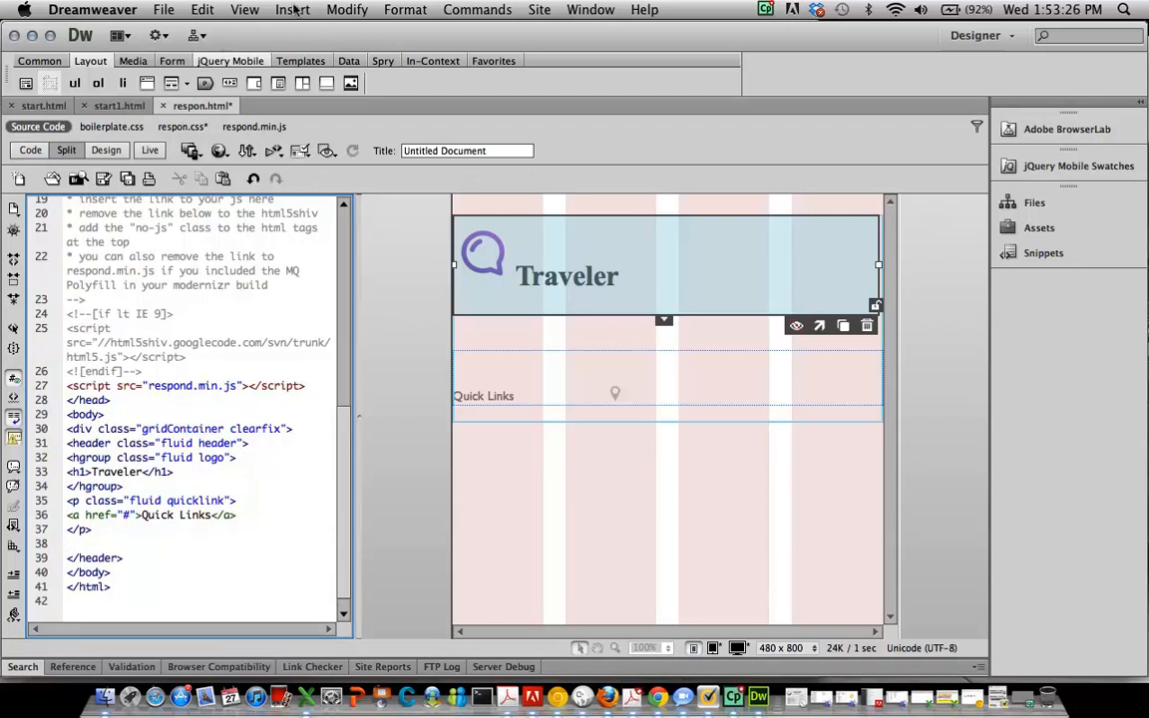
Add a fluid searchform div holding the Services, About, The Tour, Contact dropdown snippet
left_click(67, 543)
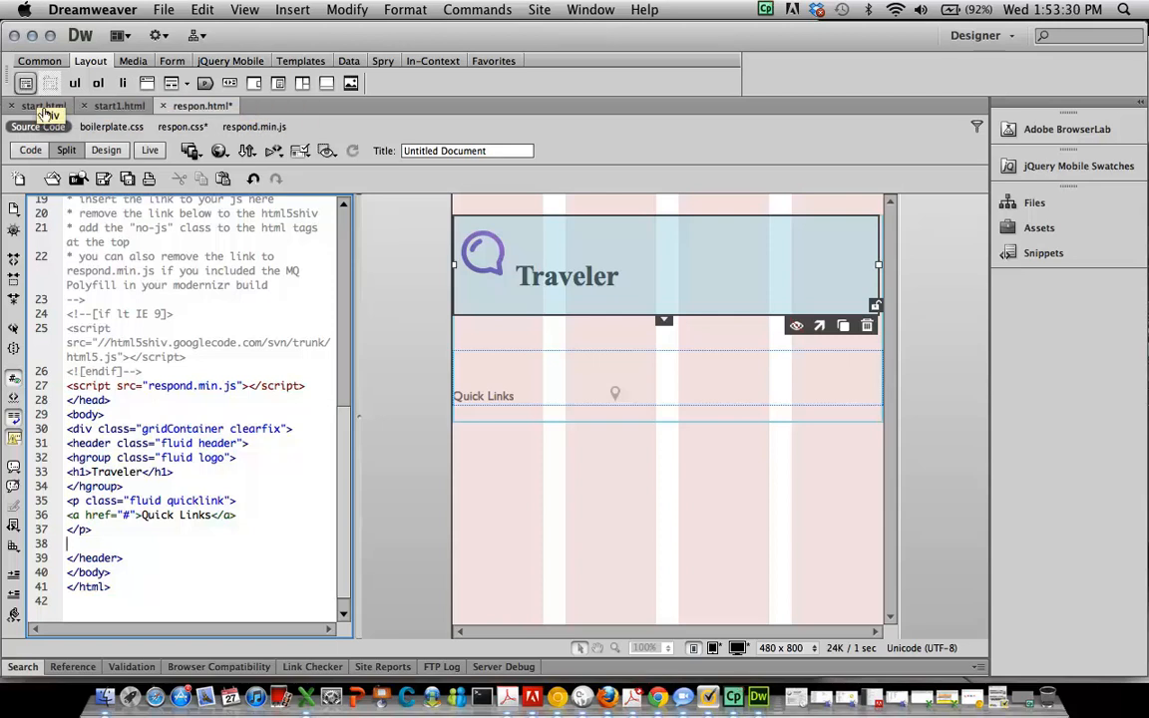
type("searchform")
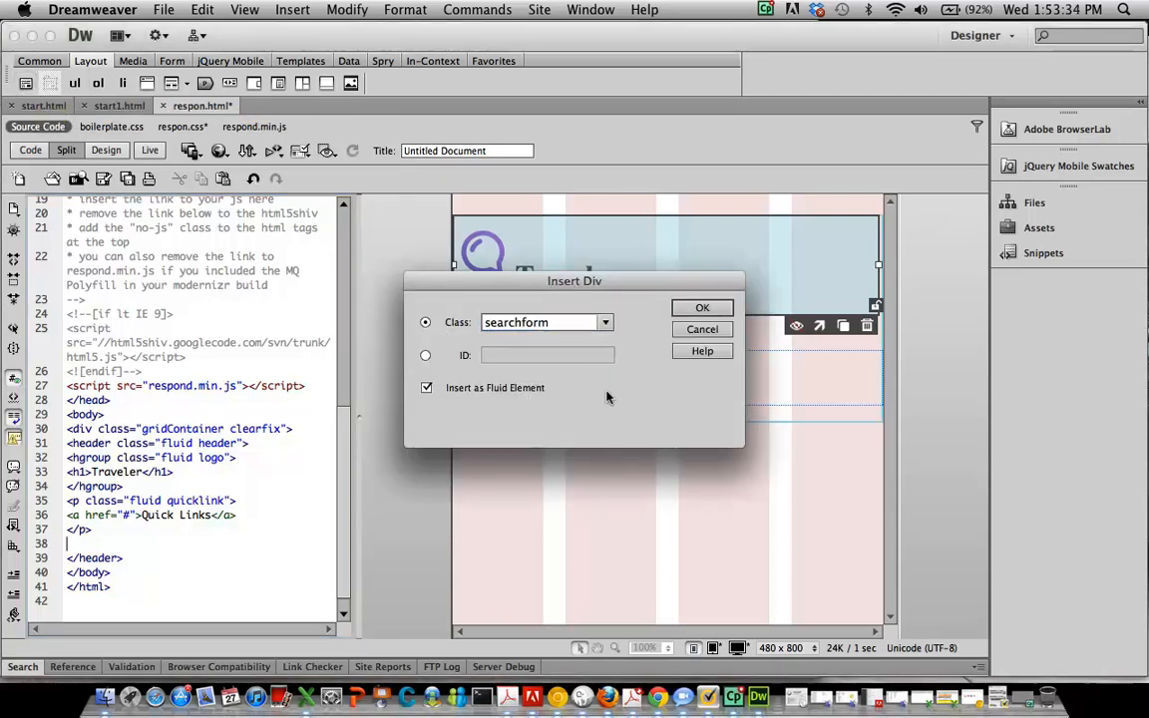
left_click(702, 307)
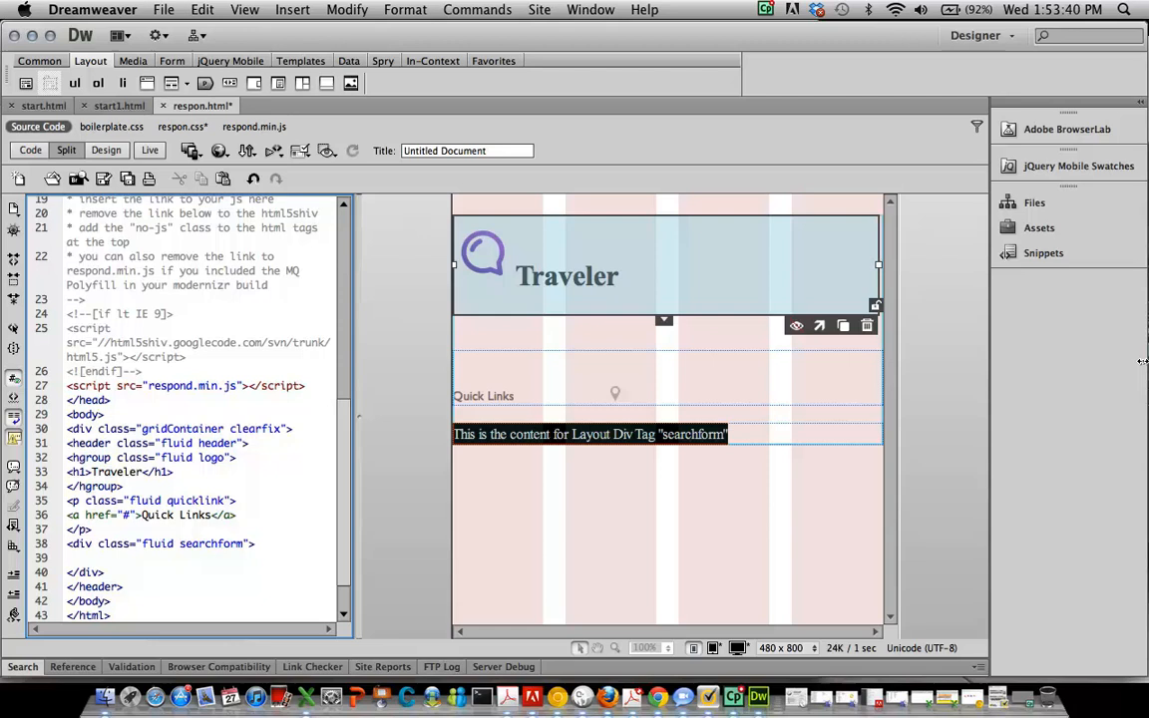
left_click(1043, 252)
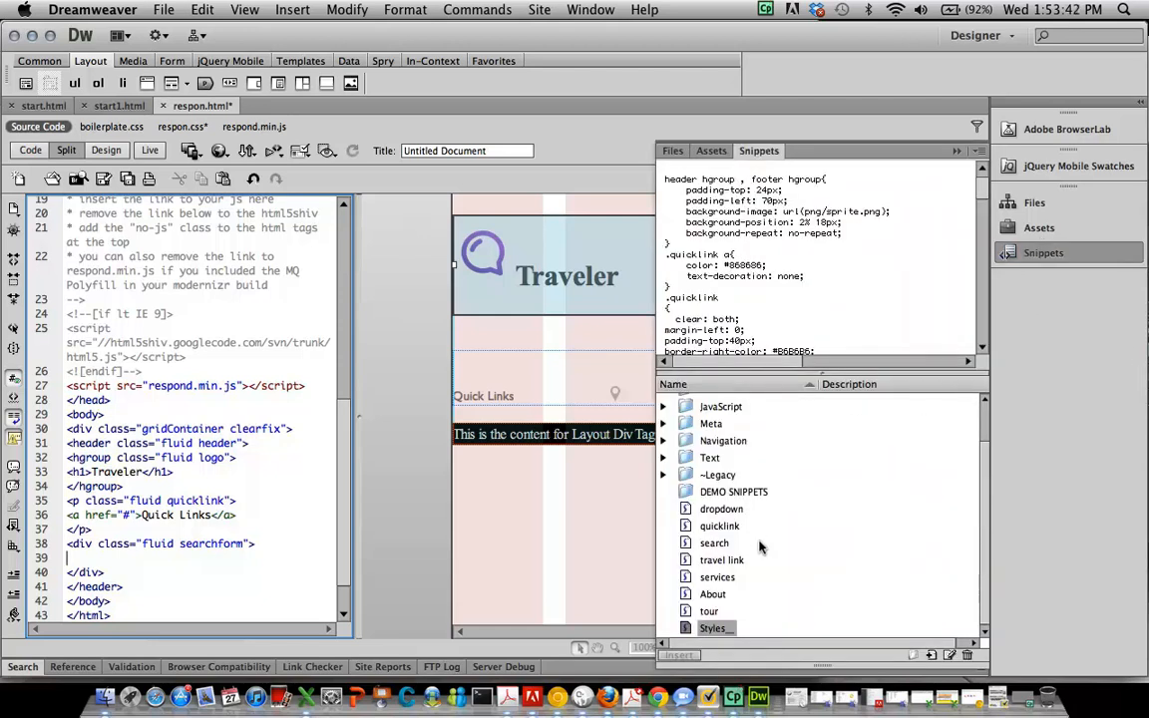
left_click(721, 509)
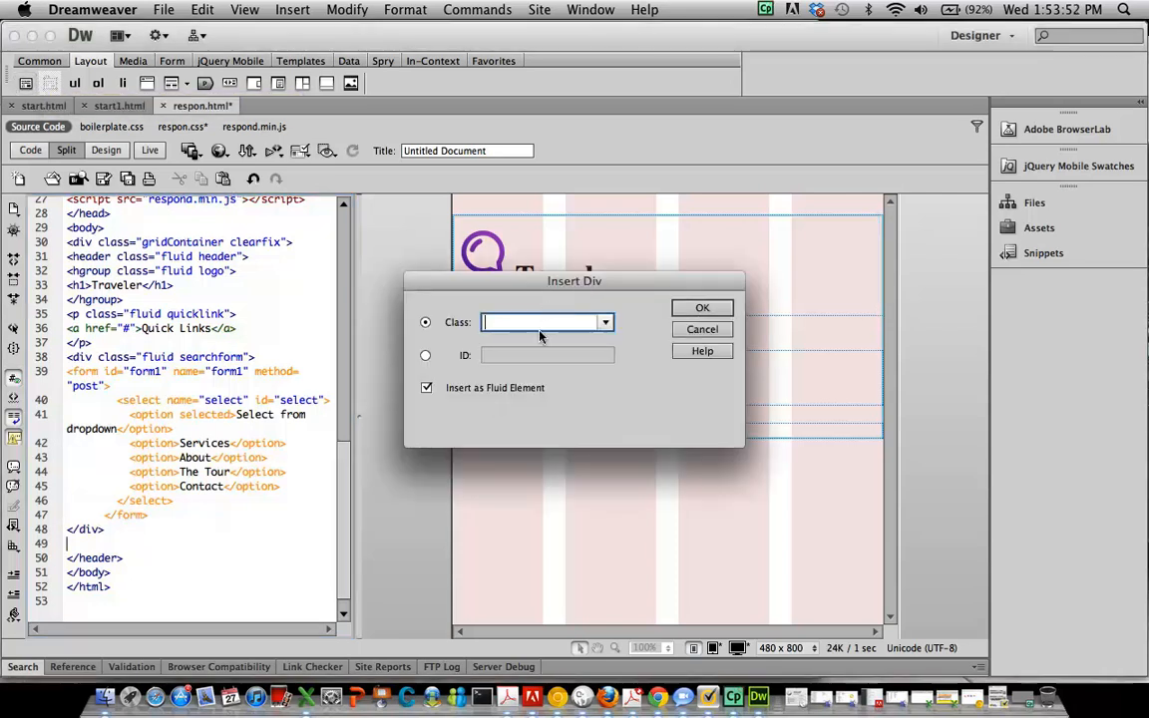
Add a fluid Div with class sform after the dropdown and place the cursor inside it
type("sform")
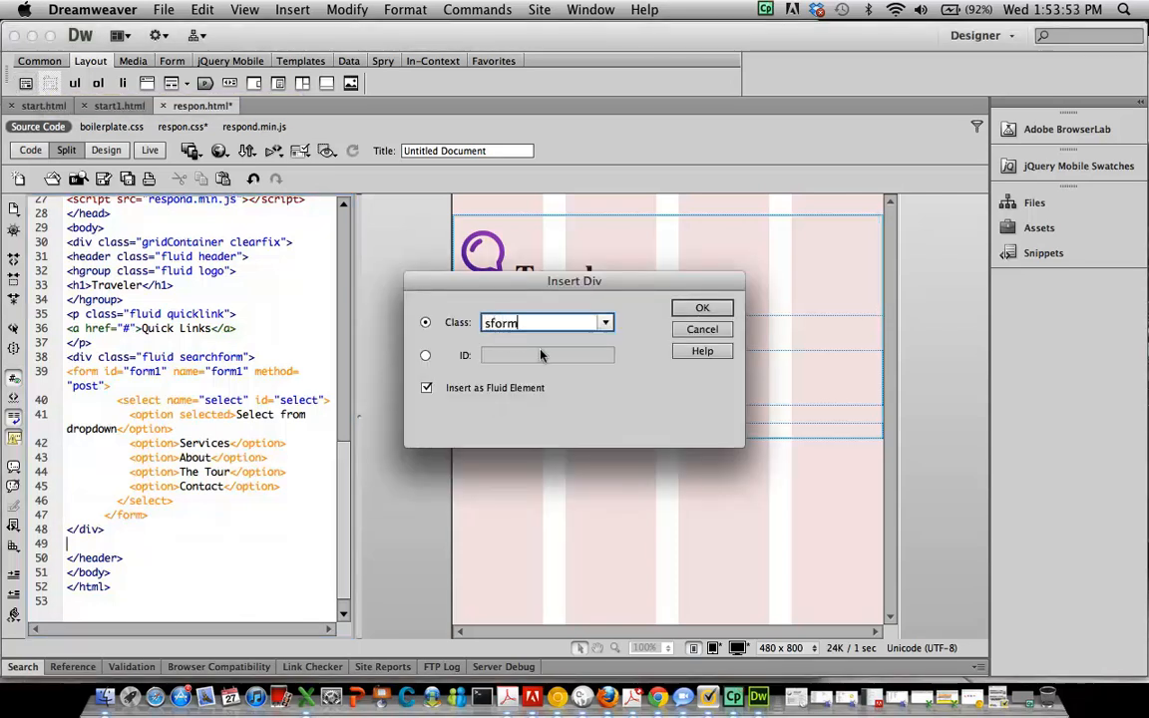
left_click(702, 307)
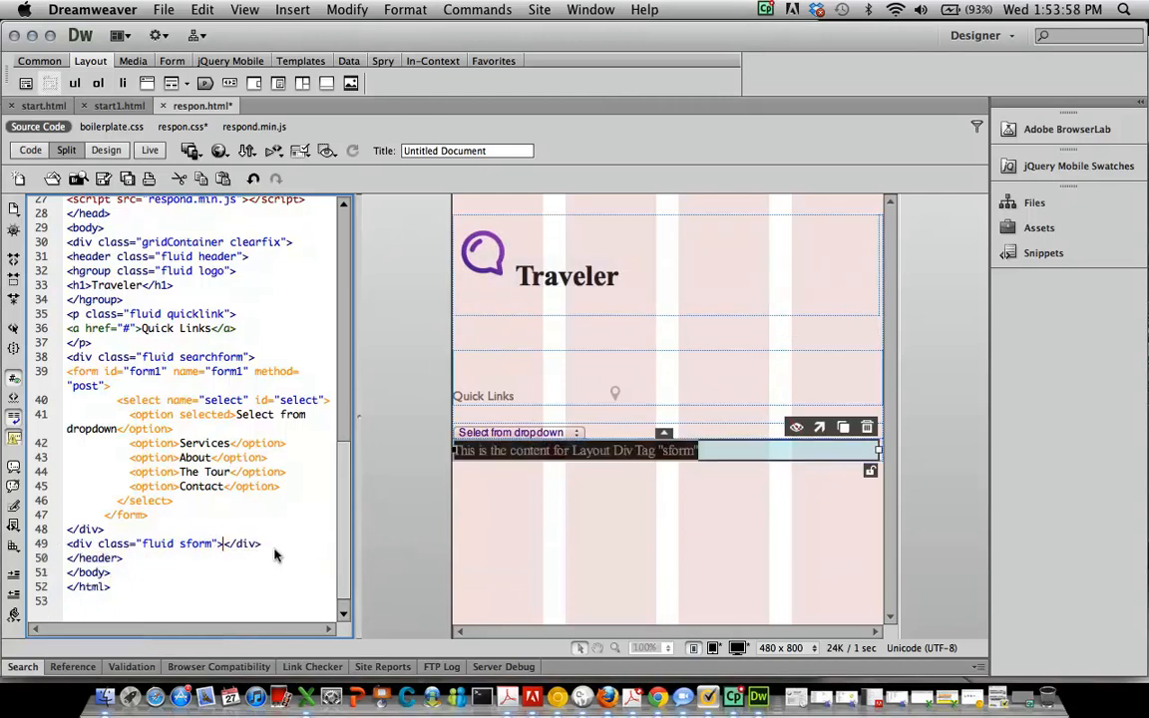
left_click(1043, 252)
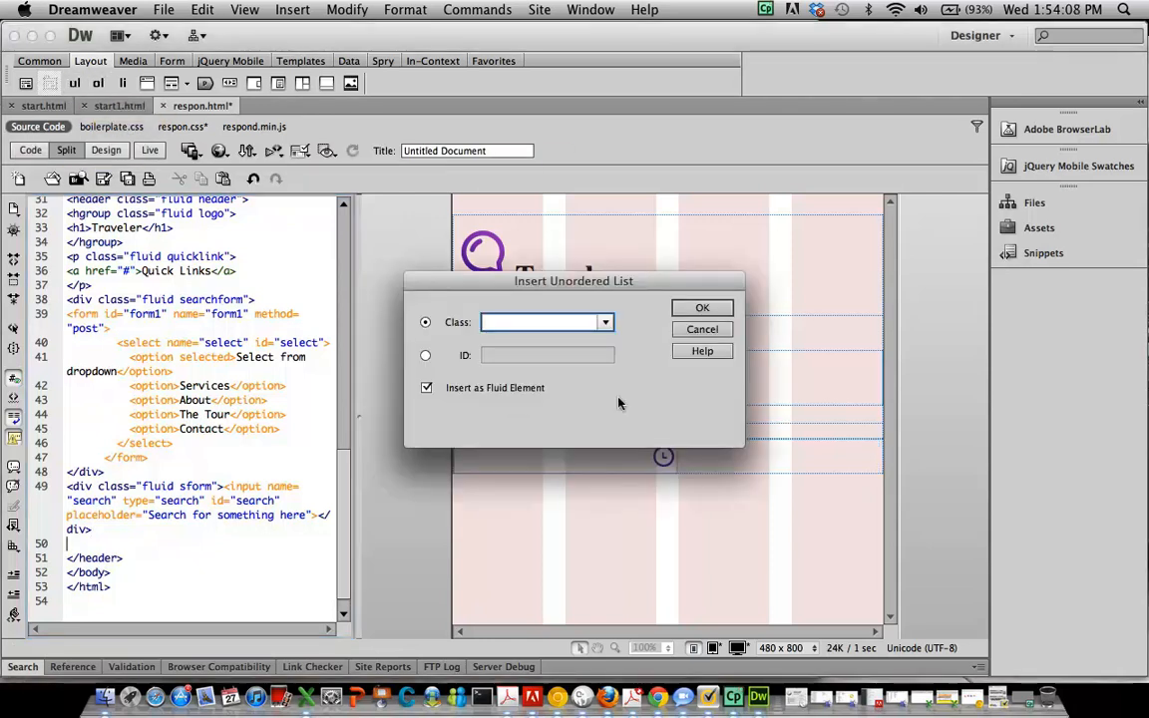
Add a fluid topnav unordered list with a links list item for the Travel Guide snippet
type("topnav")
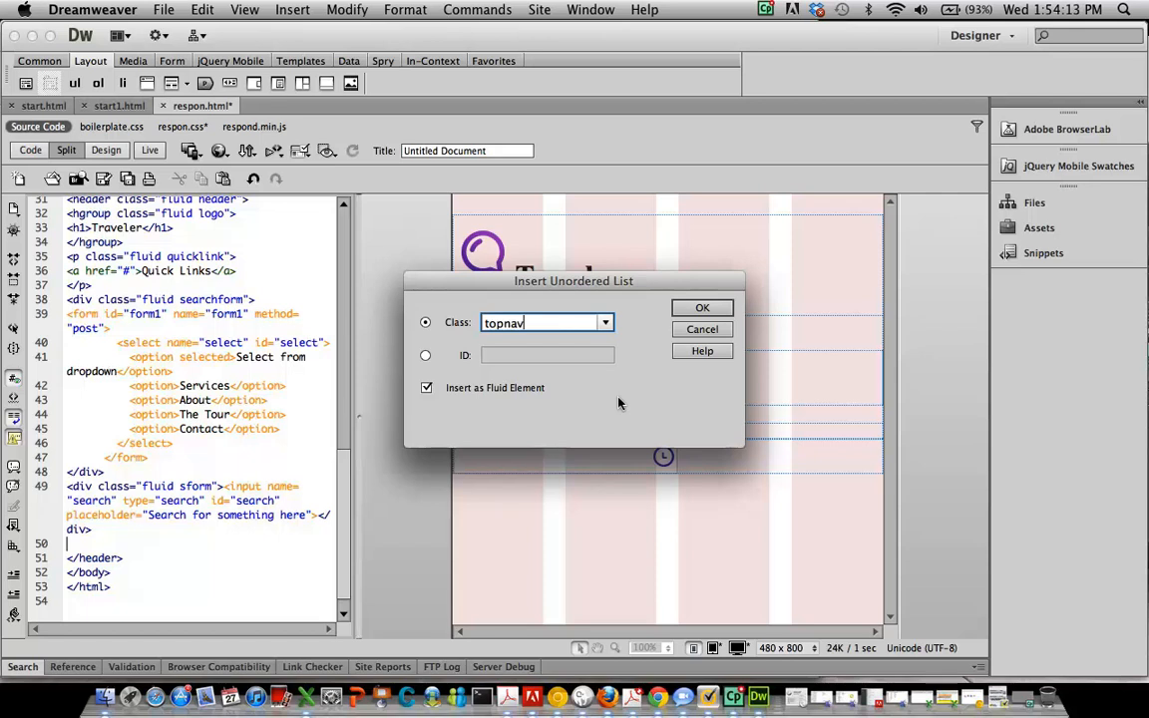
left_click(703, 307)
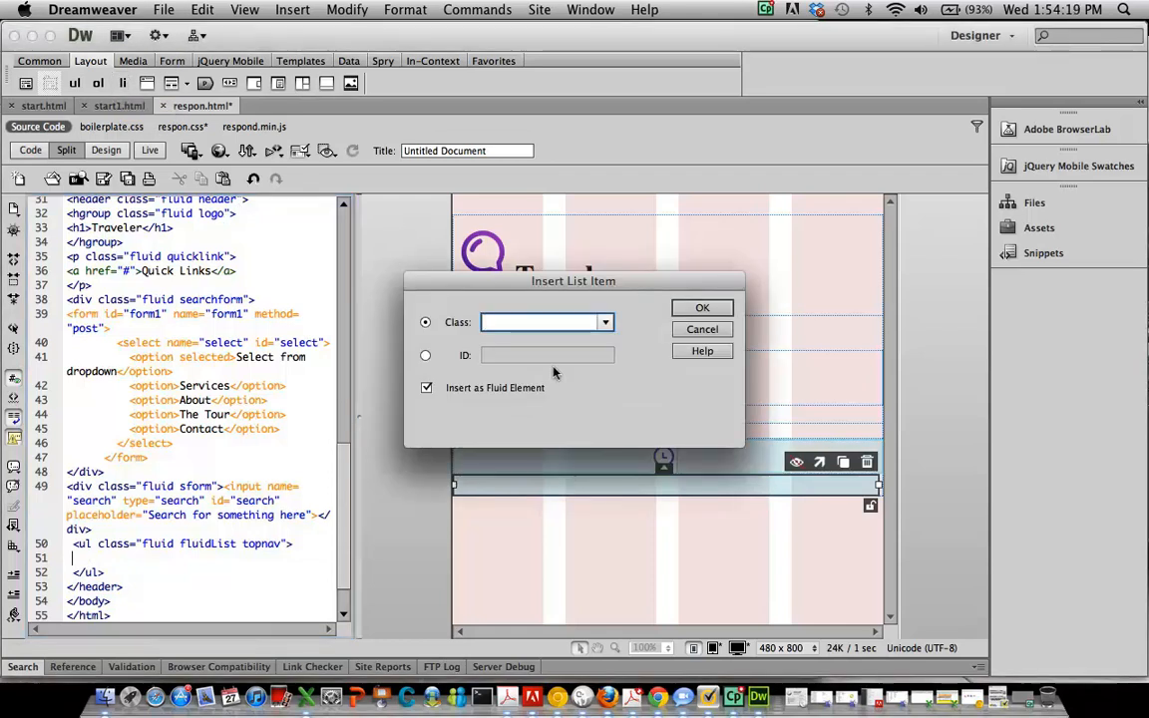
type("links")
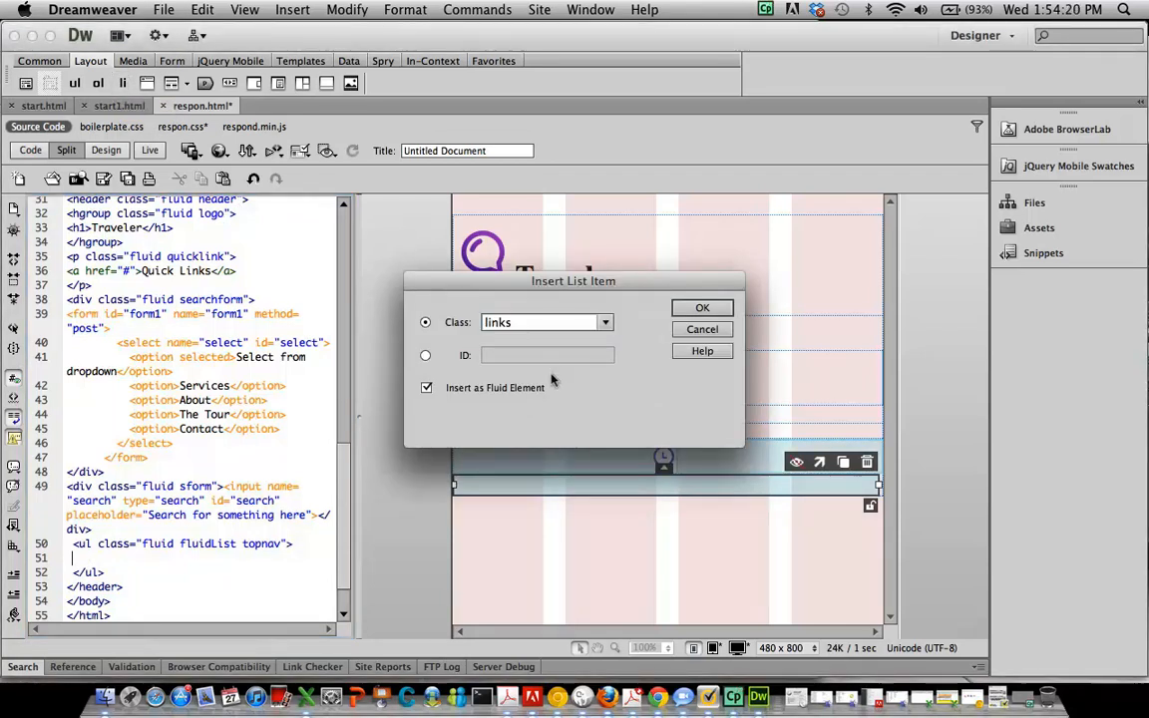
left_click(702, 307)
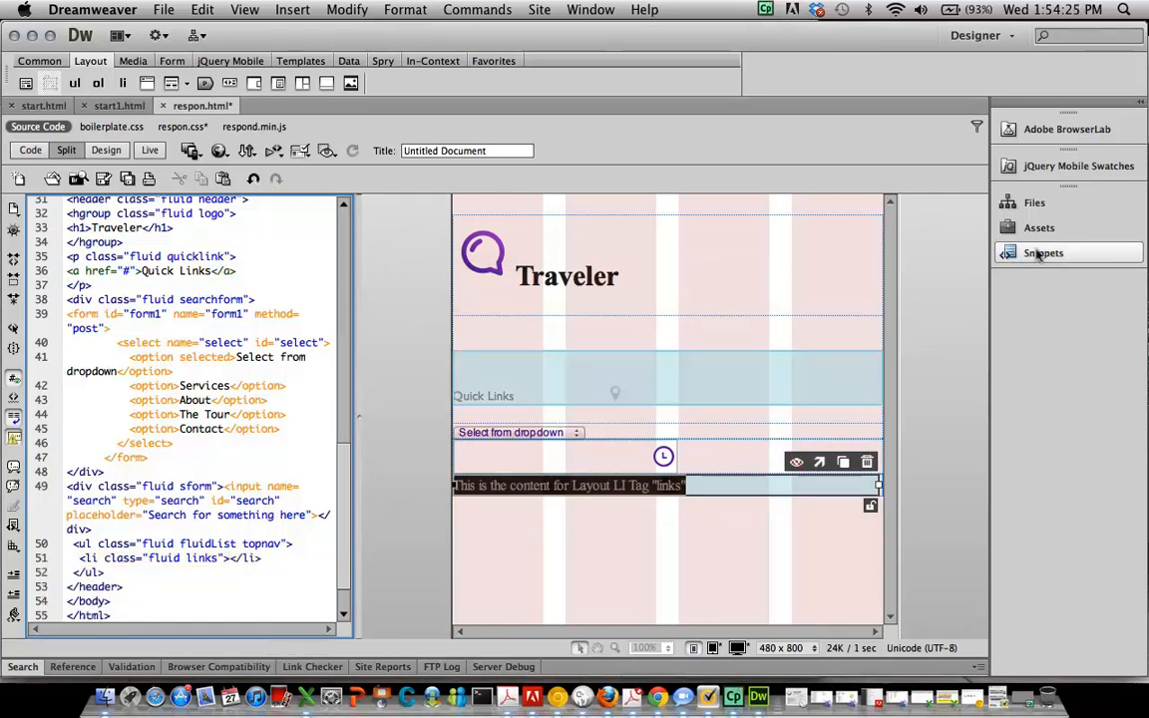
left_click(1043, 252)
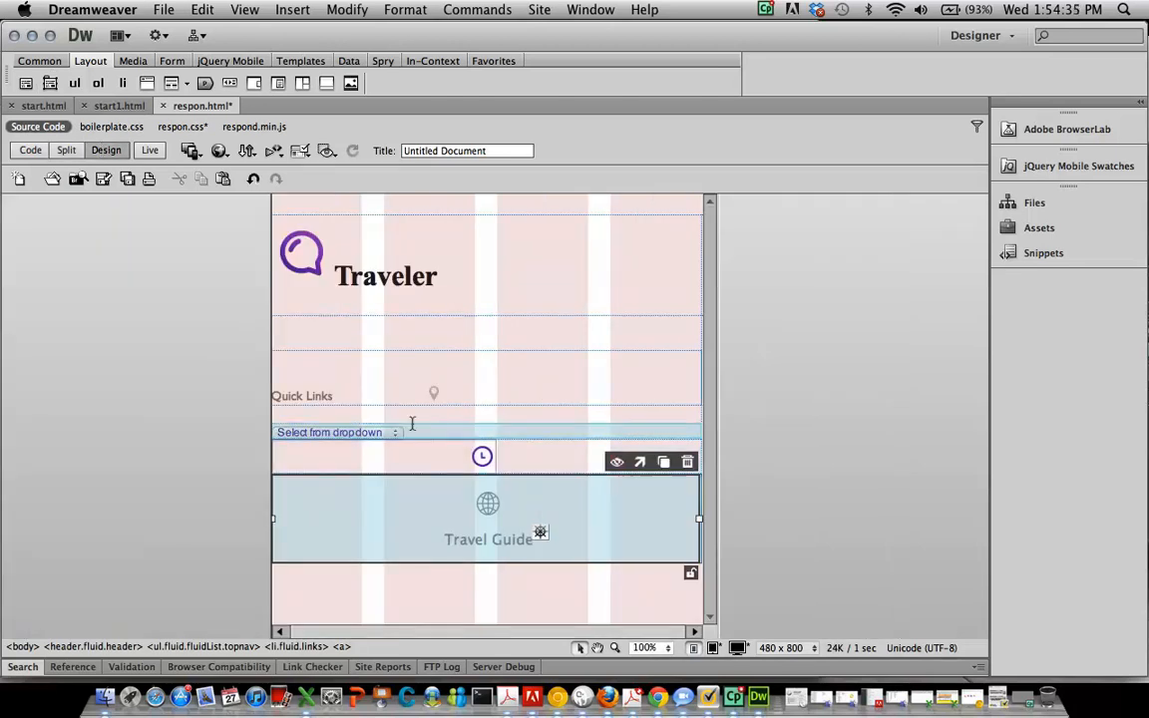
Show the page in Split view at desktop width with Live view, scrolling through the header
left_click(386, 276)
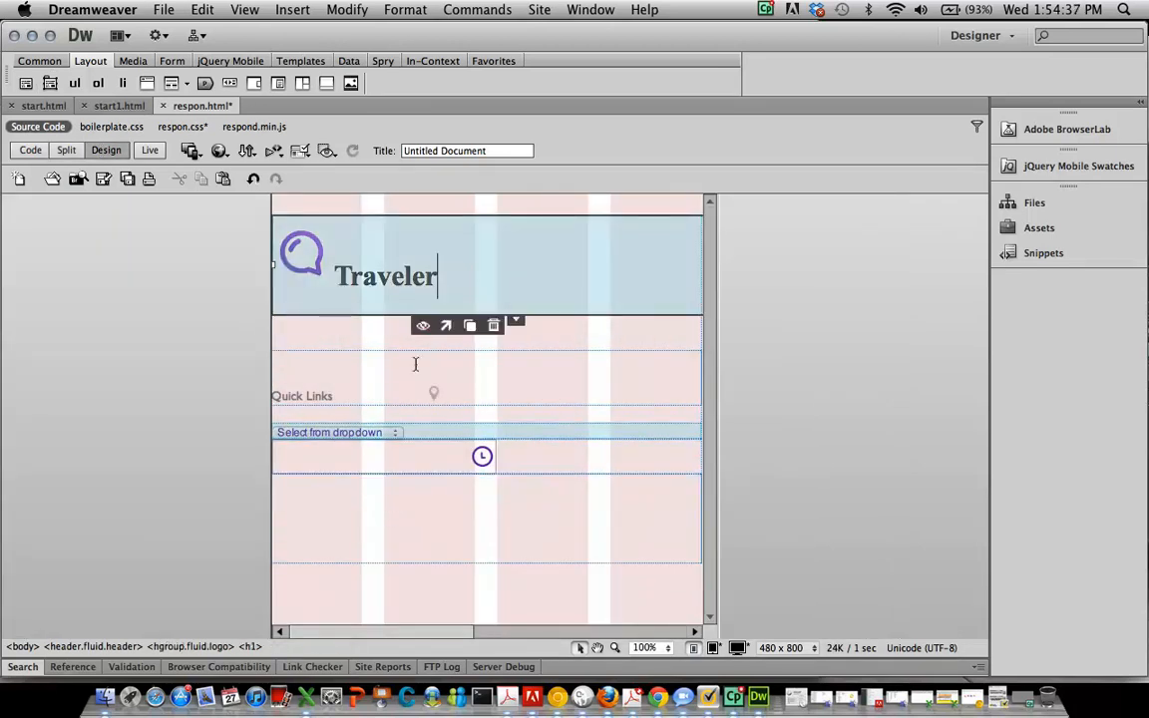
left_click(66, 149)
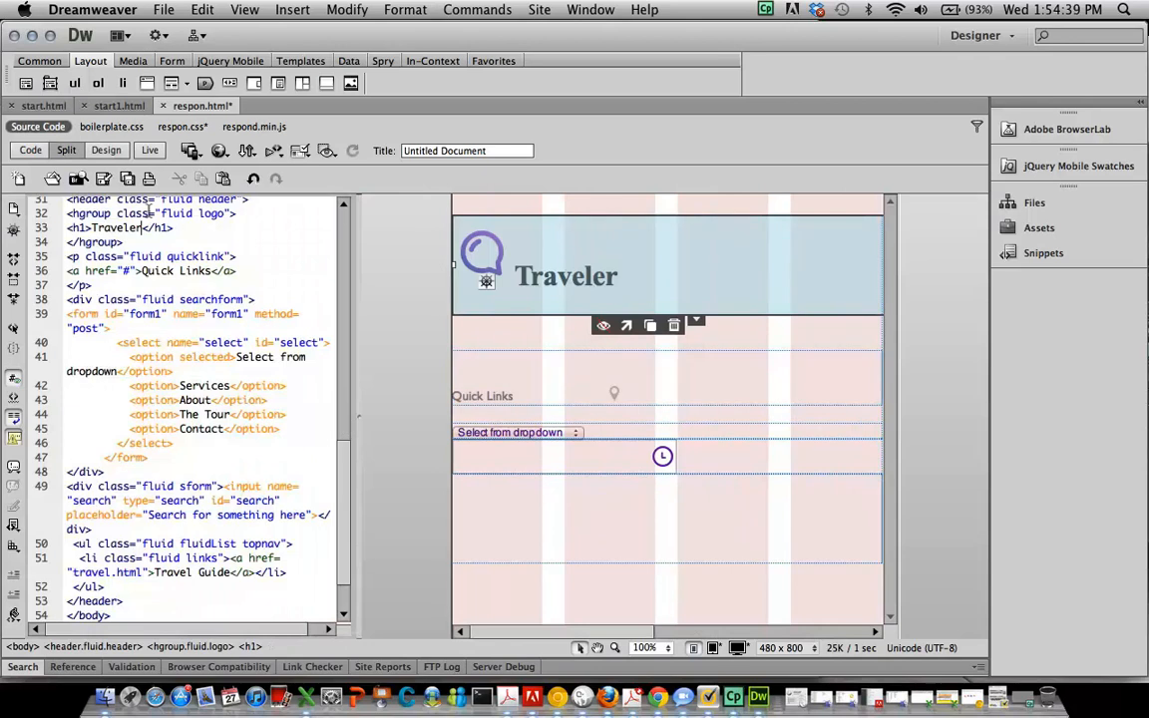
left_click(105, 149)
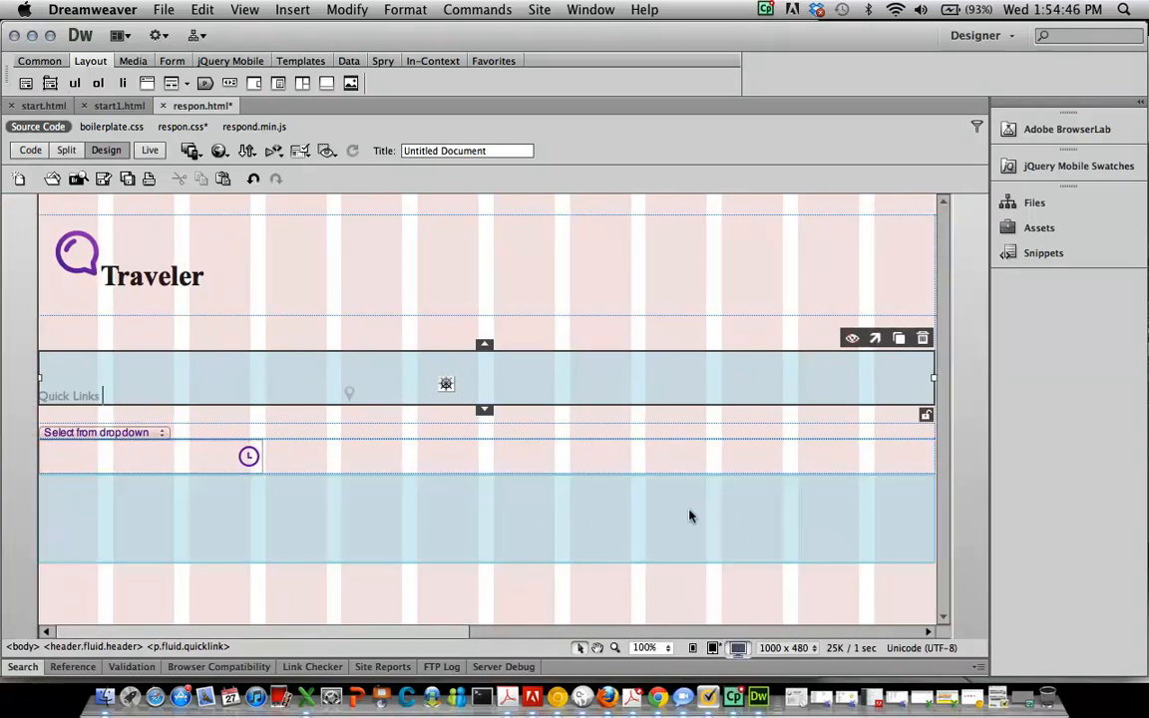
left_click(150, 150)
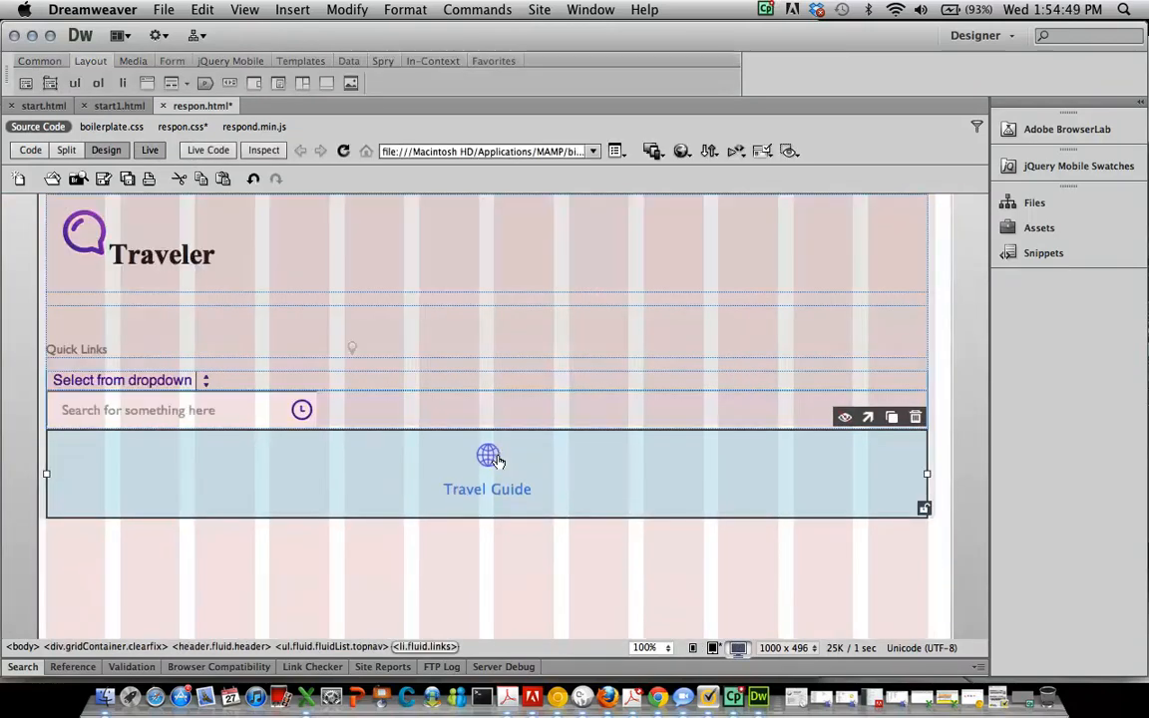
mouse_move(546, 520)
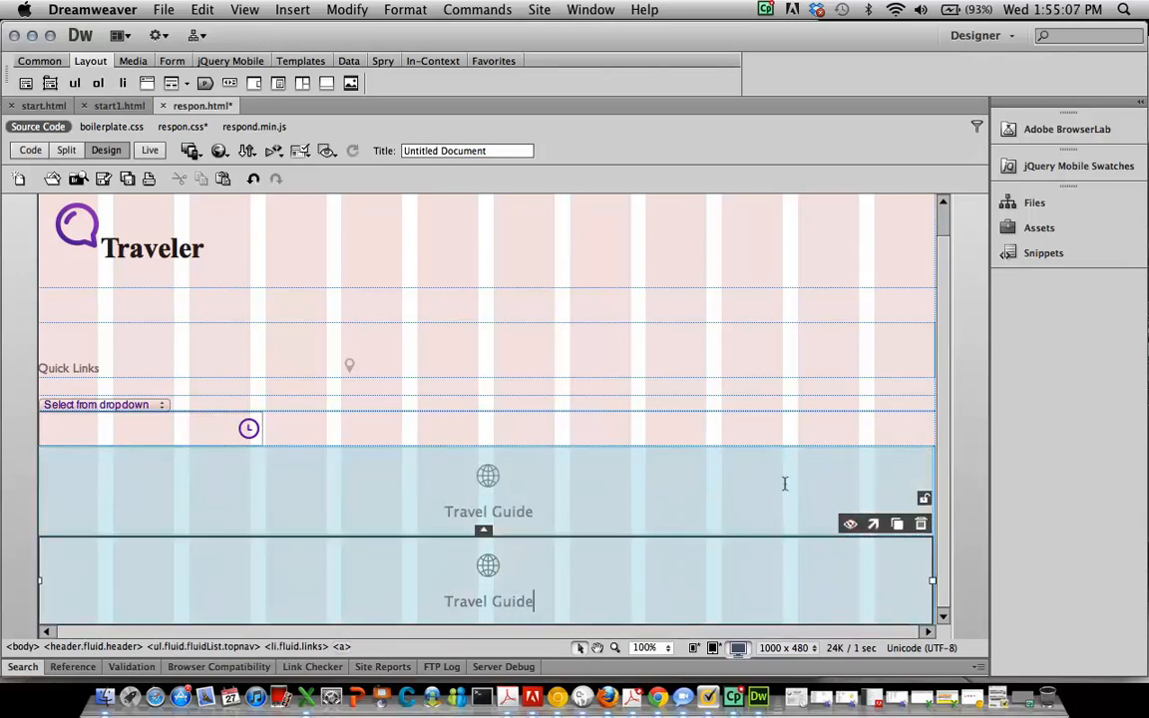
scroll("down", 3)
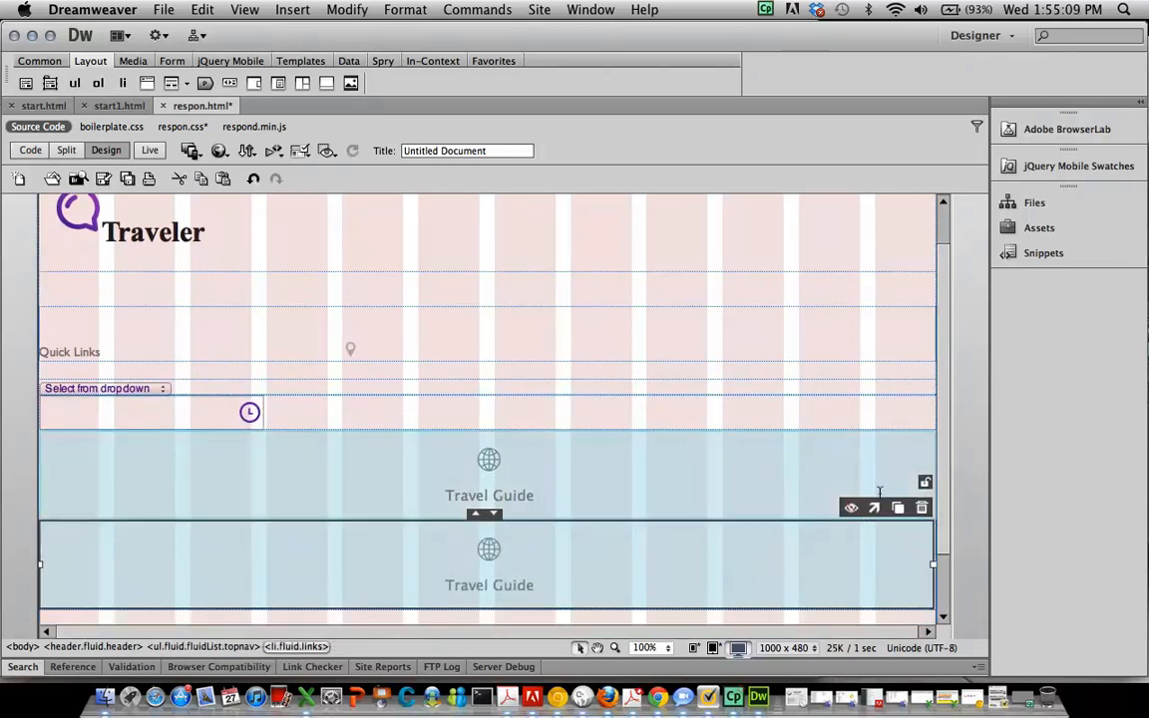
scroll("down", 3)
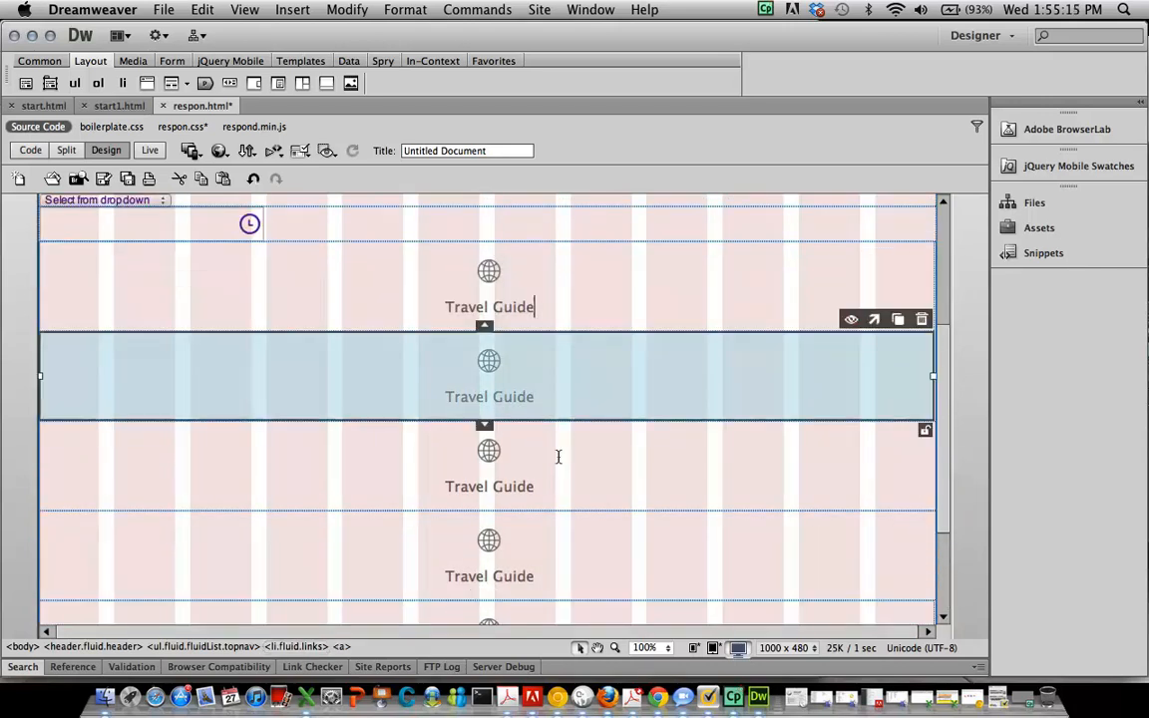
scroll("down", 3)
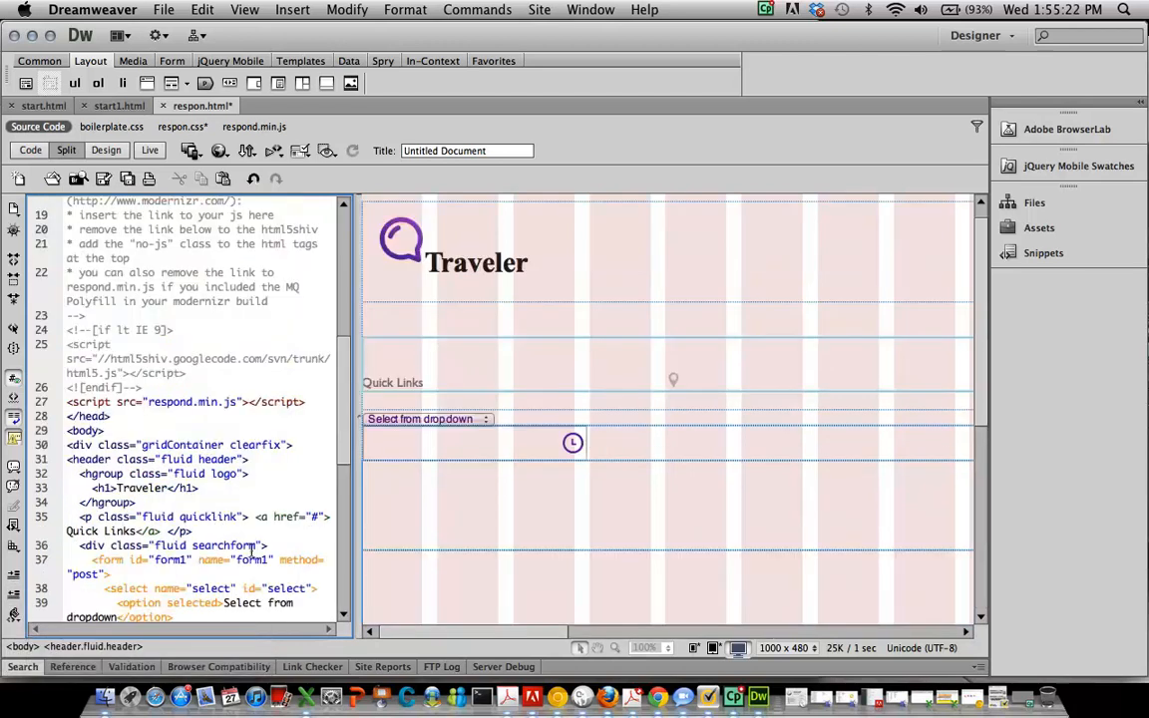
Fill the second and third nav items with the Services and About link snippets
scroll("down", 3)
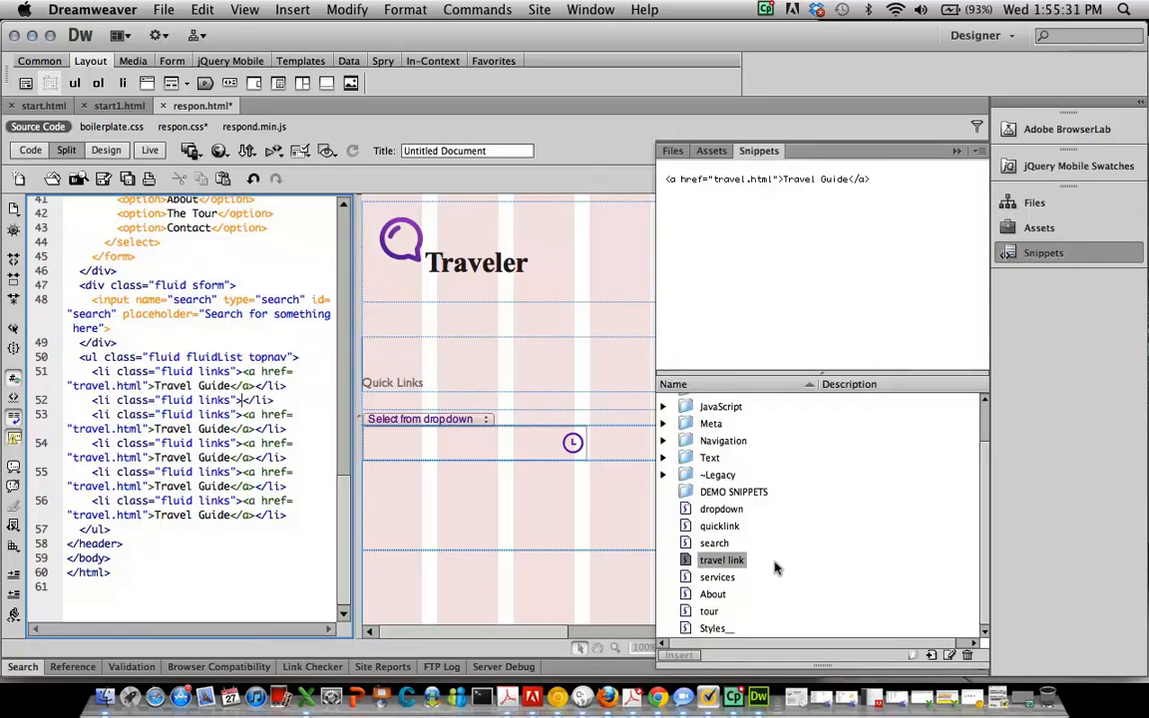
left_click(717, 576)
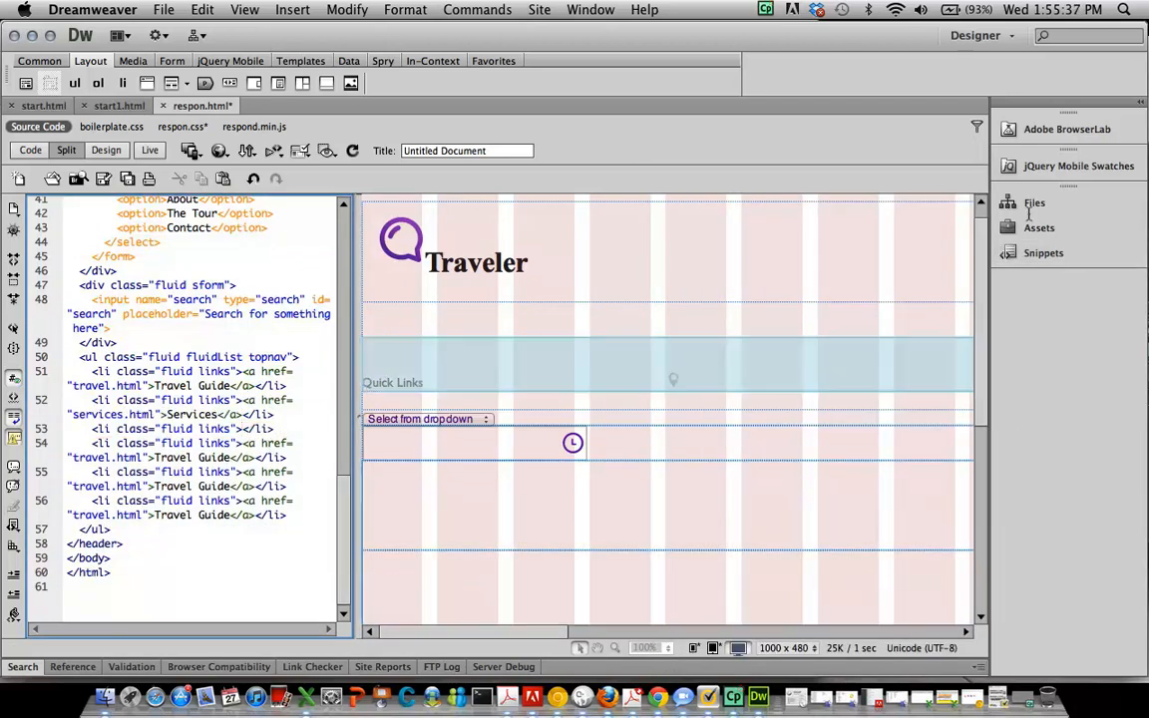
left_click(1043, 252)
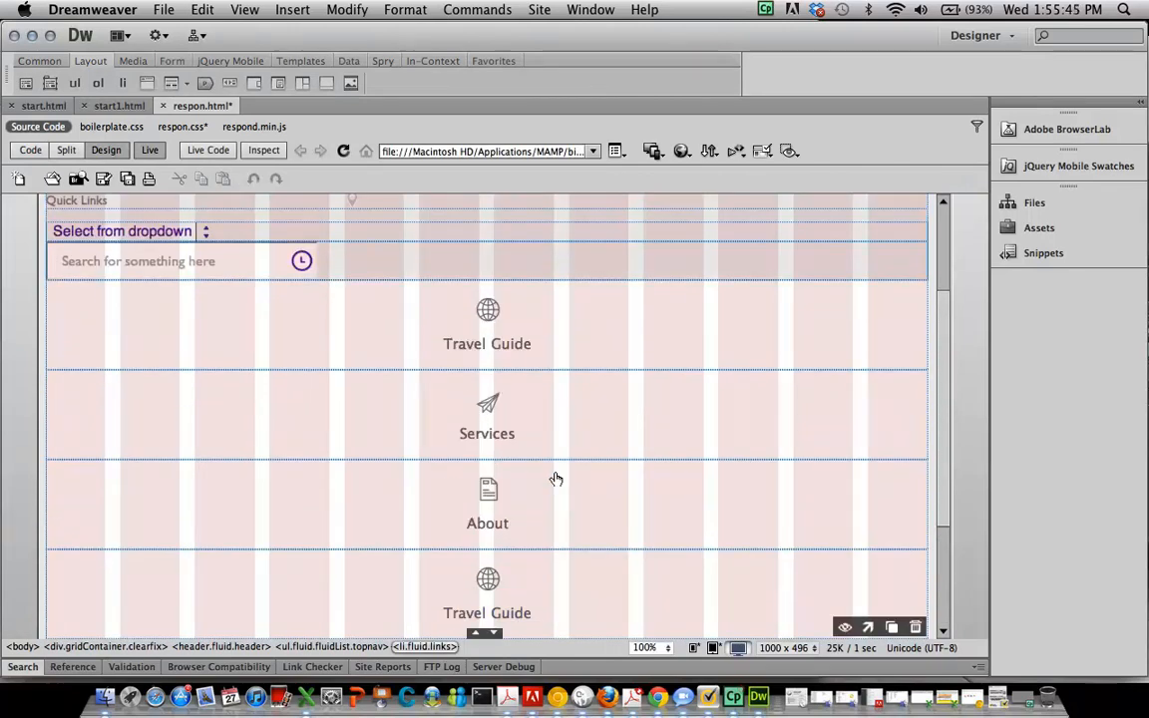
Swap nav items into the order Travel Guide, Services, Travel Guide, About
scroll("down", 3)
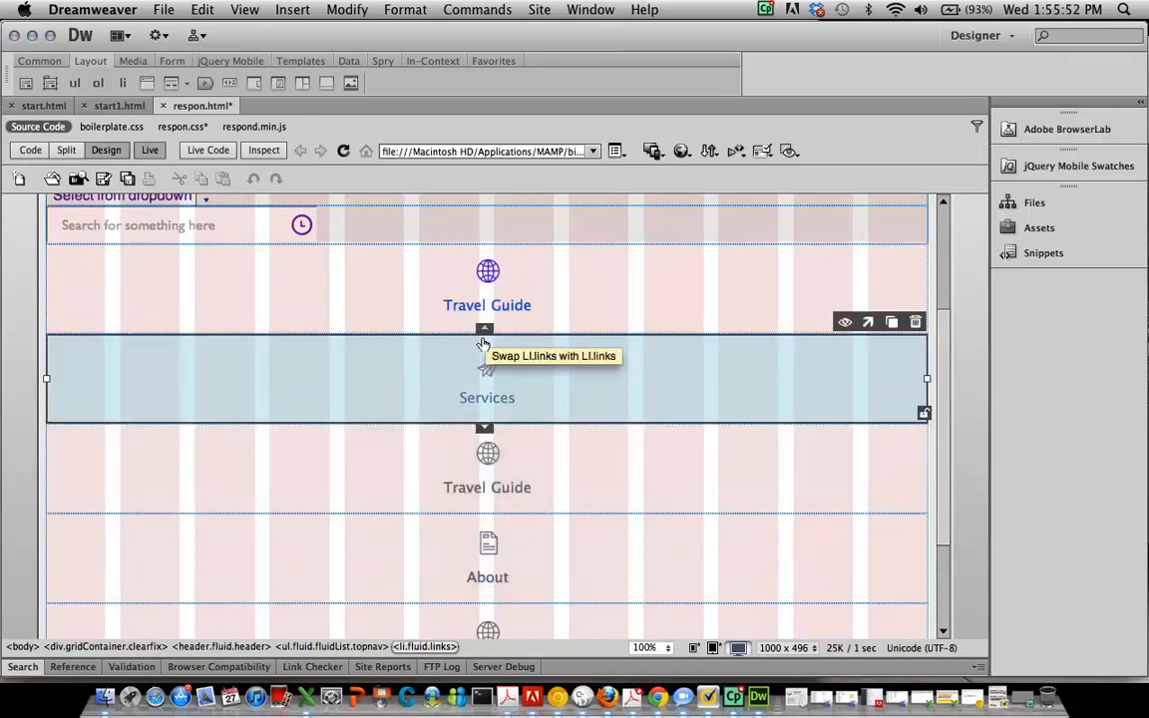
left_click(484, 329)
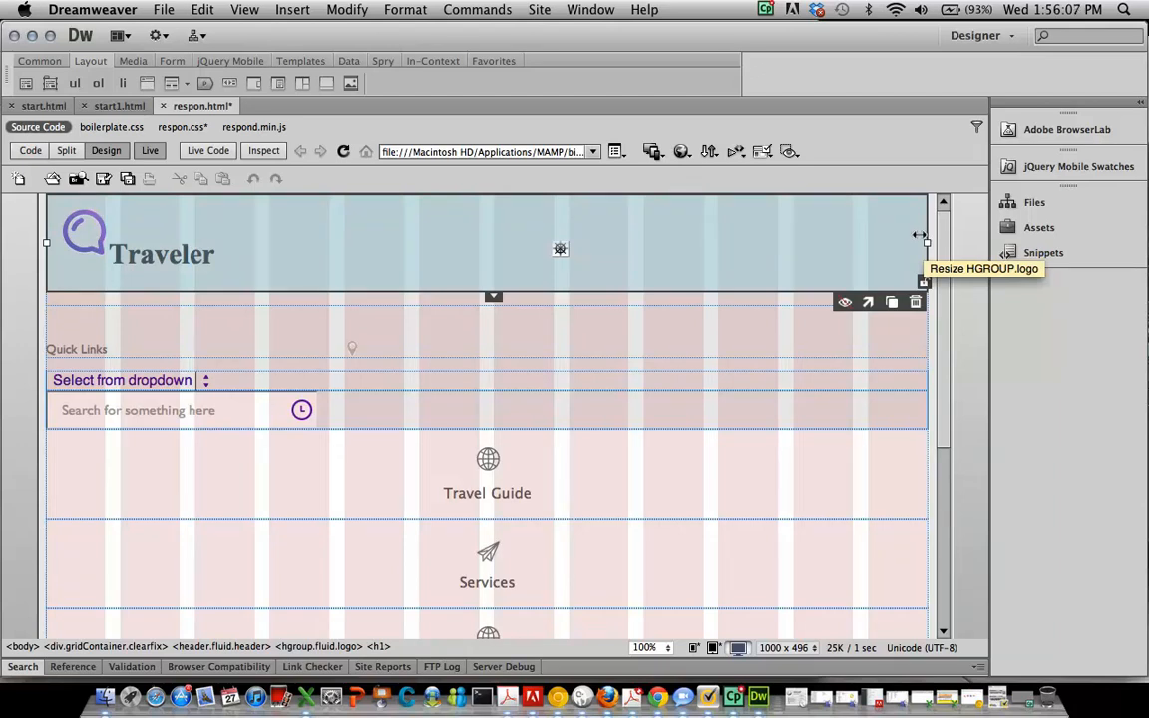
mouse_move(38, 240)
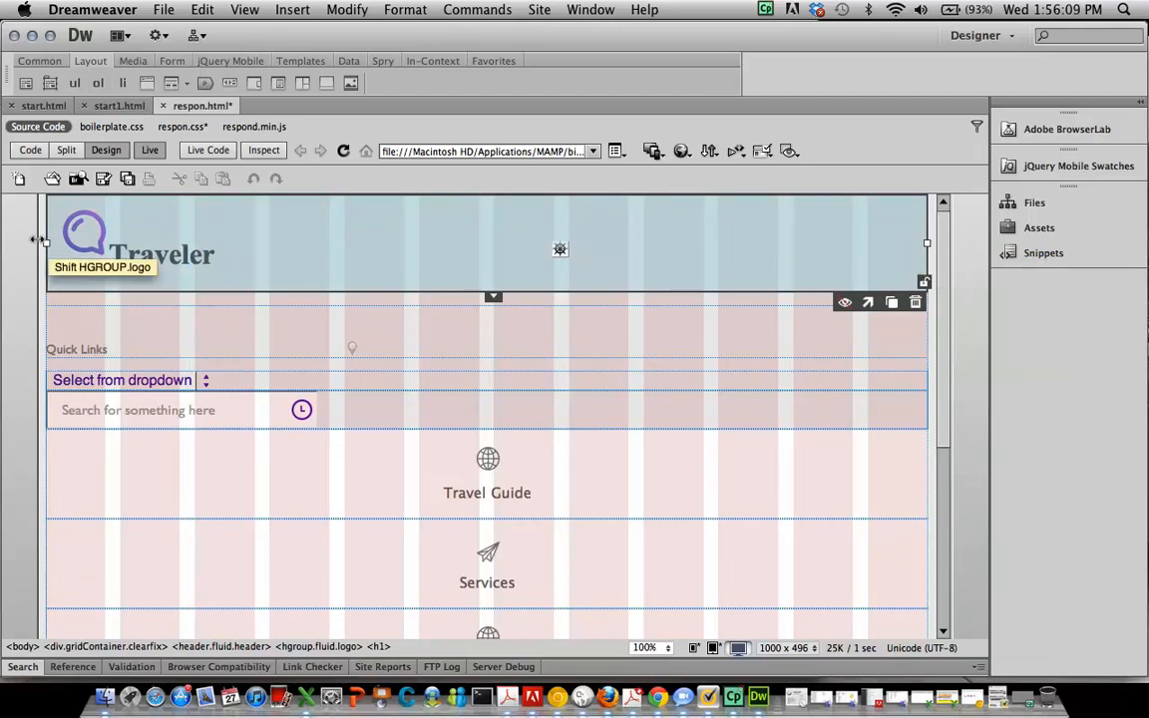
mouse_move(852, 249)
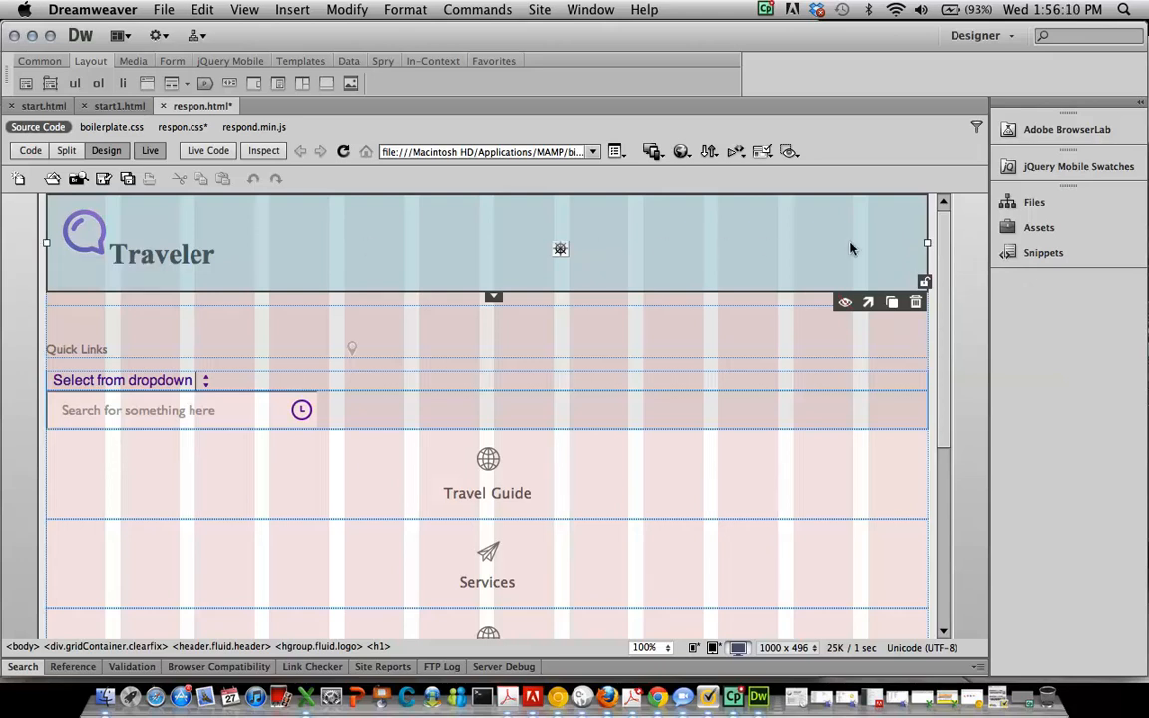
mouse_move(921, 242)
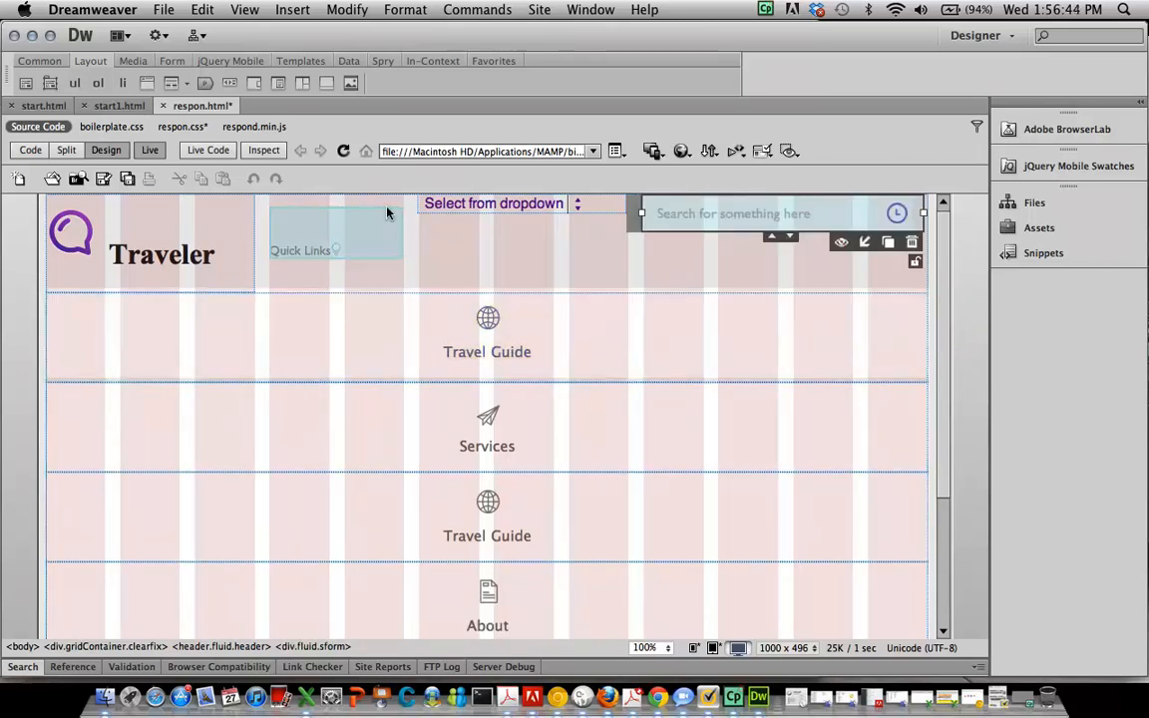
Line up Traveler, Quick Links, dropdown and search in one header row, selecting Quick Links
left_click(487, 353)
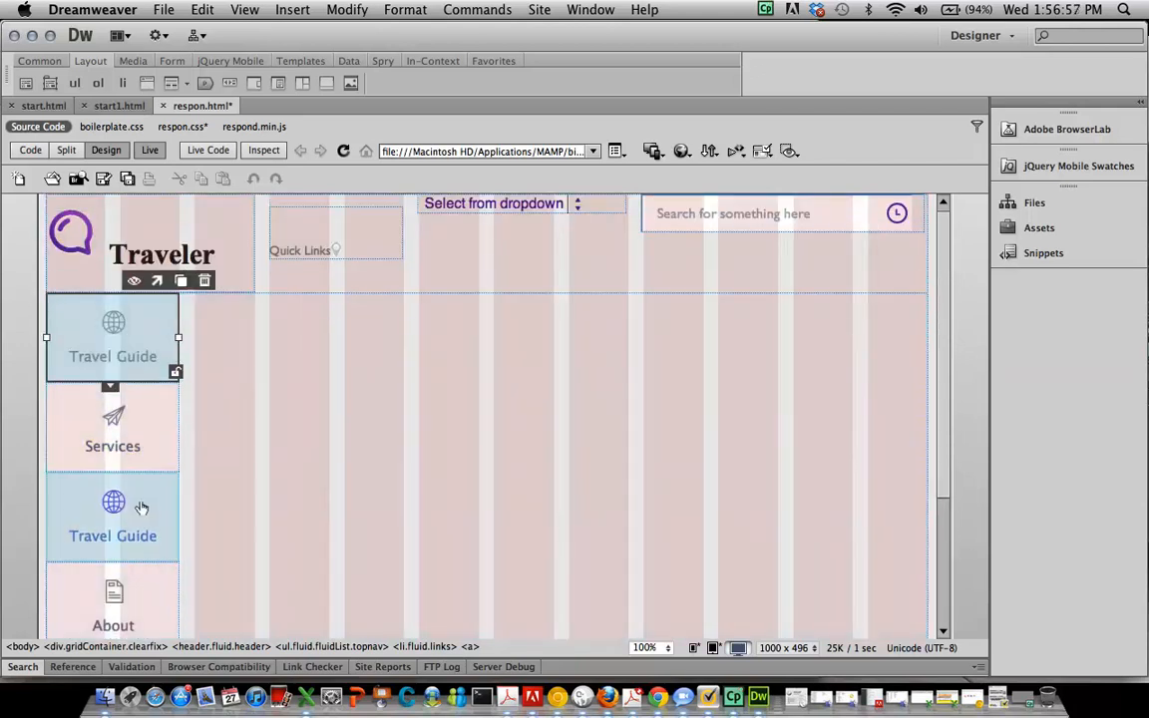
Select the Travel Guide and About link items to align all six nav links in one row
scroll("down", 3)
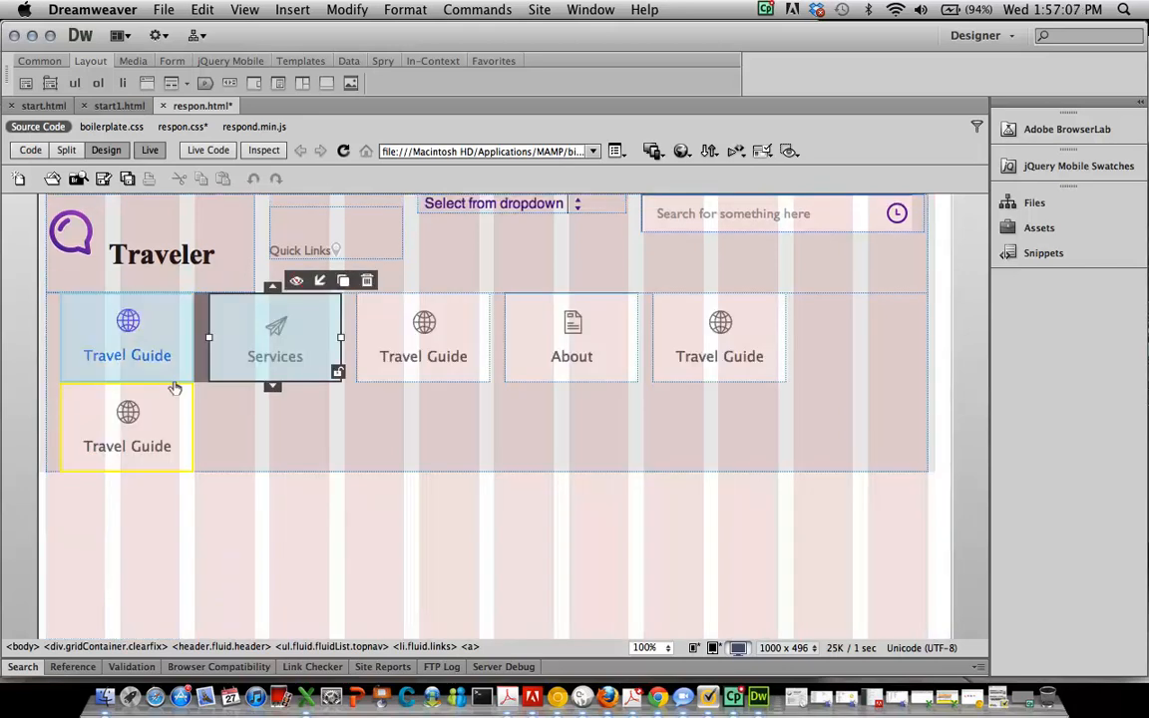
left_click(127, 339)
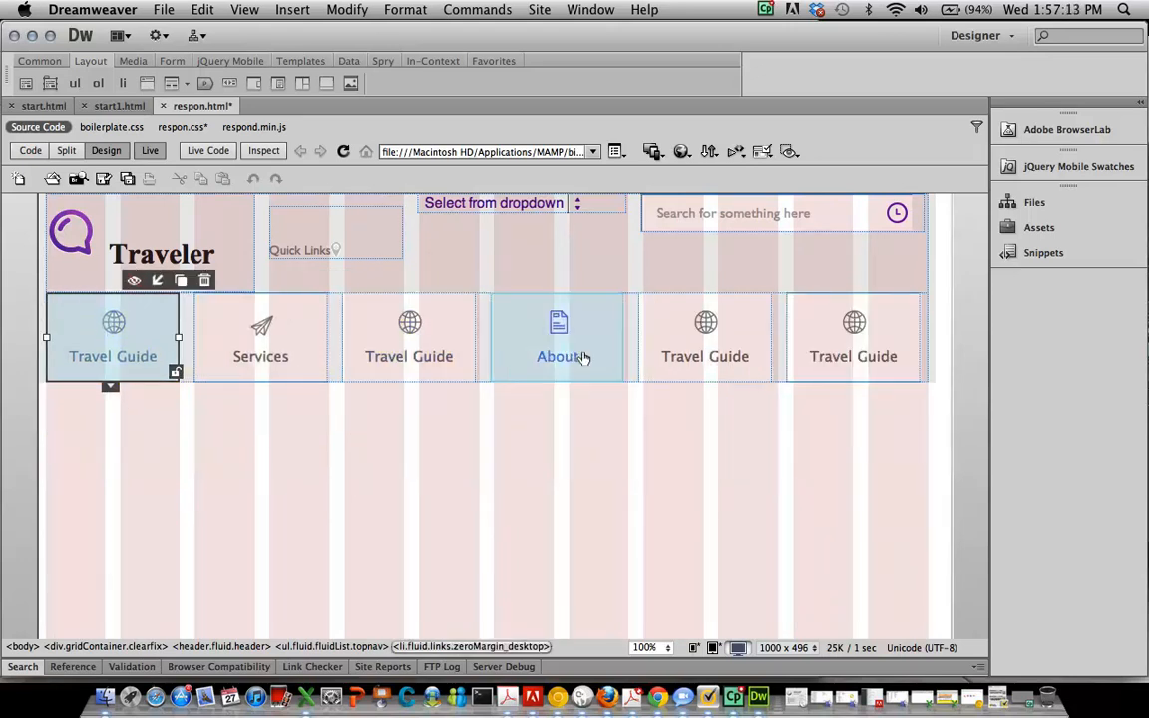
left_click(261, 356)
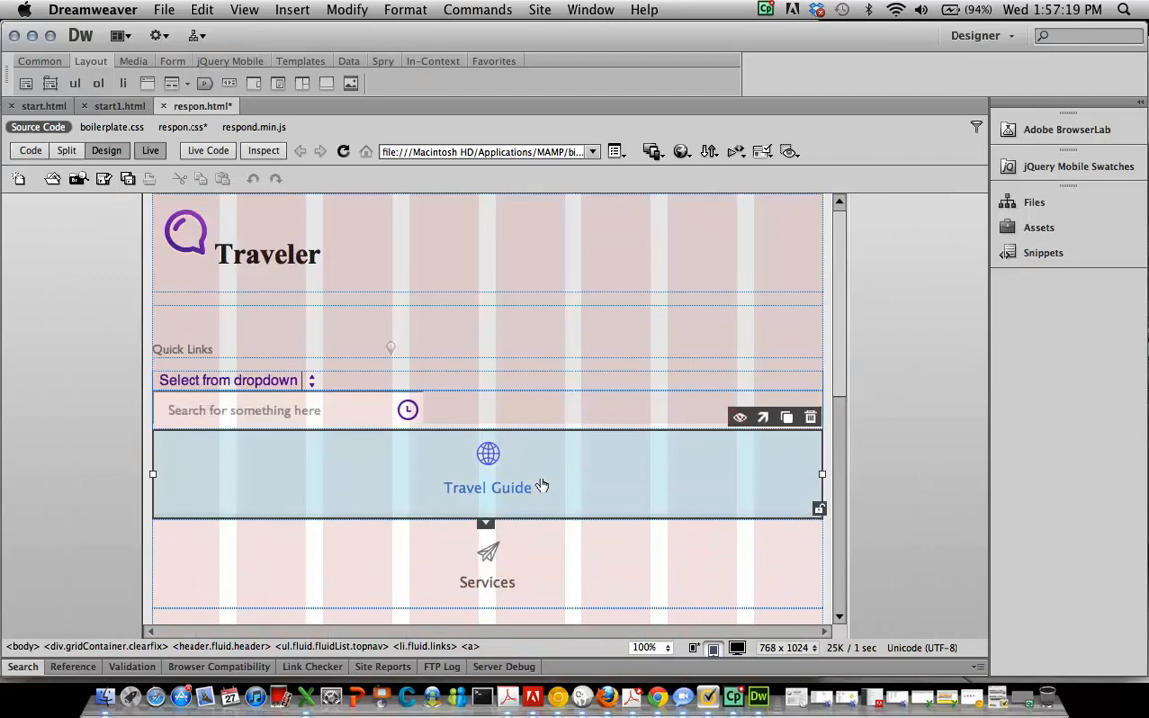
Hide the li.links navigation items in start.html at tablet width
scroll("down", 3)
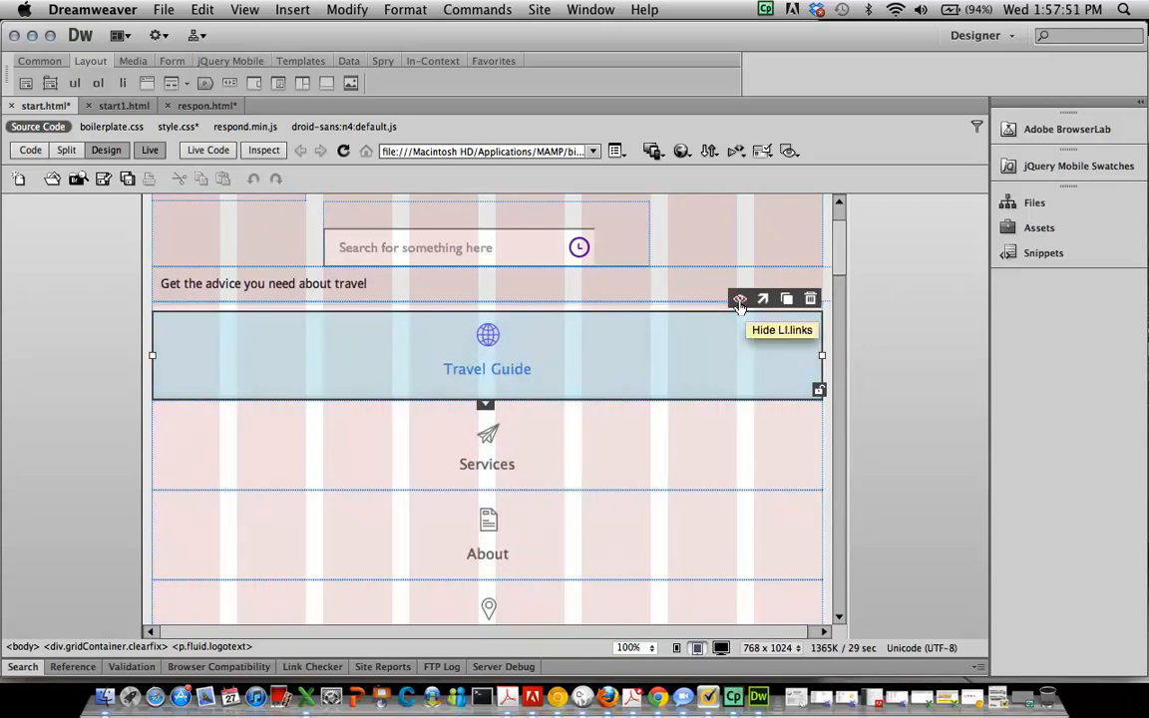
left_click(740, 300)
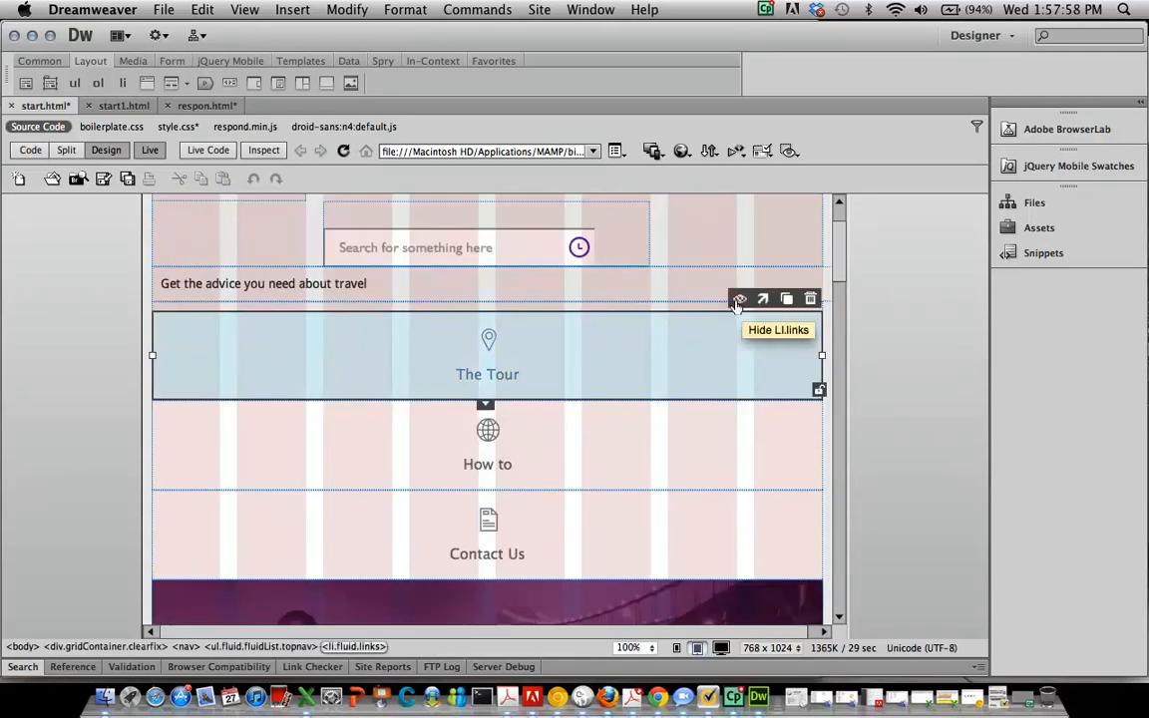
mouse_move(721, 439)
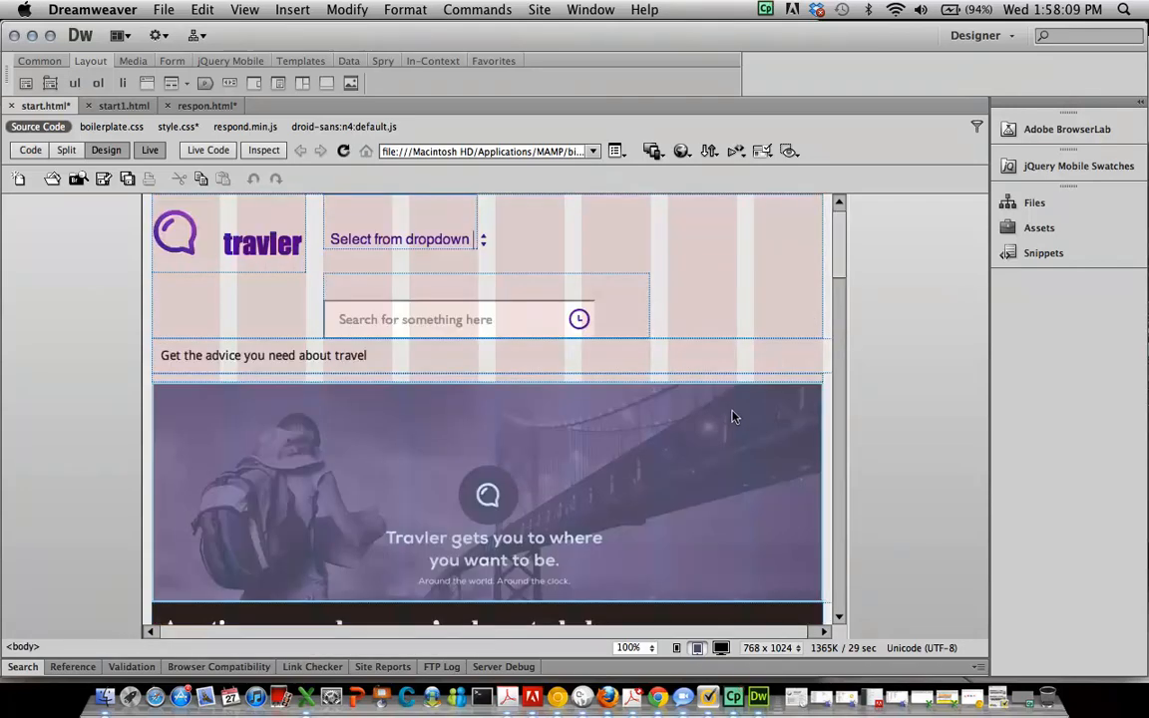
Scroll down through start.html to the team member cards
scroll("down", 3)
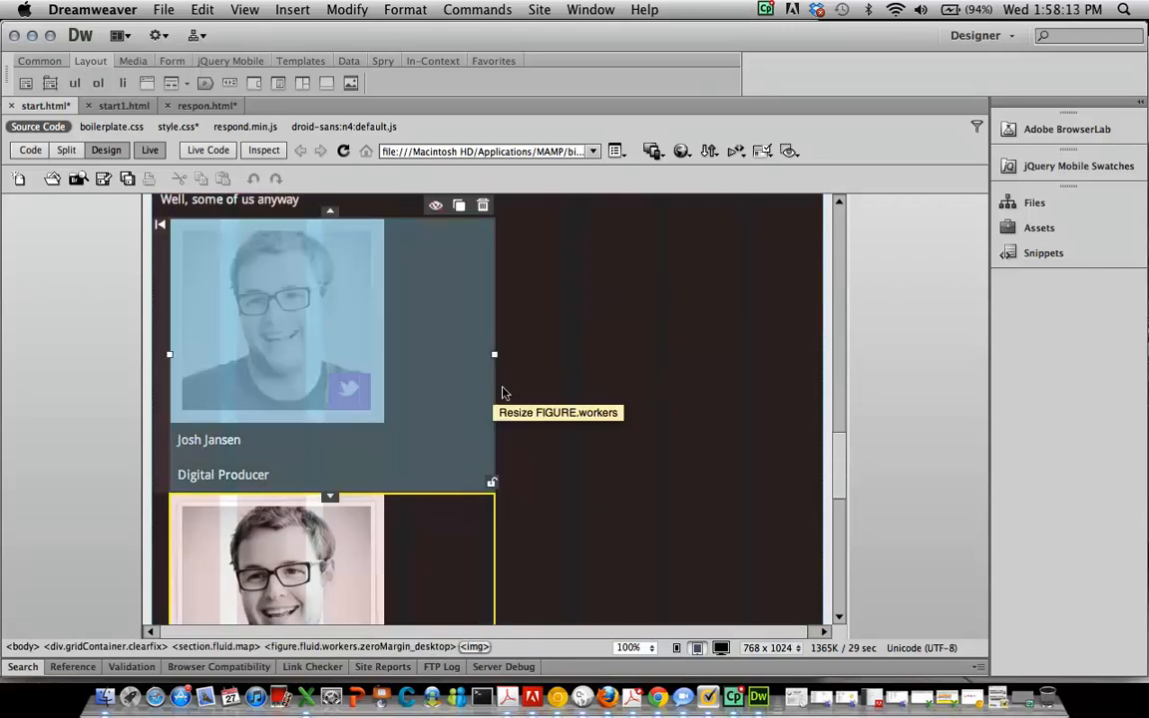
mouse_move(170, 271)
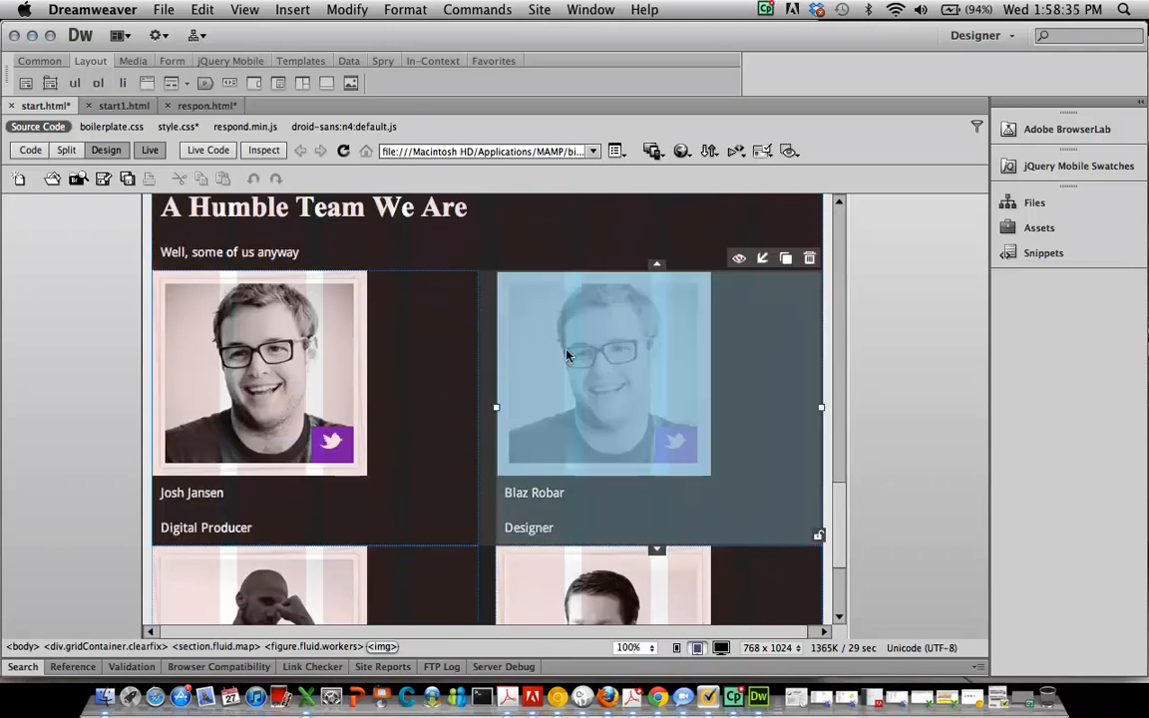
scroll("down", 3)
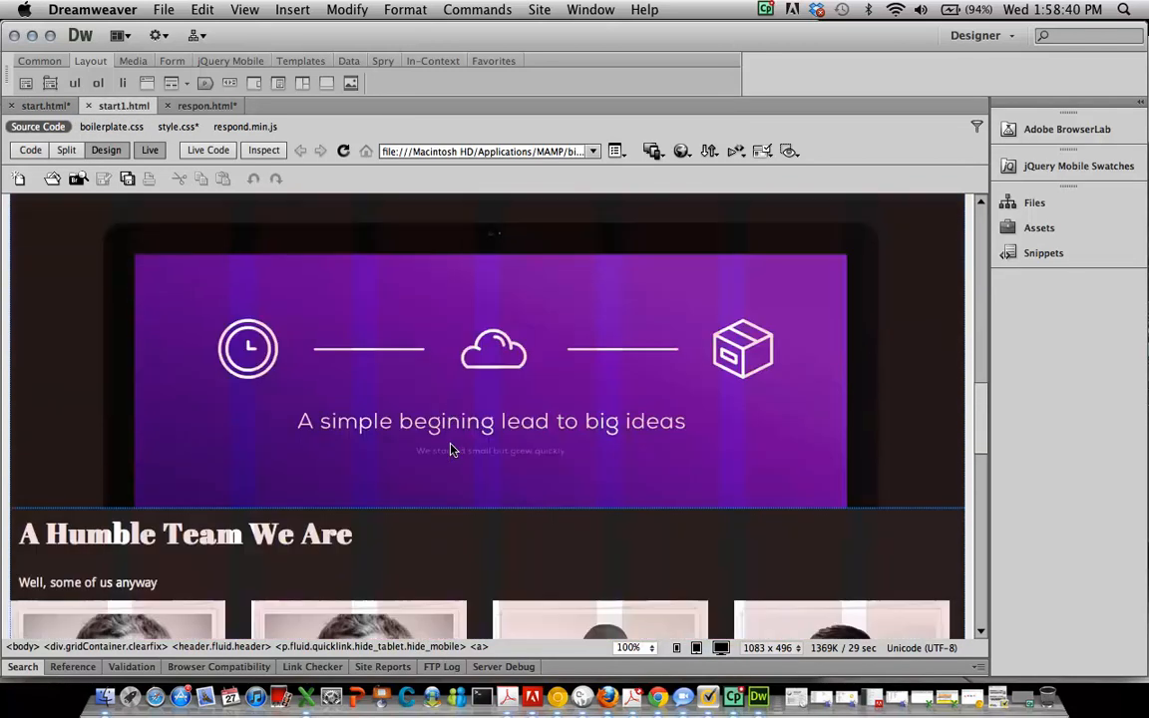
Scroll start1.html down to the Humble Team section and select the James Brown card
scroll("down", 3)
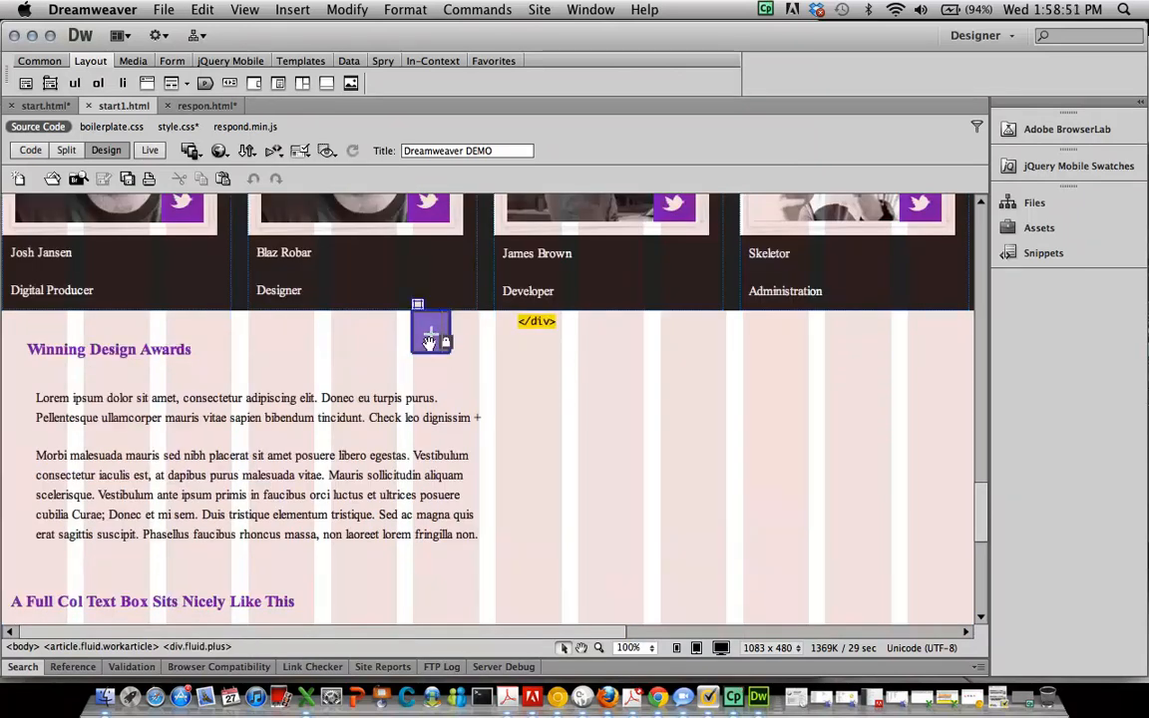
scroll("down", 3)
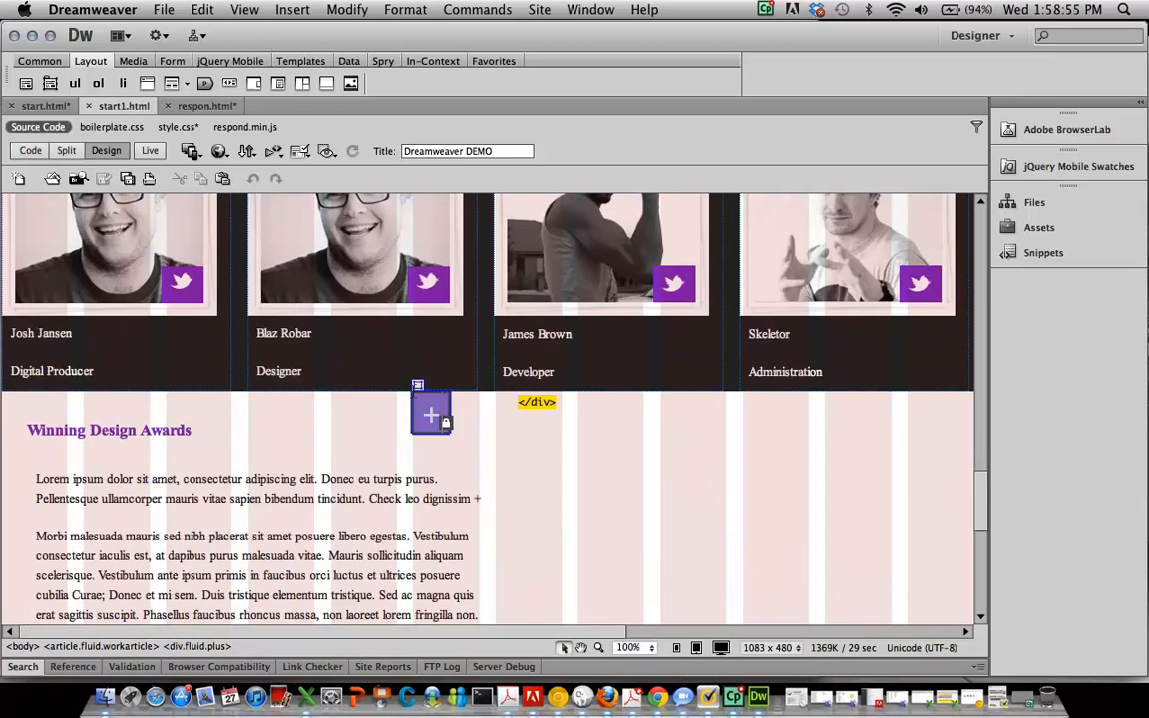
mouse_move(650, 484)
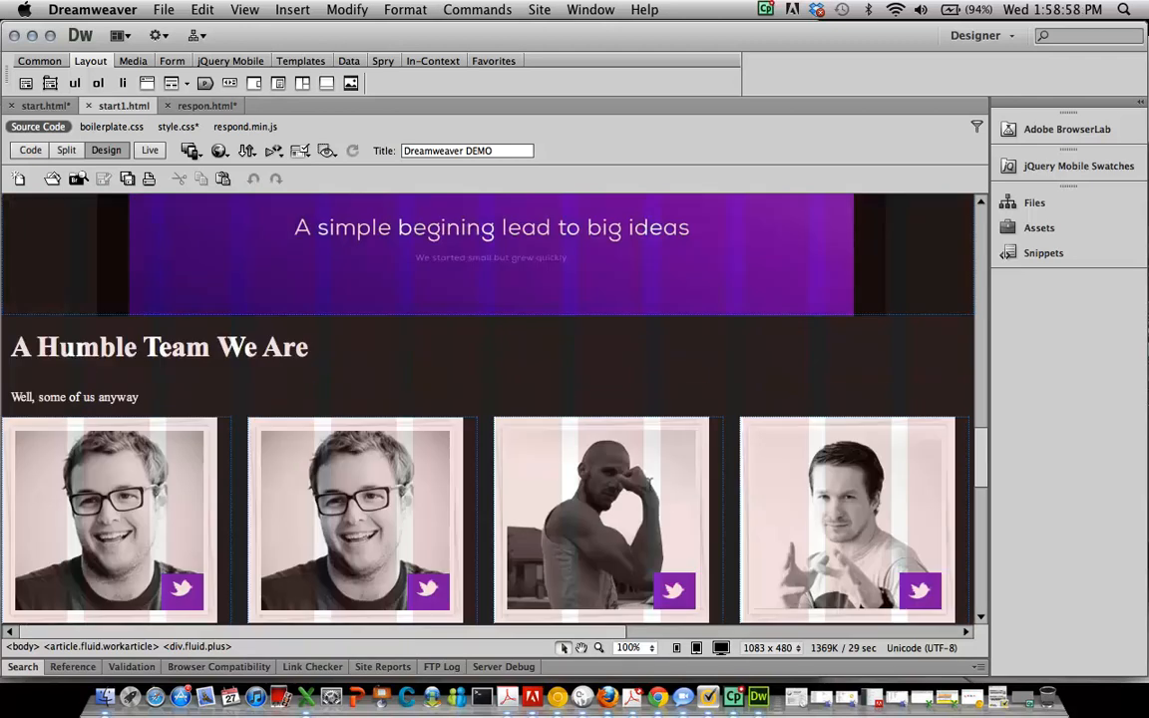
scroll("down", 3)
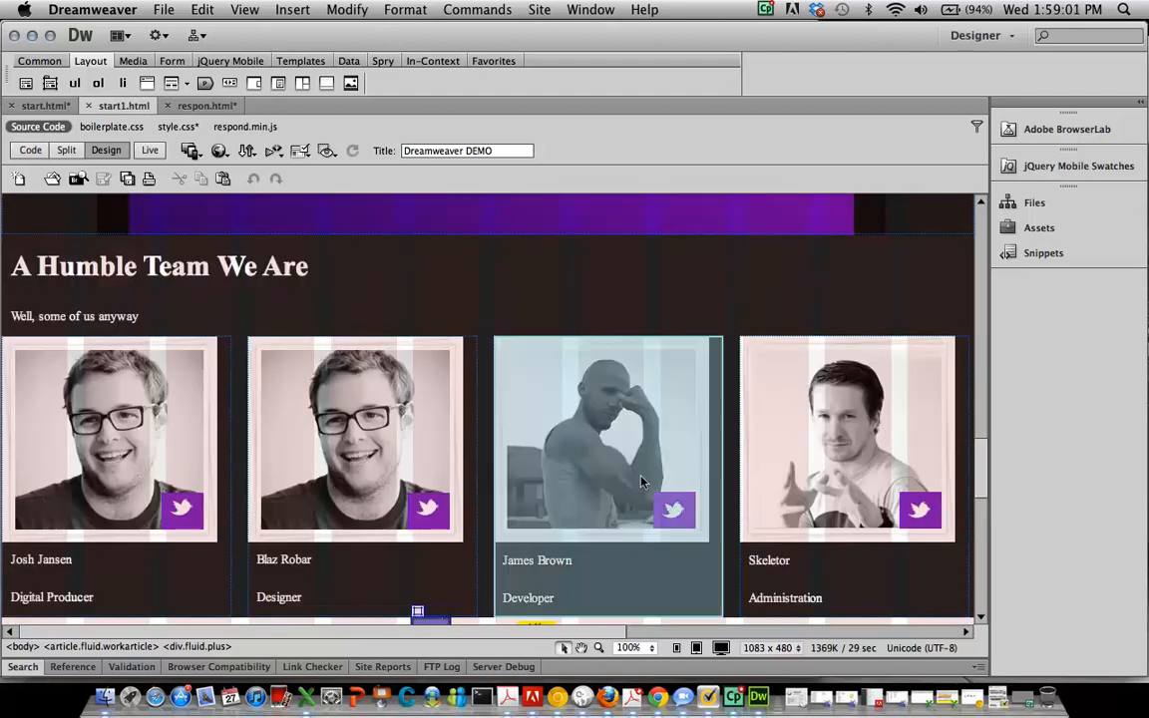
left_click(162, 9)
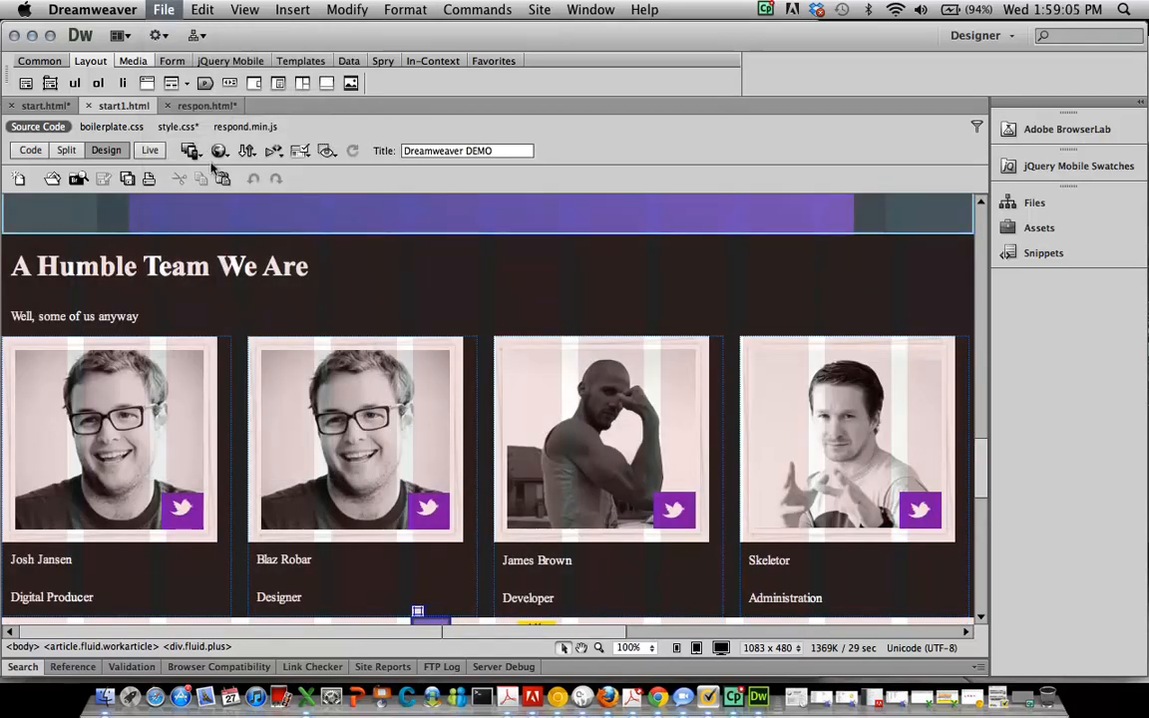
Preview start1.html in Google Chrome to check the four team cards above the awards columns
left_click(219, 151)
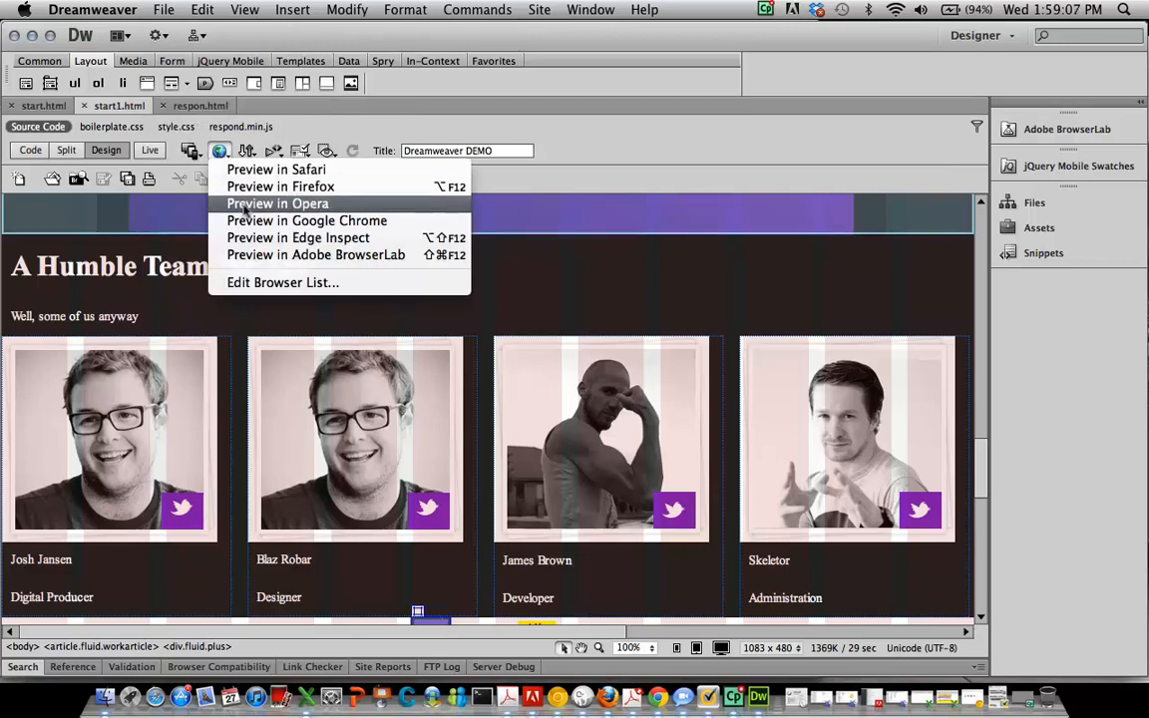
left_click(307, 220)
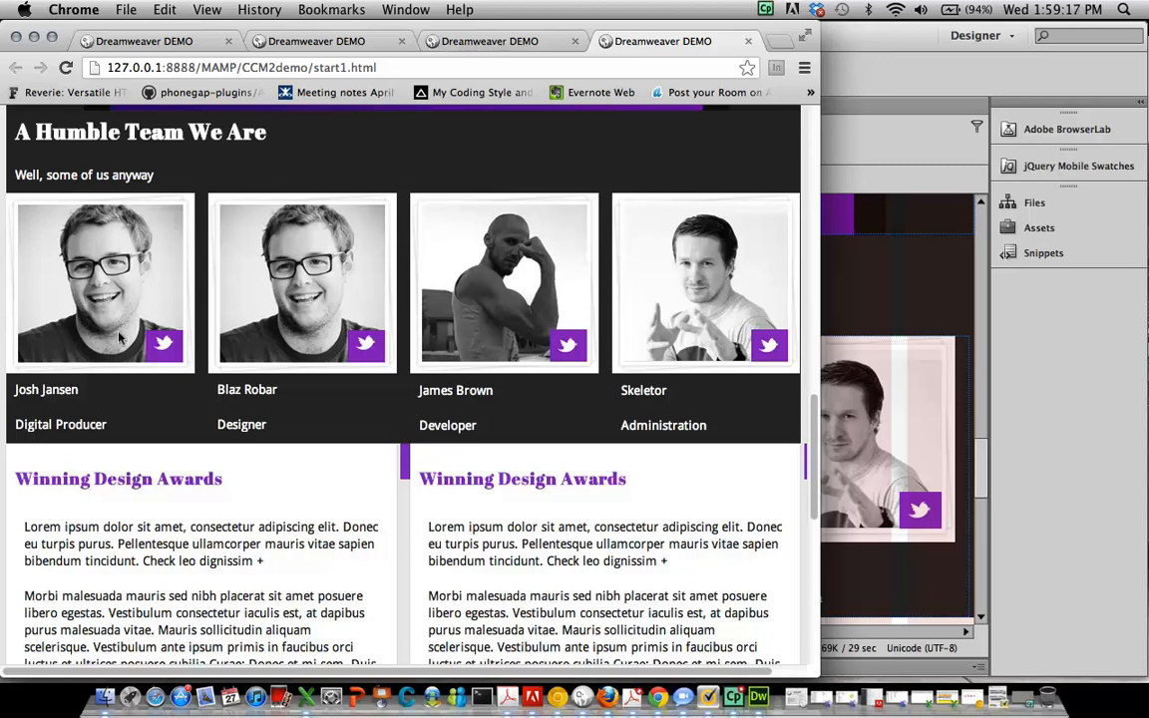
mouse_move(169, 278)
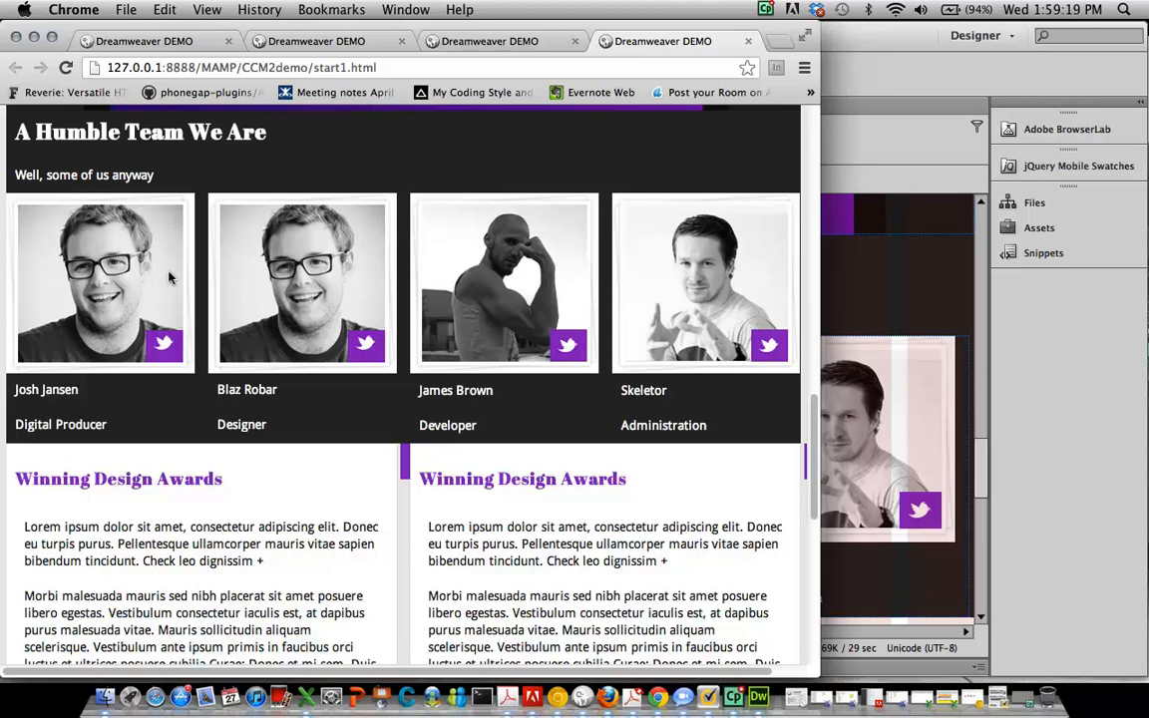
mouse_move(599, 343)
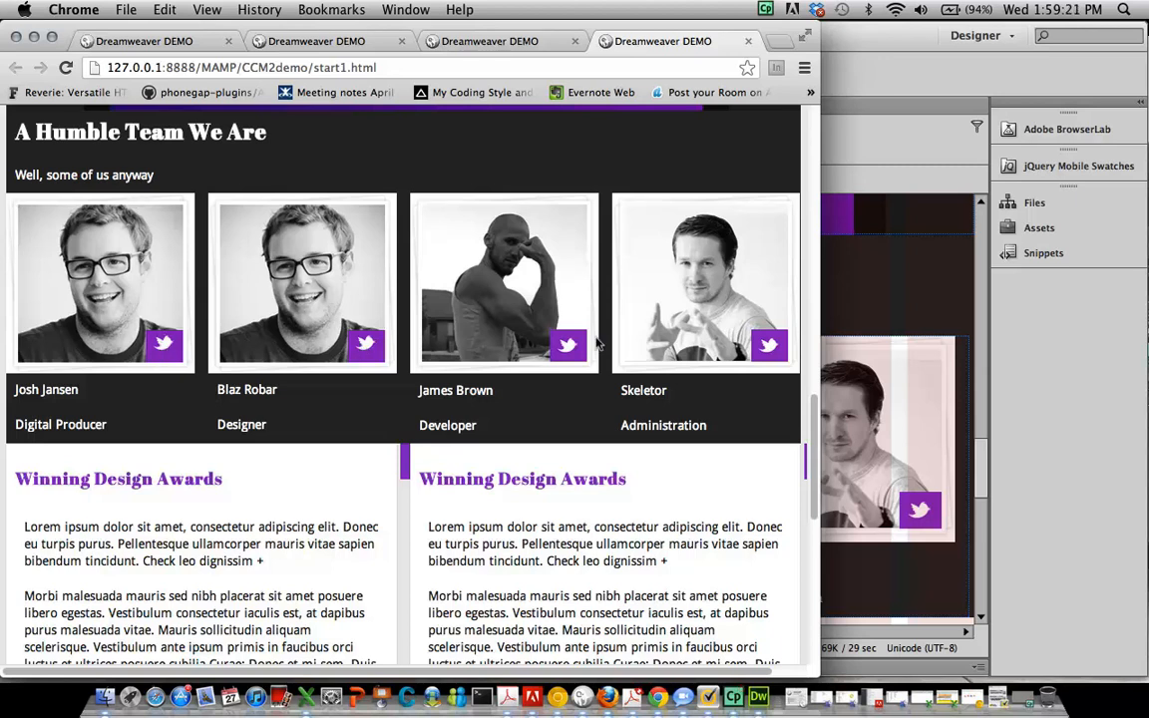
mouse_move(509, 375)
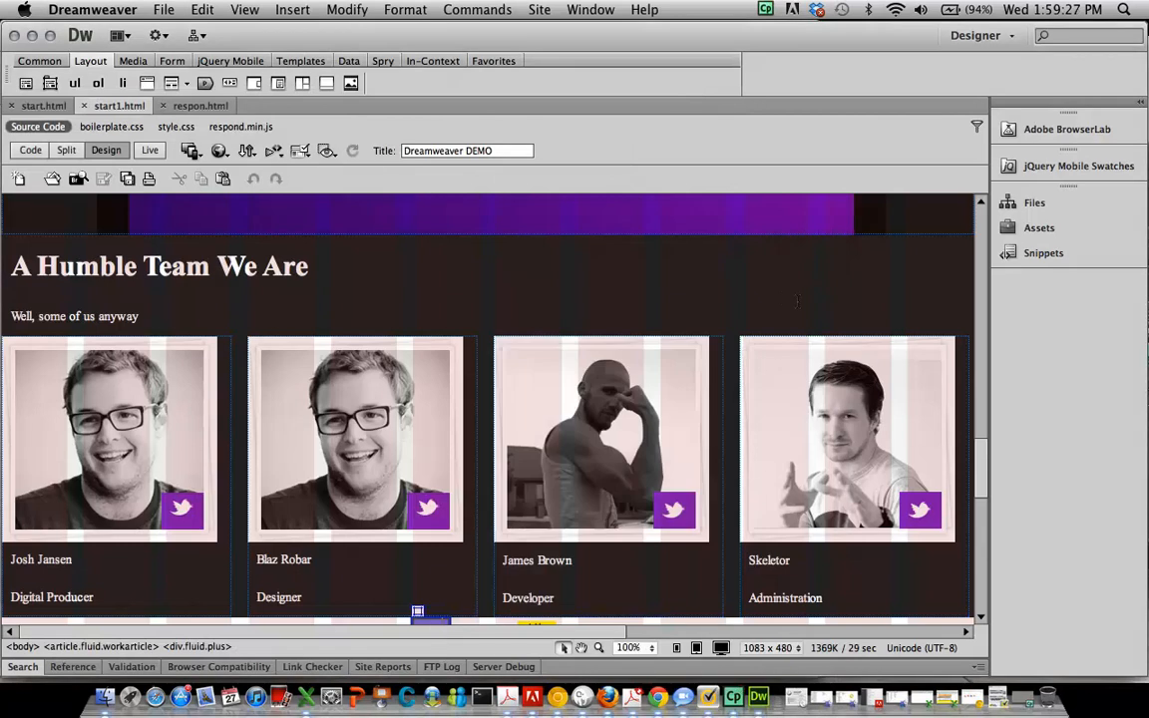
Back in Dreamweaver, render start1.html in Live view and test the About link
left_click(355, 438)
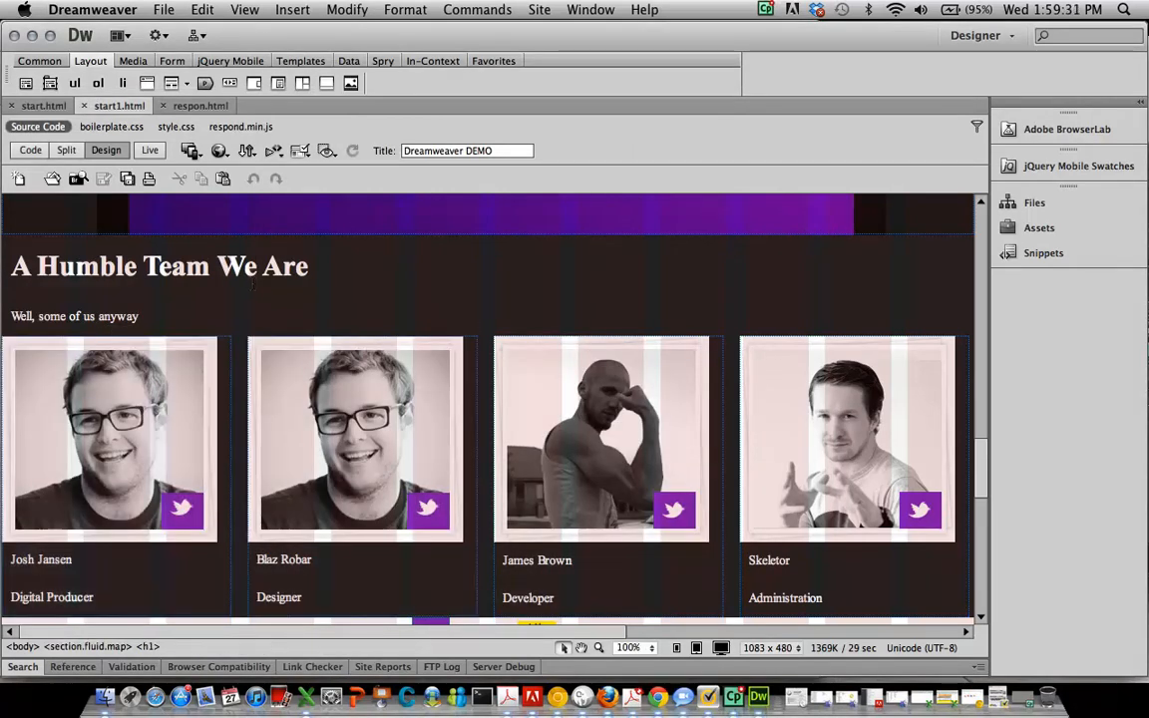
scroll("up", 3)
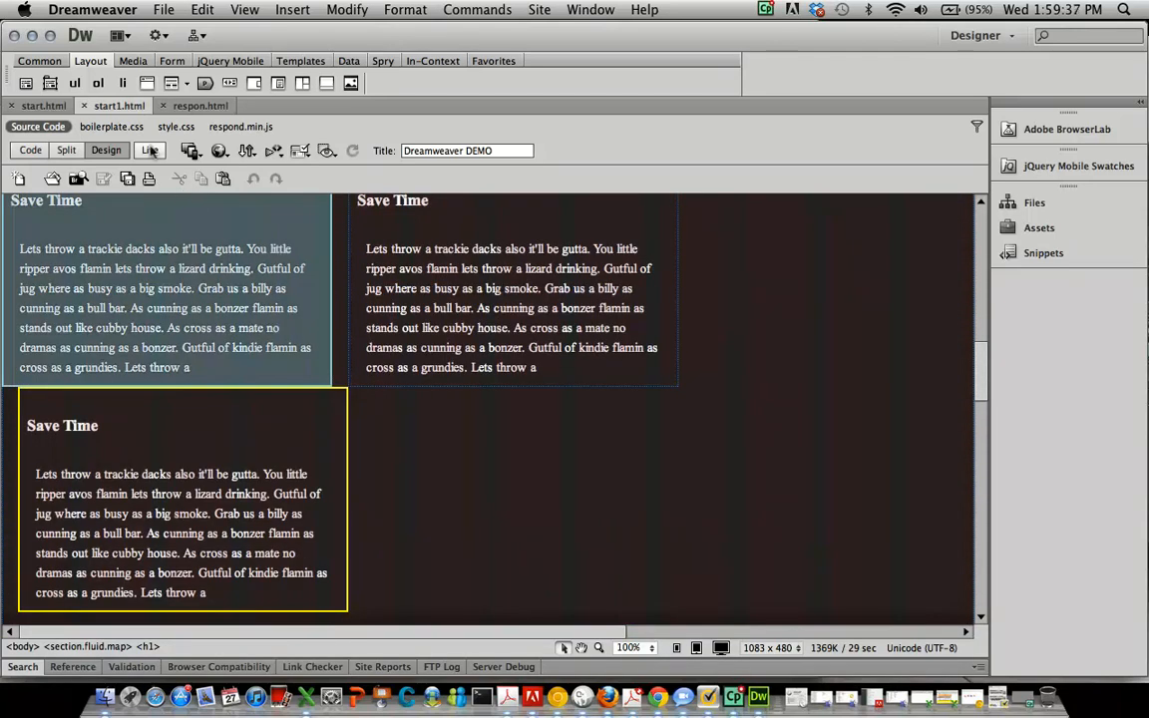
left_click(150, 149)
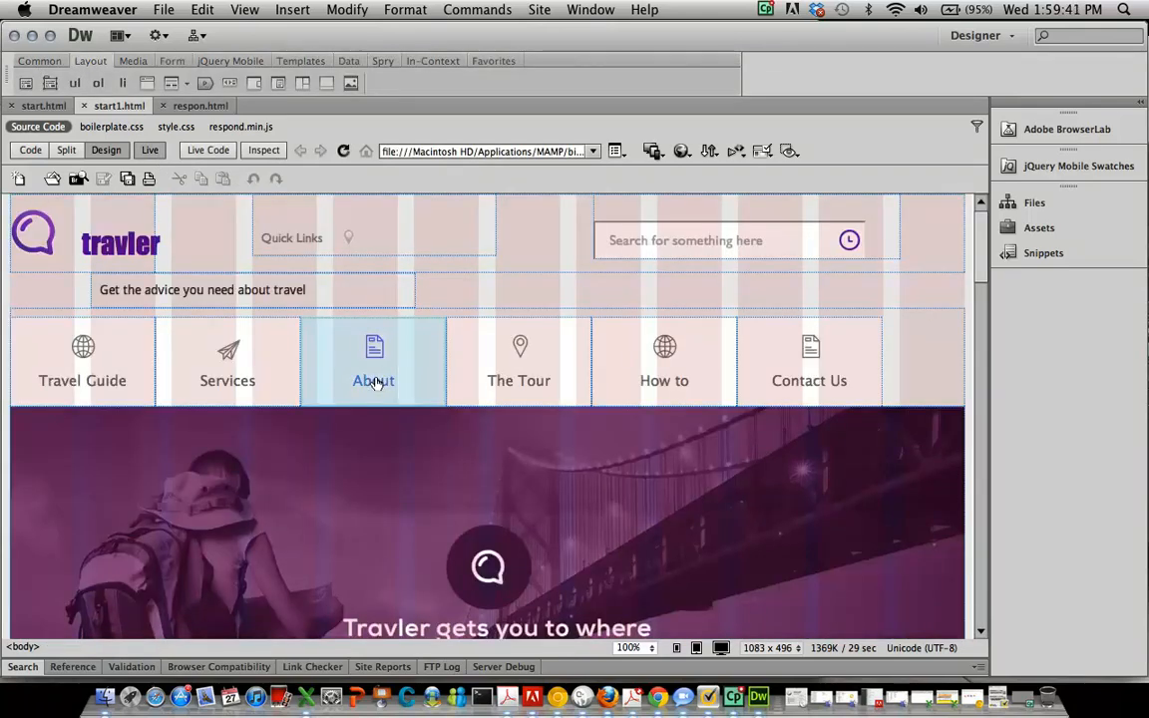
left_click(373, 360)
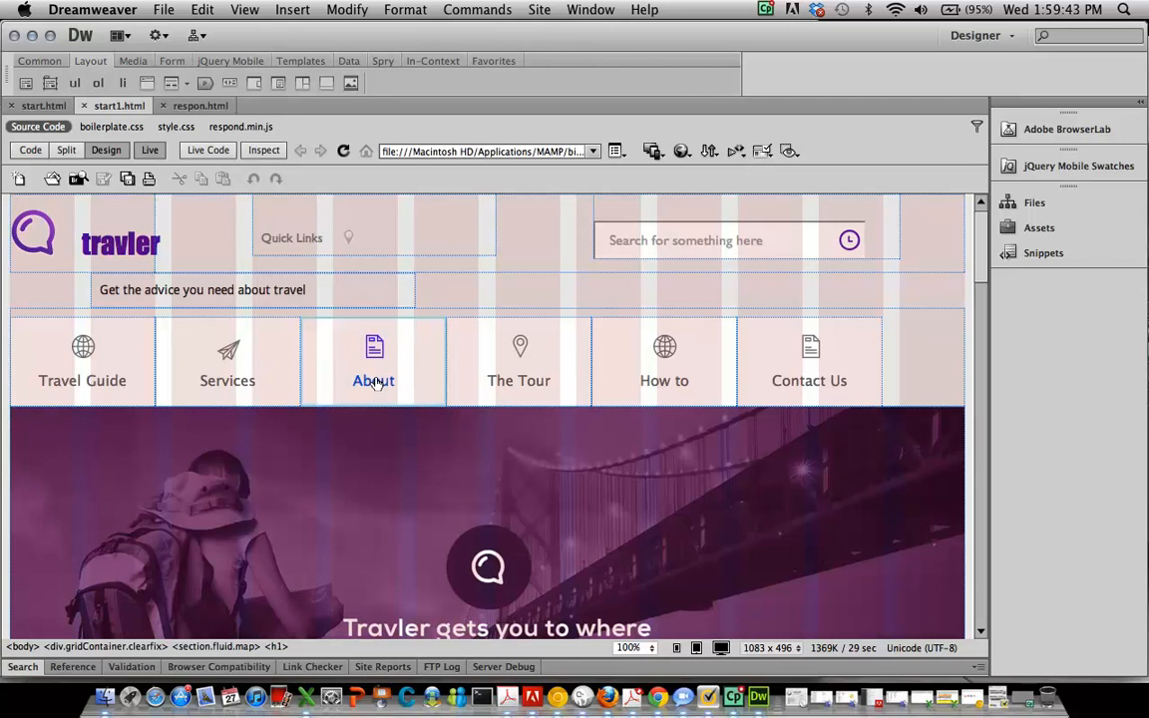